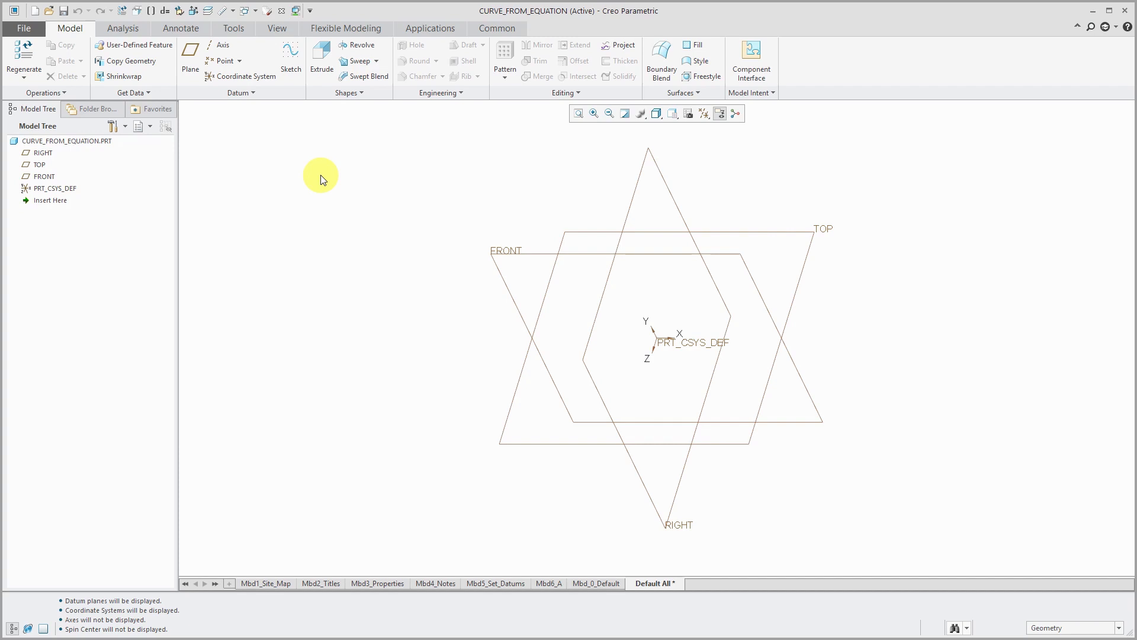
Choose Curve from Equation from the Model tab's Datum dropdown
{"action": "left_click", "coordinate": [241, 92]}
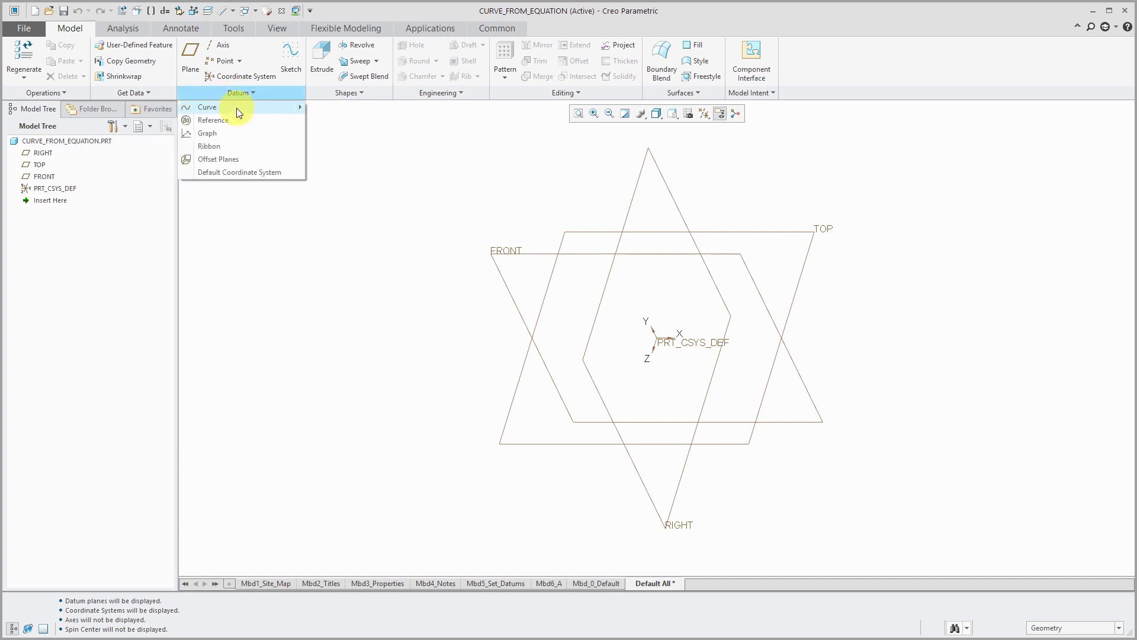
{"action": "mouse_move", "coordinate": [208, 107]}
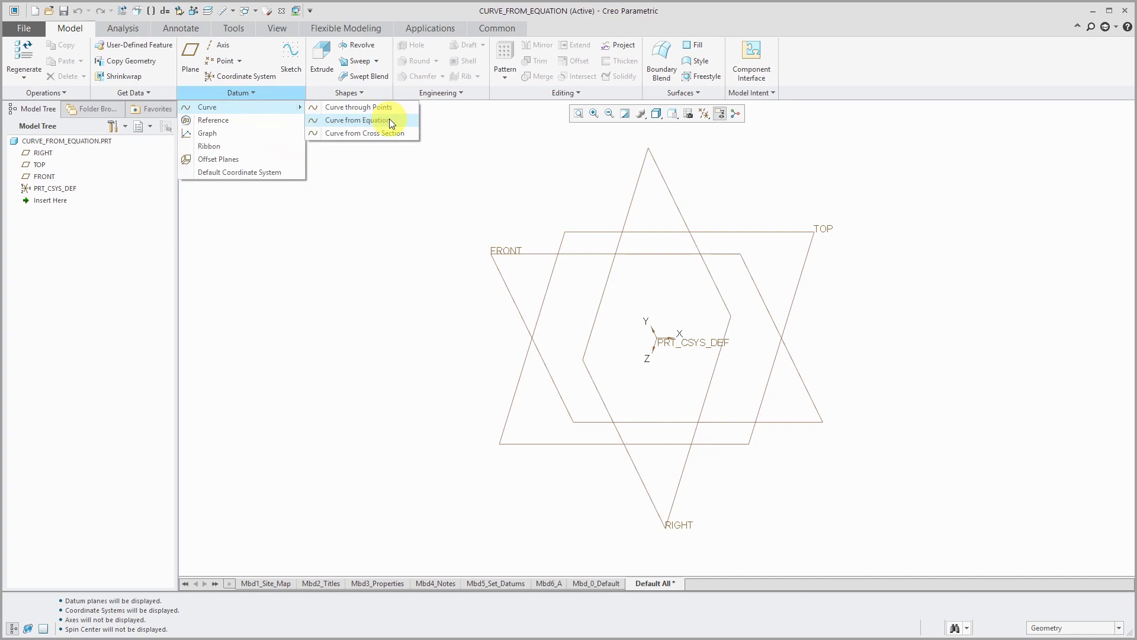
{"action": "mouse_move", "coordinate": [374, 123]}
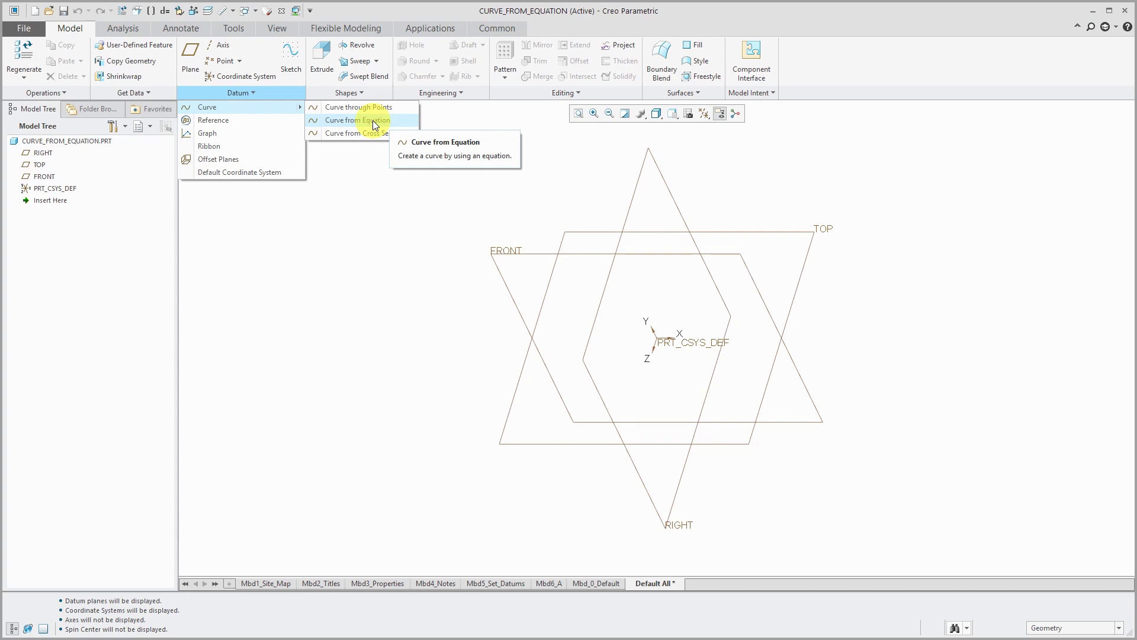
{"action": "left_click", "coordinate": [358, 121]}
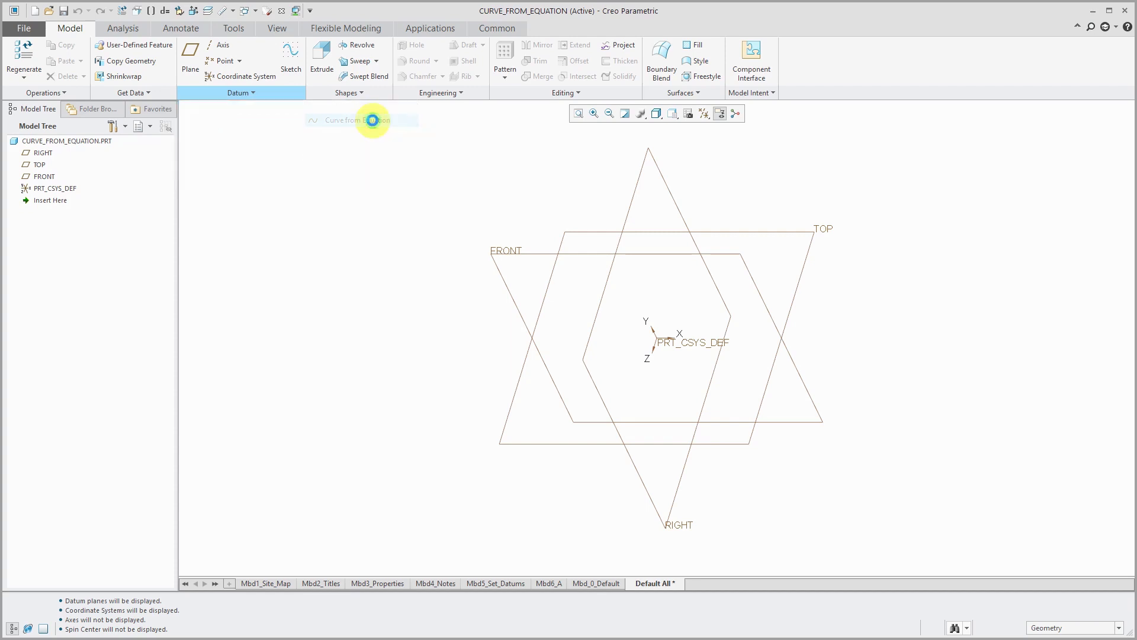
Keep Cartesian coordinates and set PRT_CSYS_DEF as the curve's coordinate system reference
{"action": "left_click", "coordinate": [372, 120]}
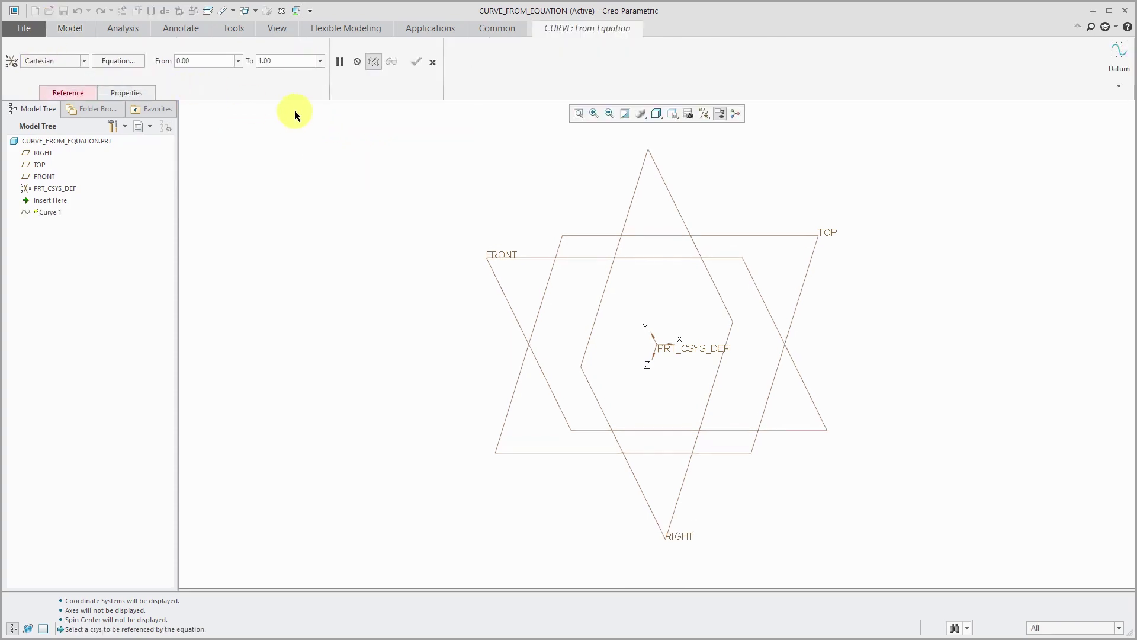
{"action": "left_click", "coordinate": [85, 60]}
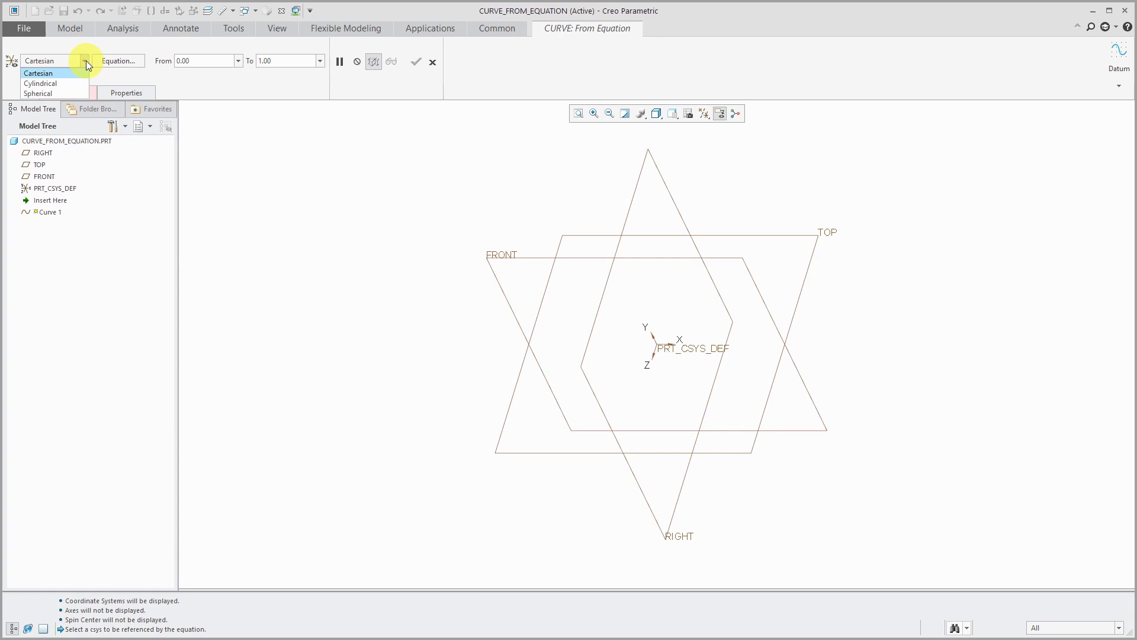
{"action": "left_click", "coordinate": [42, 73]}
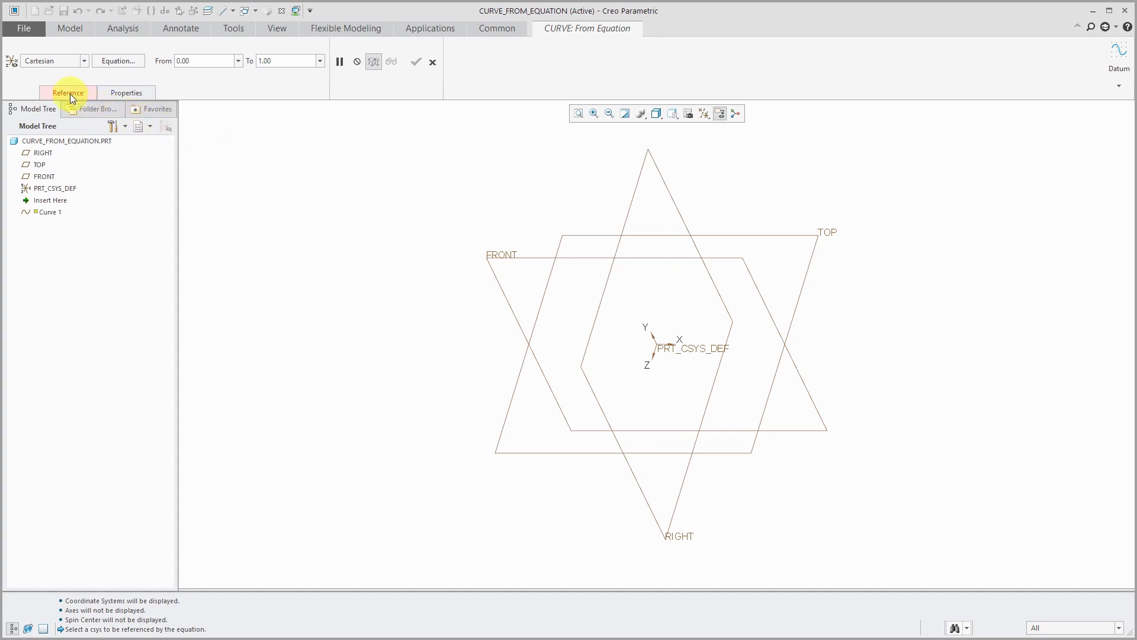
{"action": "left_click", "coordinate": [68, 92]}
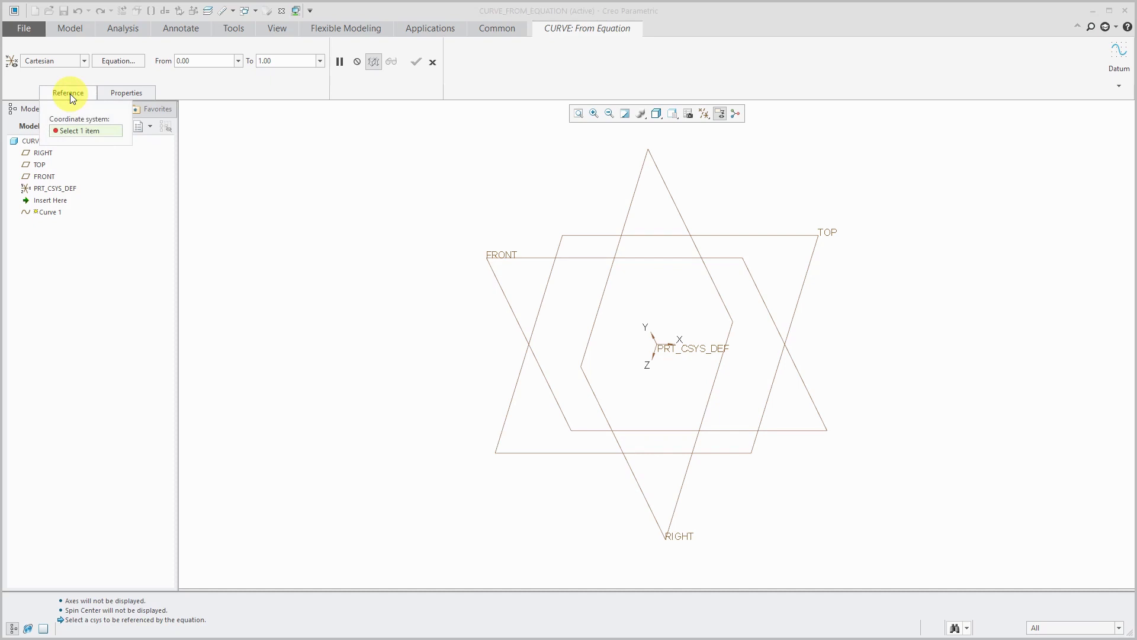
{"action": "mouse_move", "coordinate": [66, 193]}
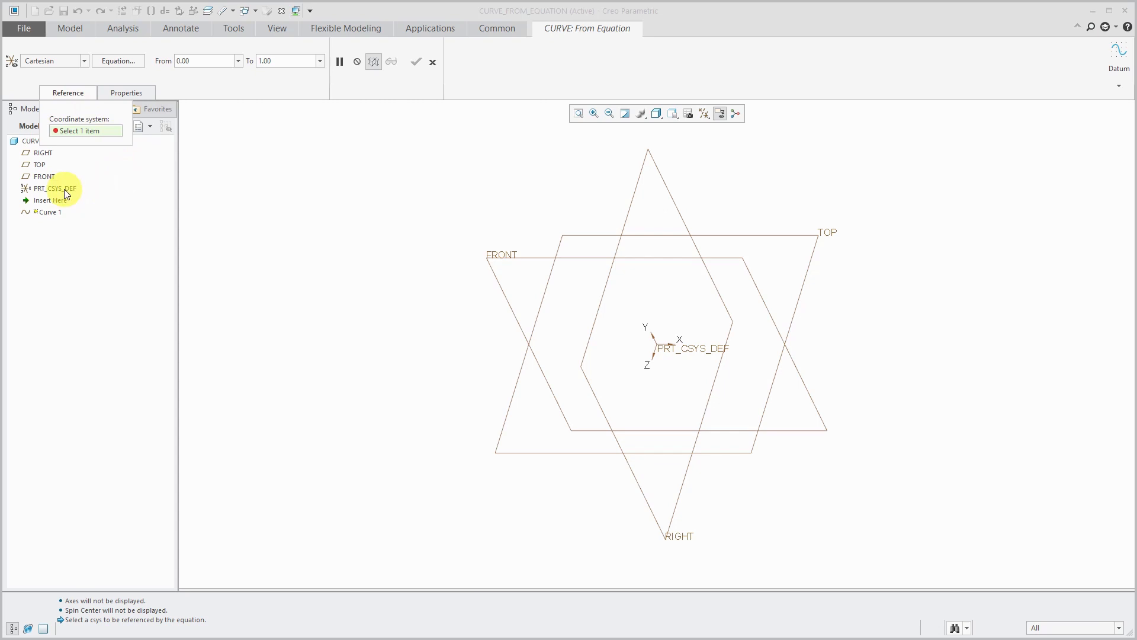
{"action": "left_click", "coordinate": [45, 189]}
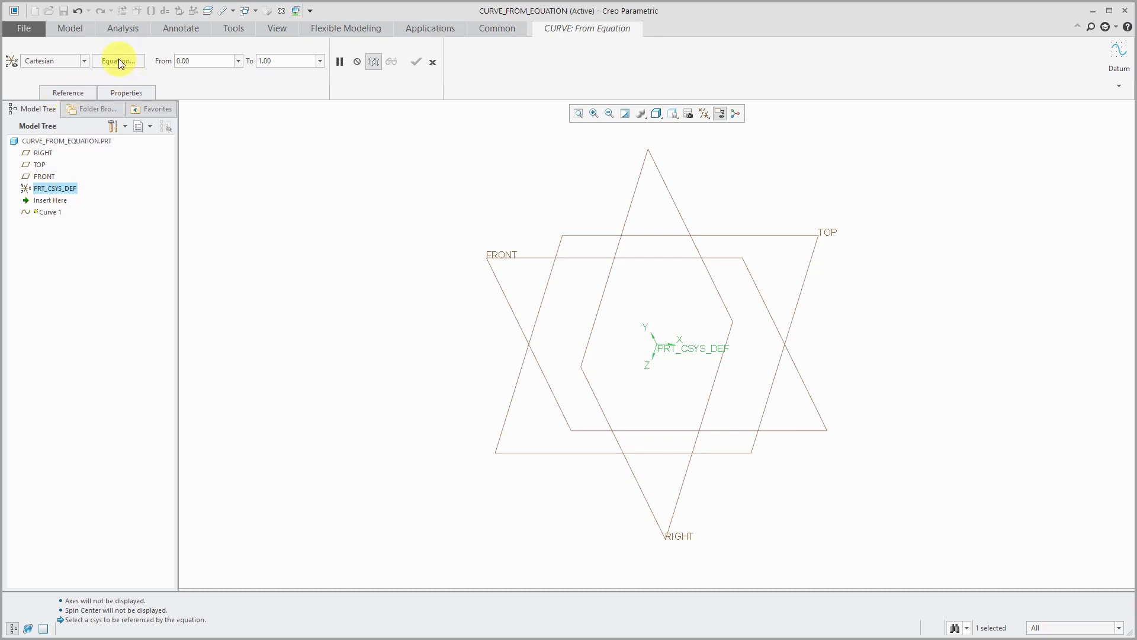
{"action": "mouse_move", "coordinate": [123, 66]}
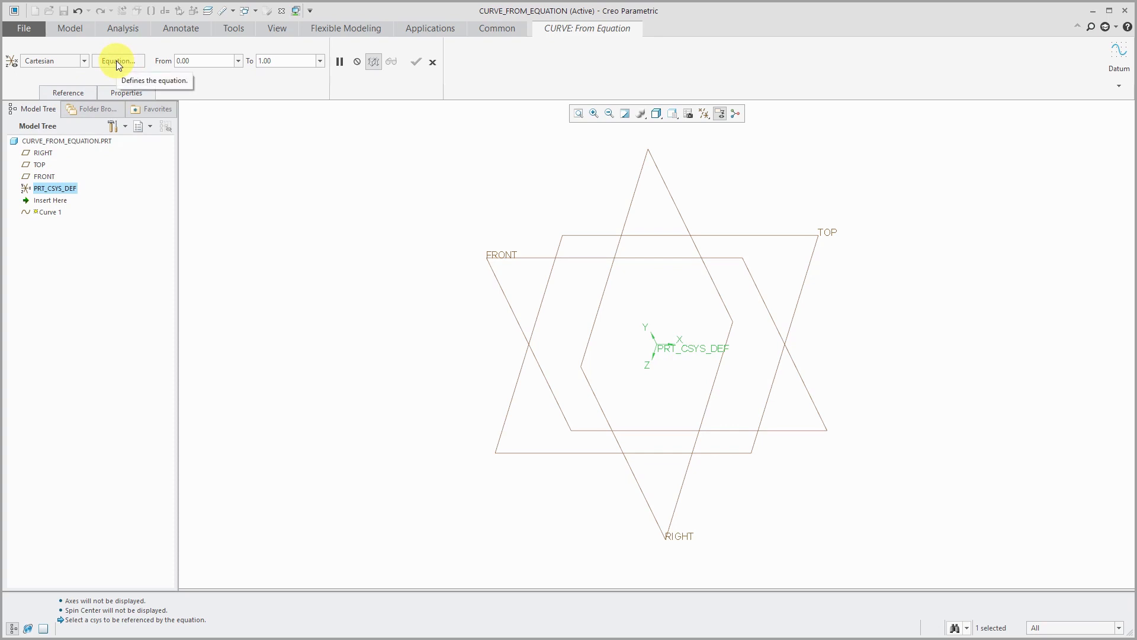
Open the empty Relations editor for Curve 1's equations
{"action": "left_click", "coordinate": [118, 60]}
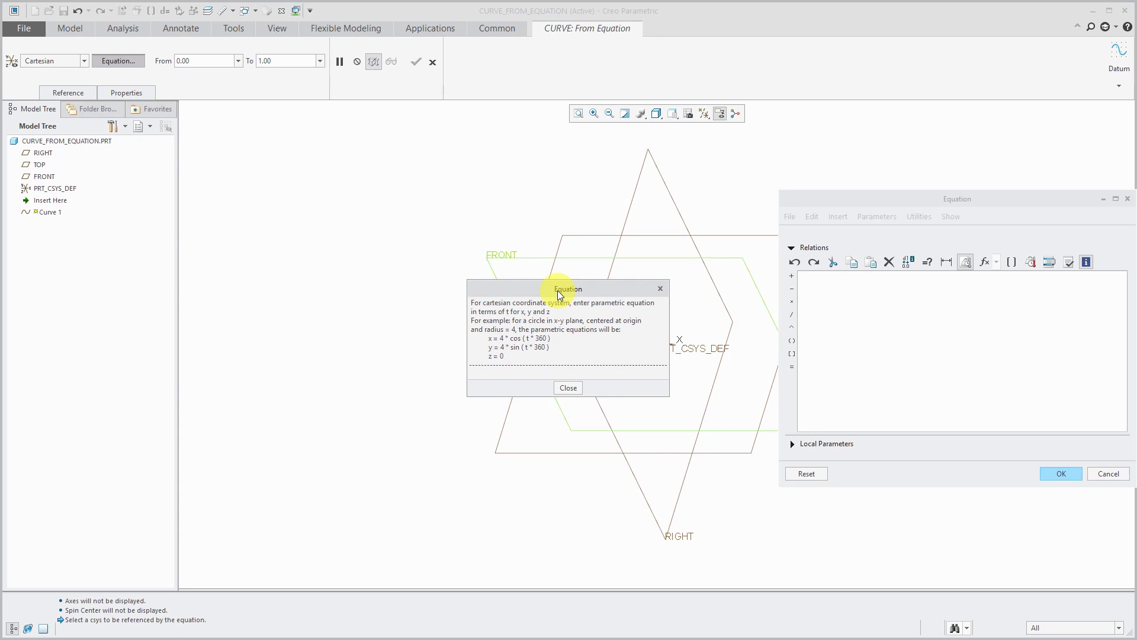
{"action": "mouse_move", "coordinate": [186, 81]}
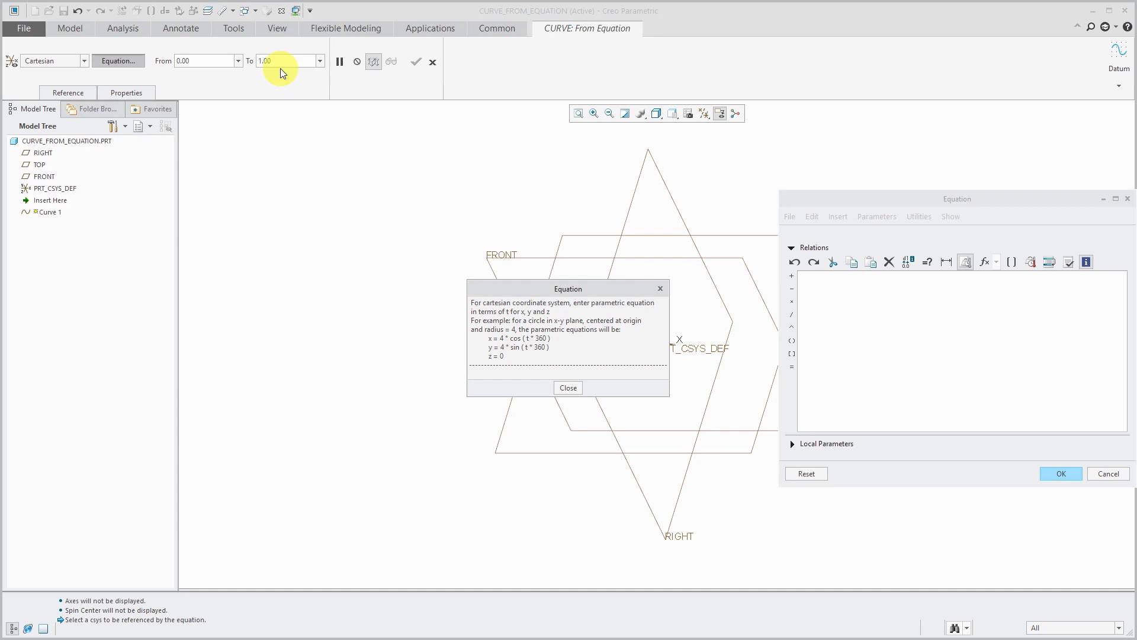
{"action": "mouse_move", "coordinate": [311, 108]}
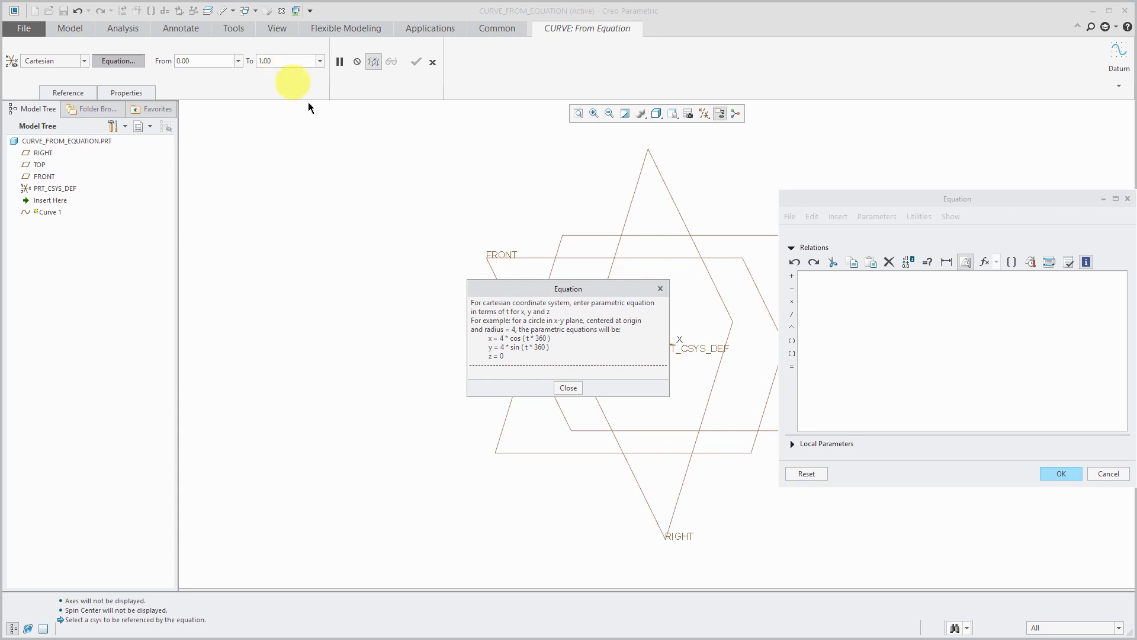
{"action": "left_click", "coordinate": [900, 304]}
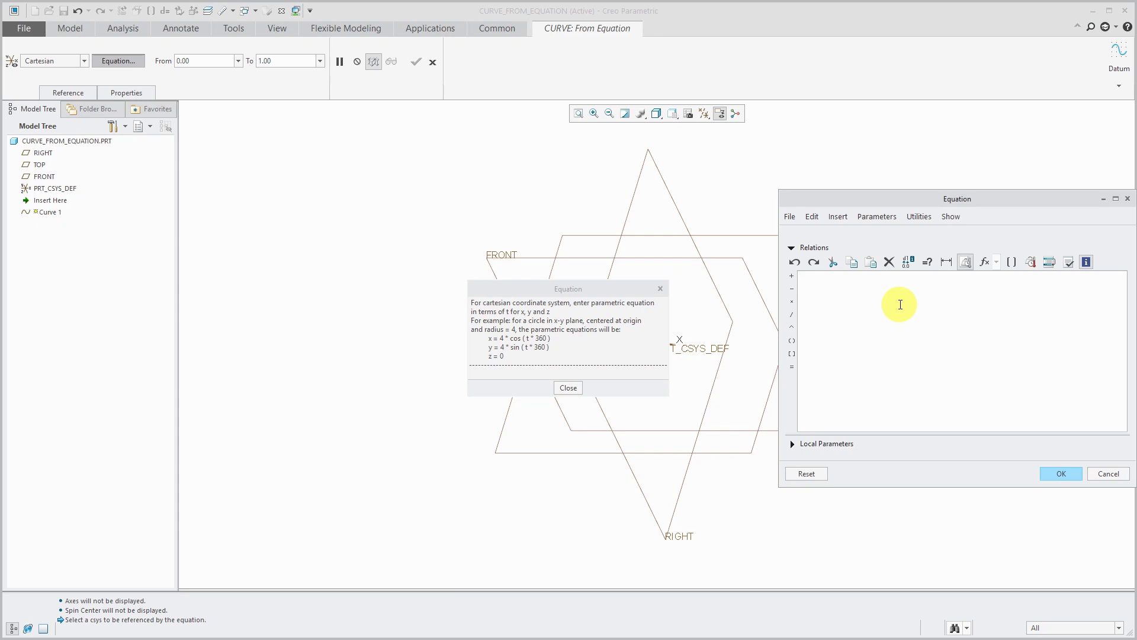
Enter a = 25, b = 25 and x = a*cos(t*360)
{"action": "type", "text": "a = 25"}
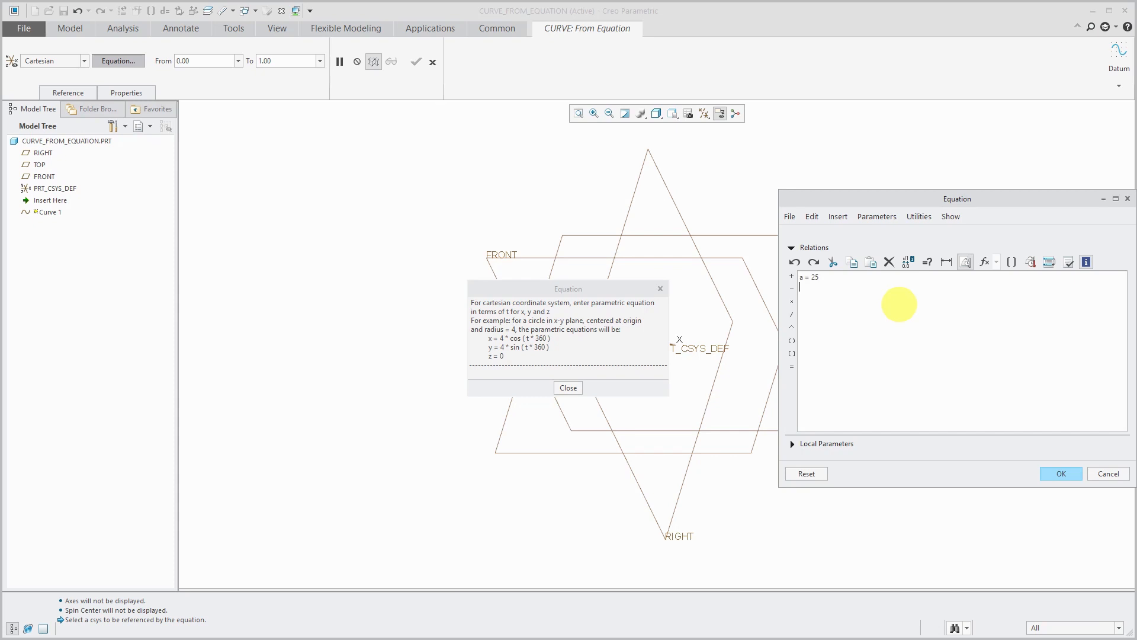
{"action": "type", "text": "b ="}
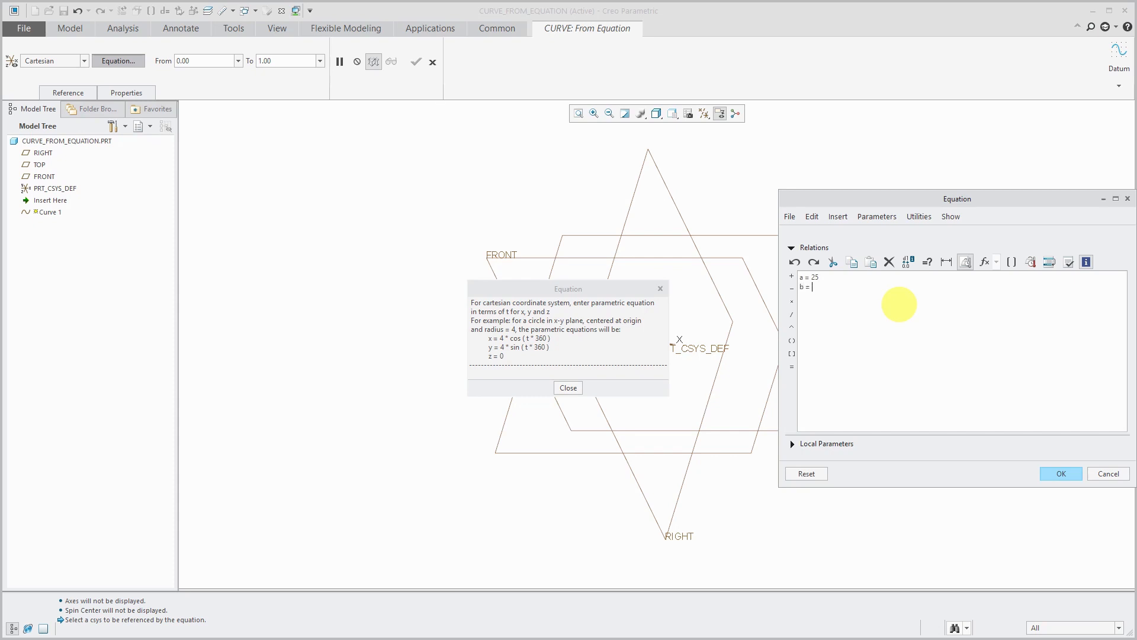
{"action": "type", "text": "25"}
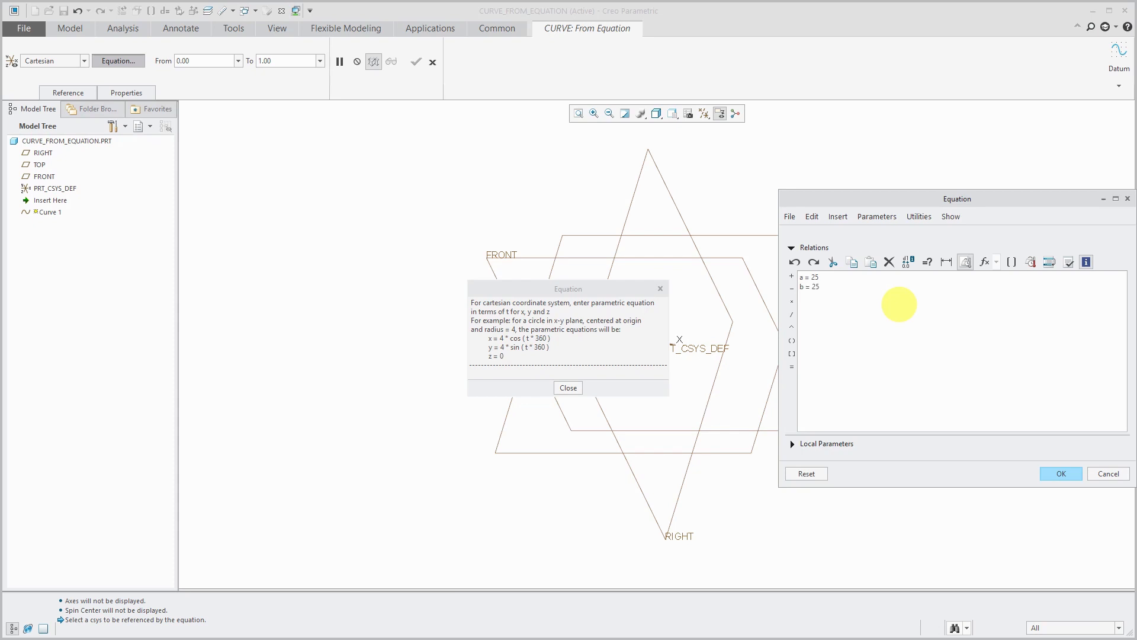
{"action": "type", "text": "x ="}
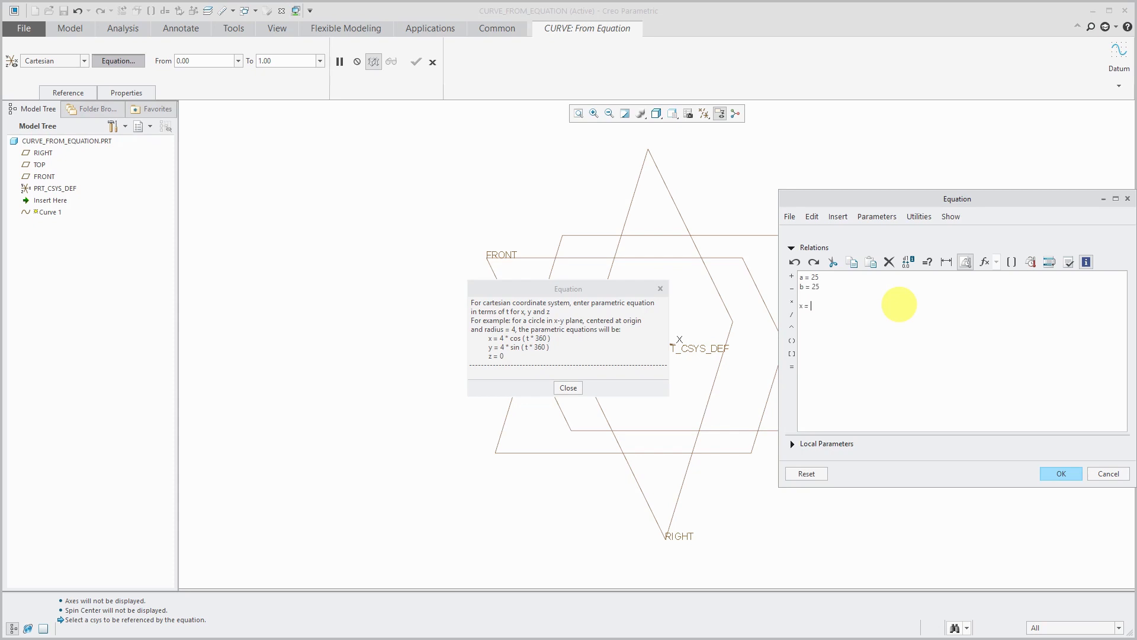
{"action": "type", "text": "a"}
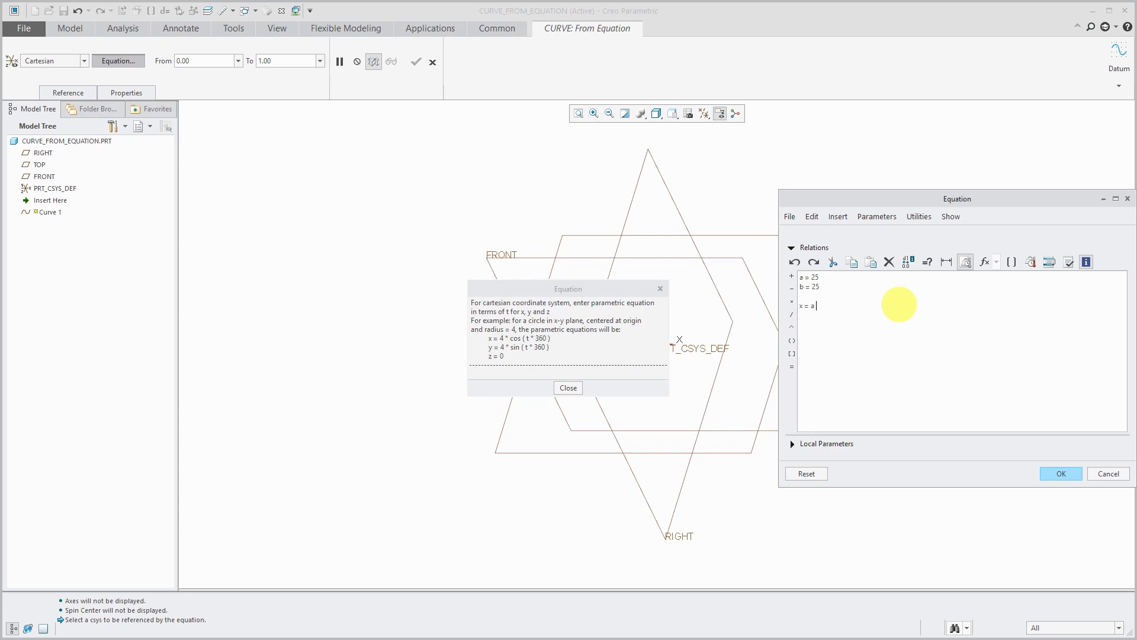
{"action": "type", "text": "*"}
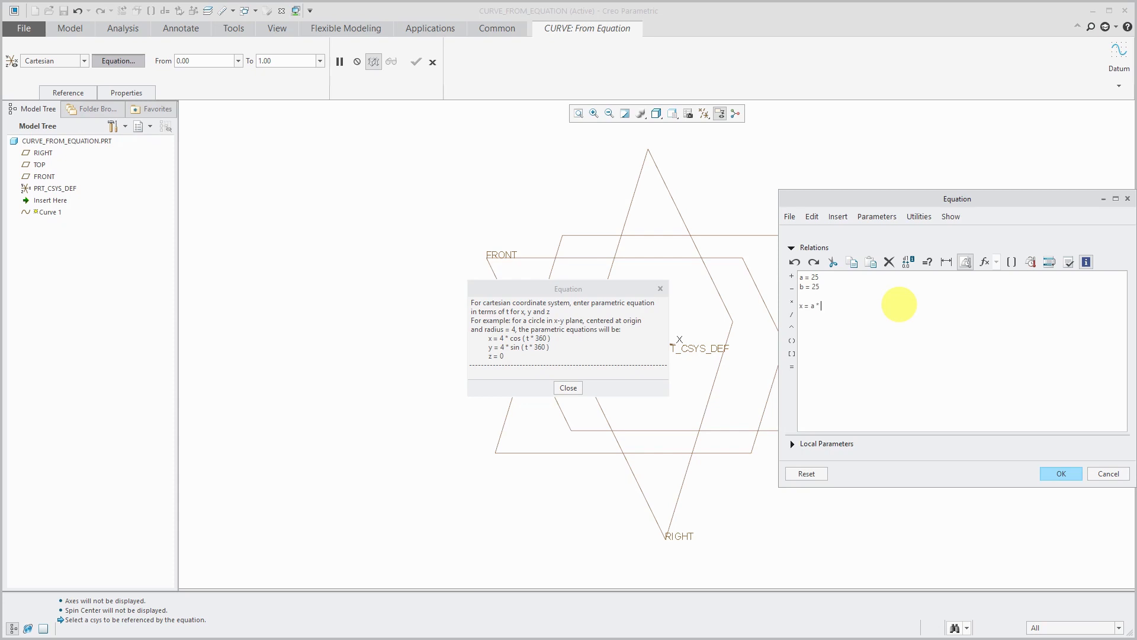
{"action": "type", "text": "c"}
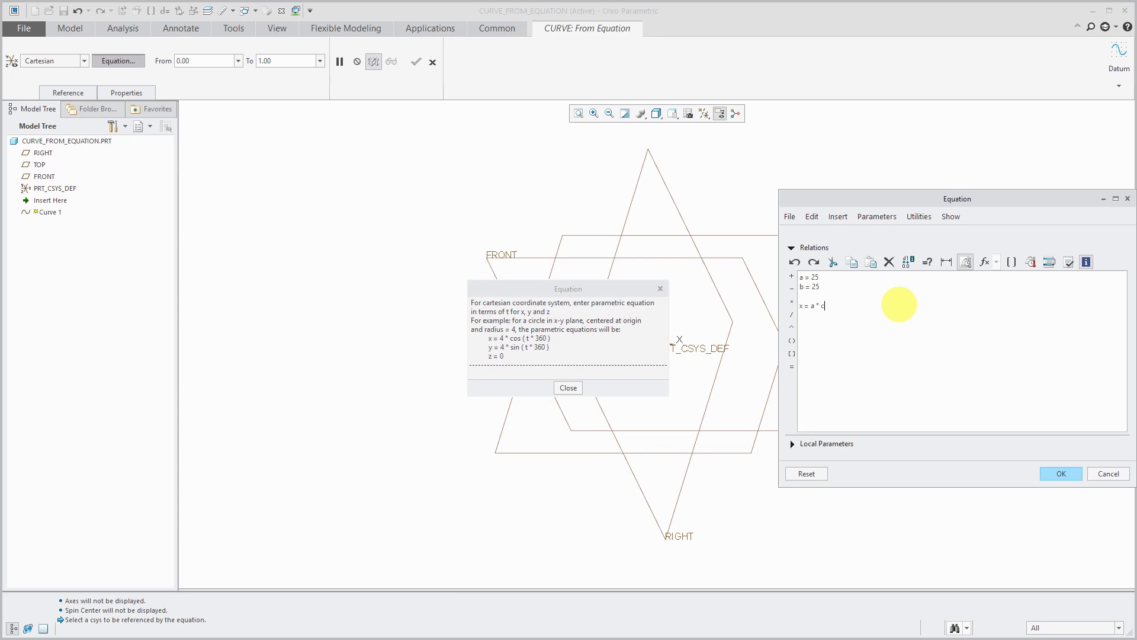
{"action": "type", "text": "os("}
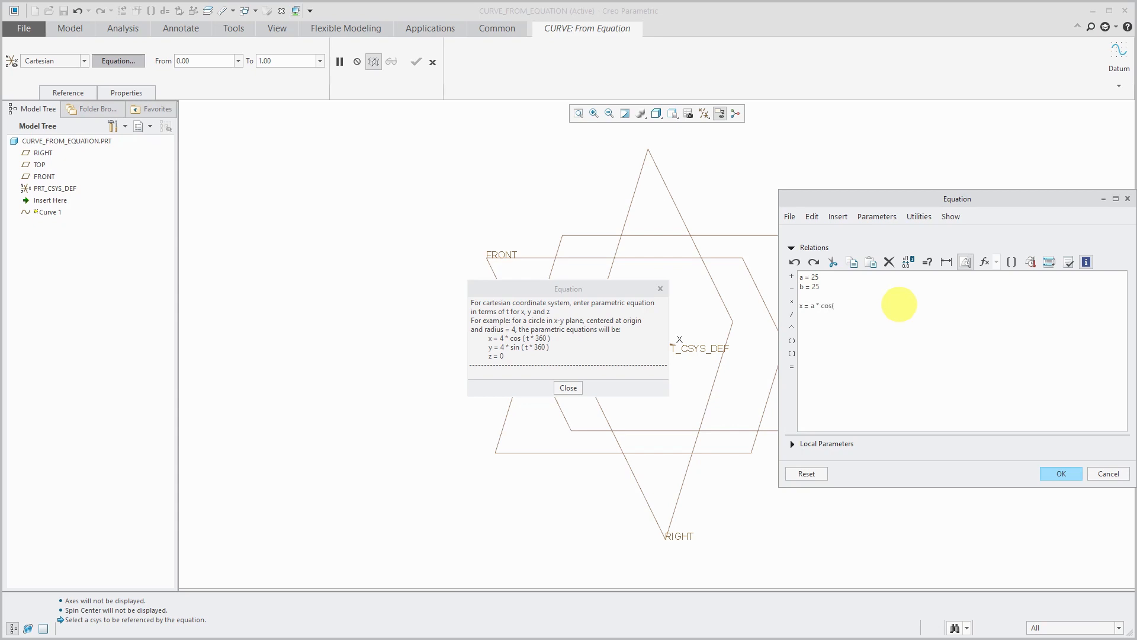
{"action": "type", "text": "t"}
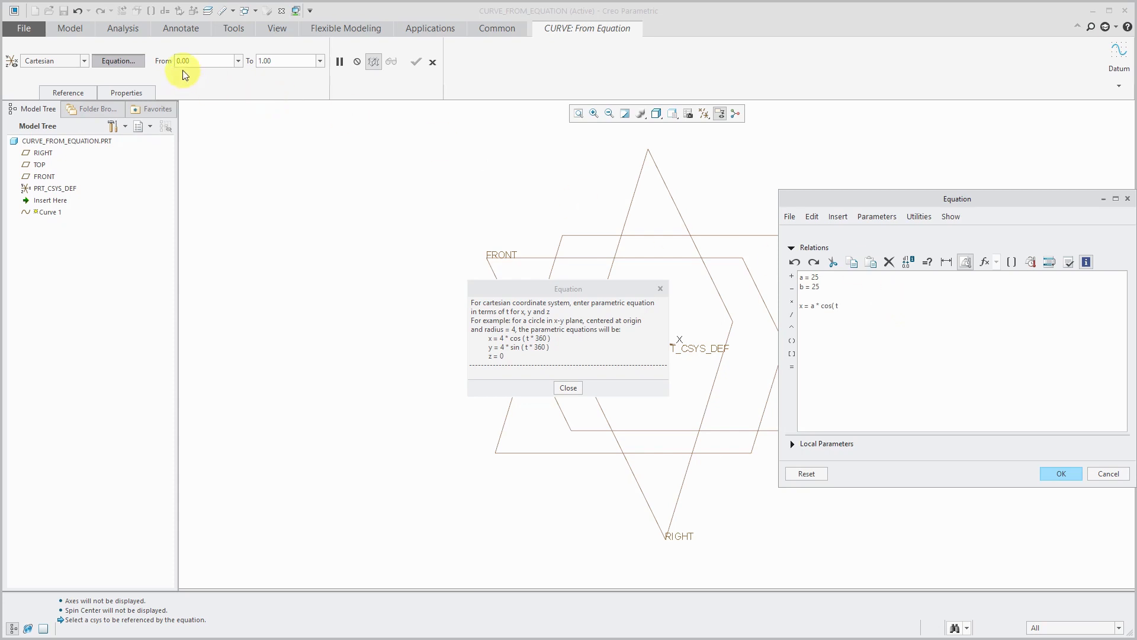
{"action": "mouse_move", "coordinate": [280, 89]}
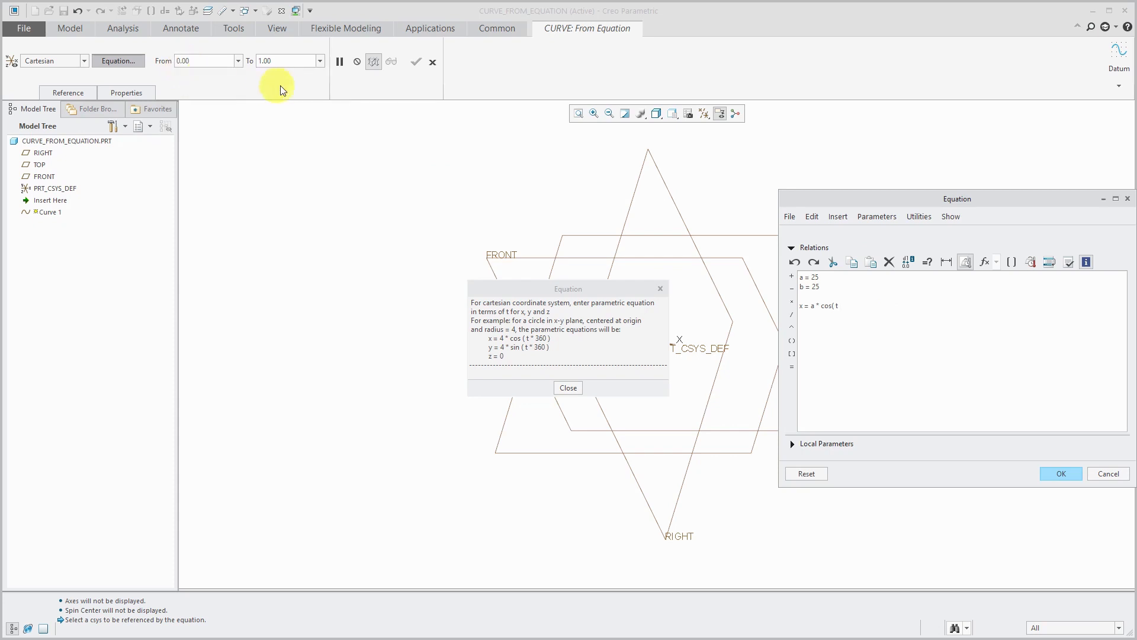
{"action": "mouse_move", "coordinate": [293, 170]}
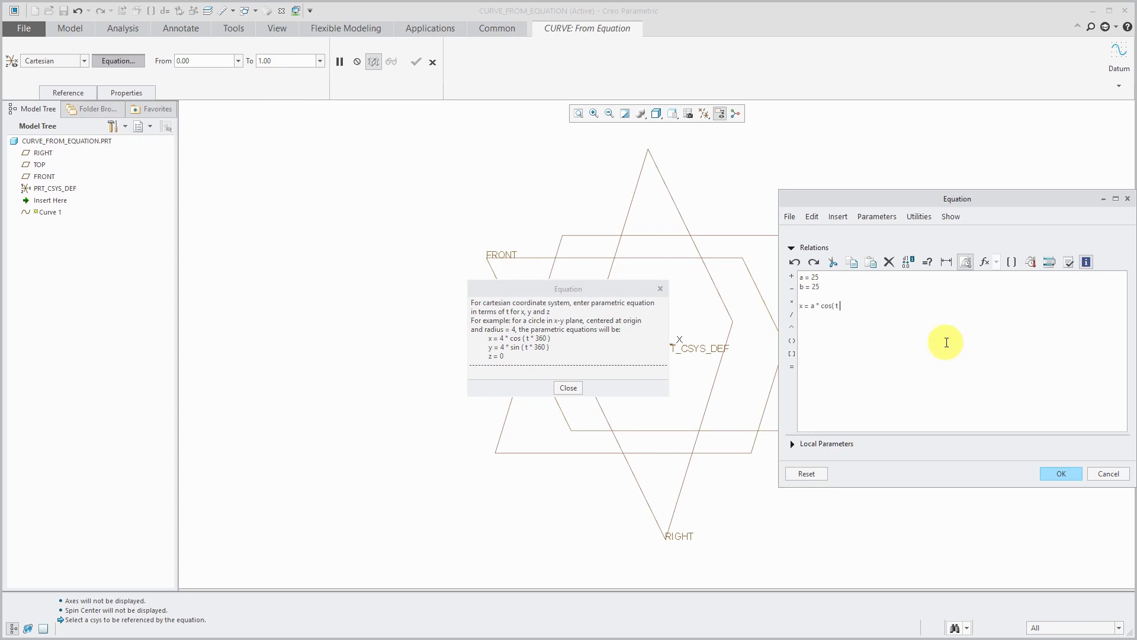
{"action": "type", "text": "* 360"}
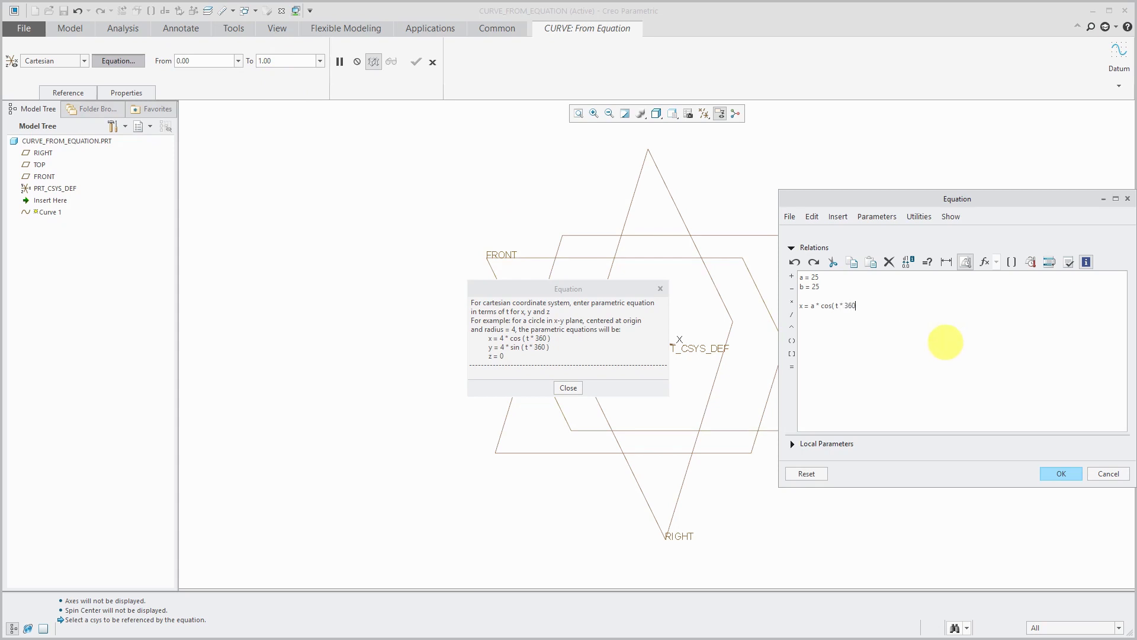
{"action": "type", "text": ")"}
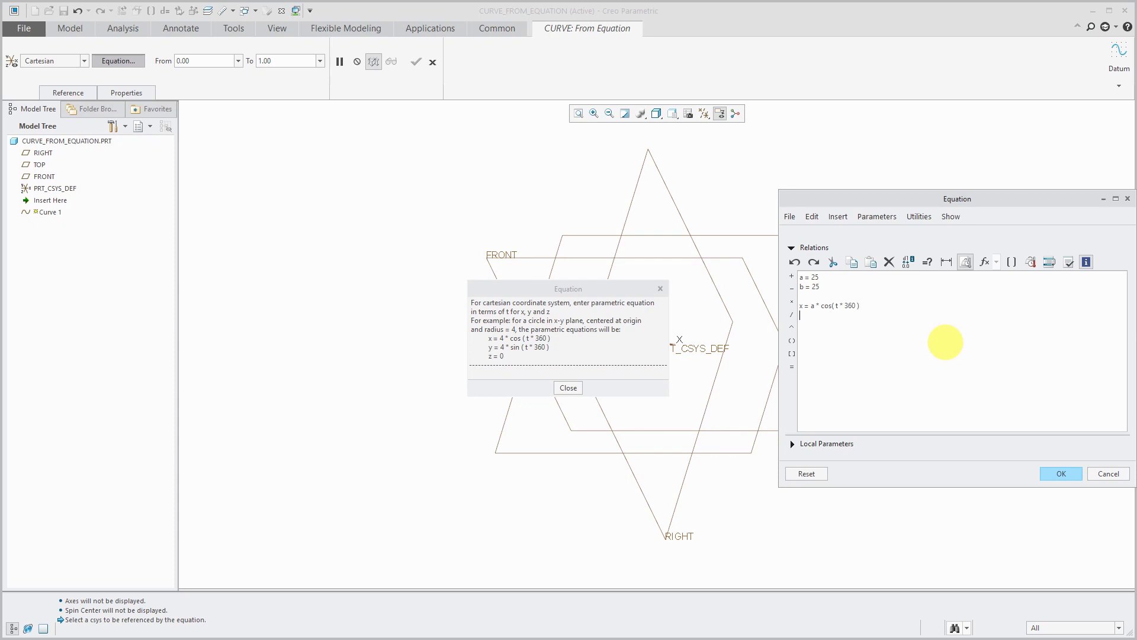
Add the equation y = b*sin(t*360)
{"action": "type", "text": "y ="}
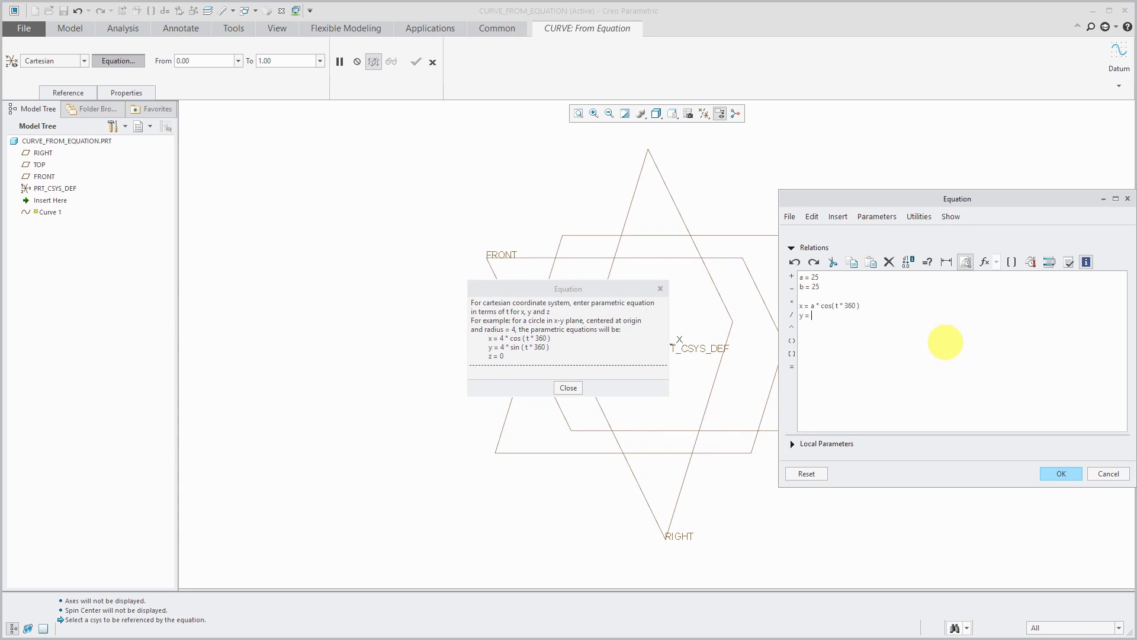
{"action": "type", "text": "b"}
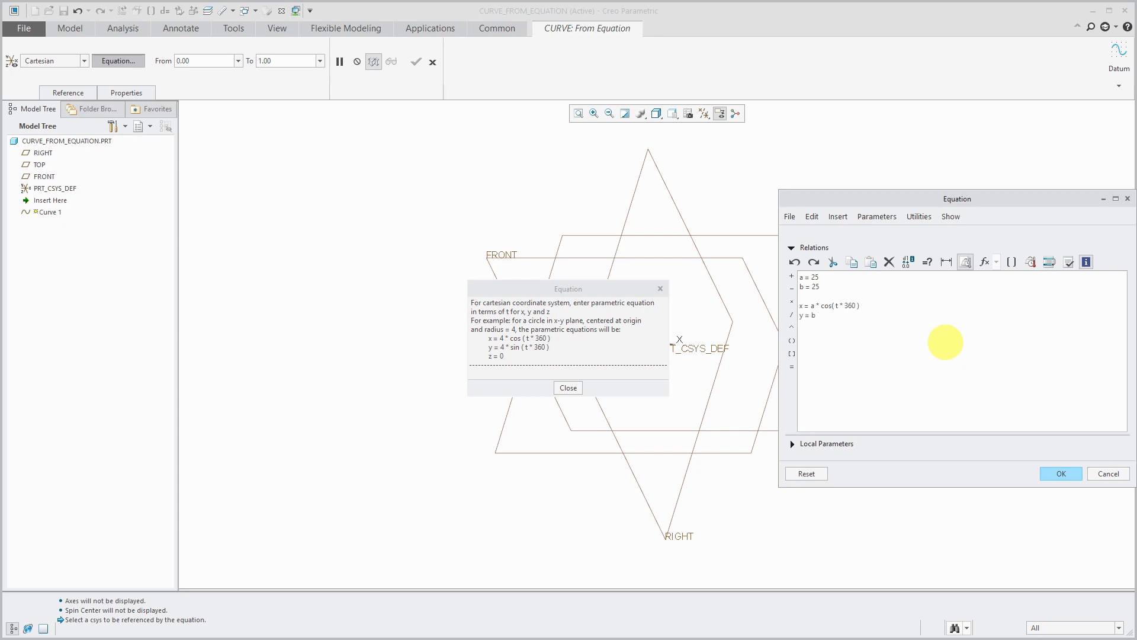
{"action": "type", "text": "* sin("}
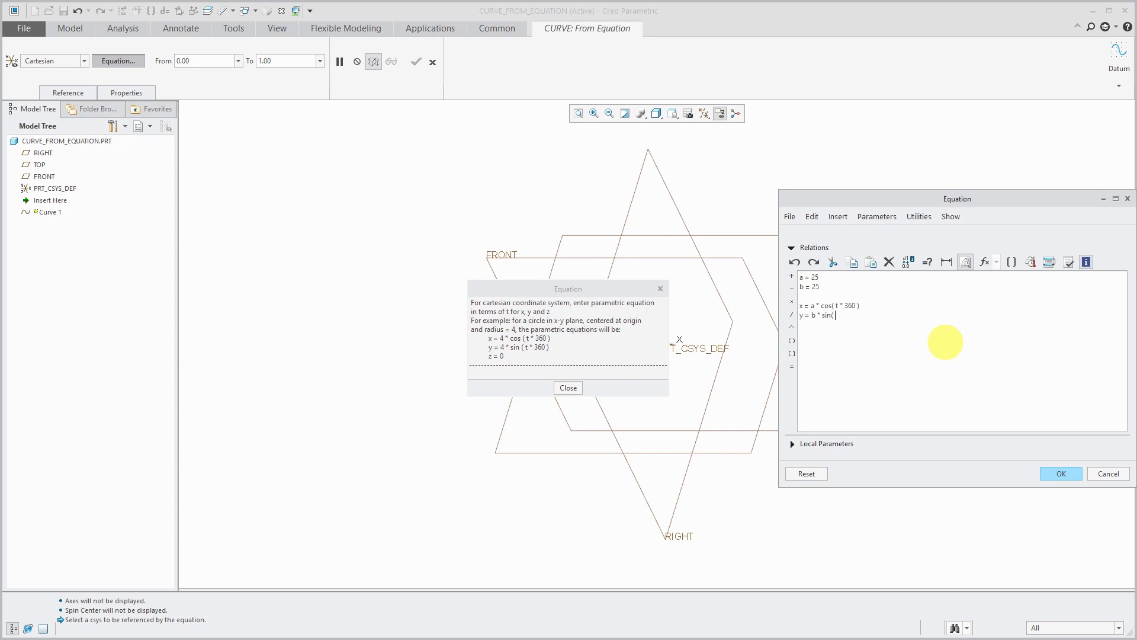
{"action": "type", "text": "t * 360 )"}
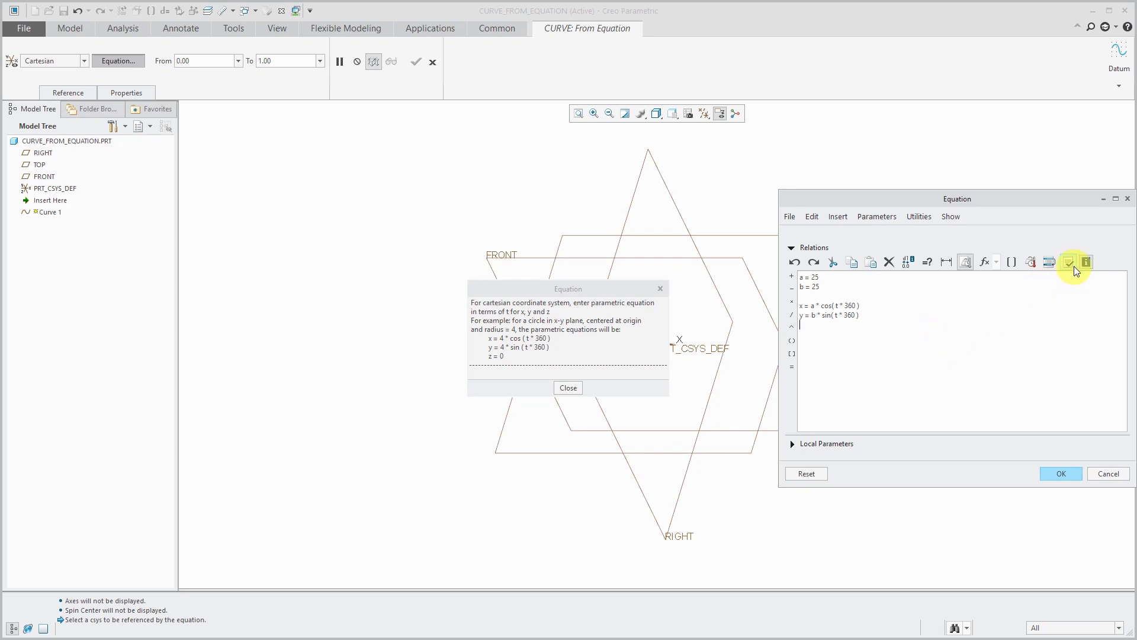
Verify the relations and finish Curve 1 as a circle around the default coordinate system
{"action": "left_click", "coordinate": [1068, 262]}
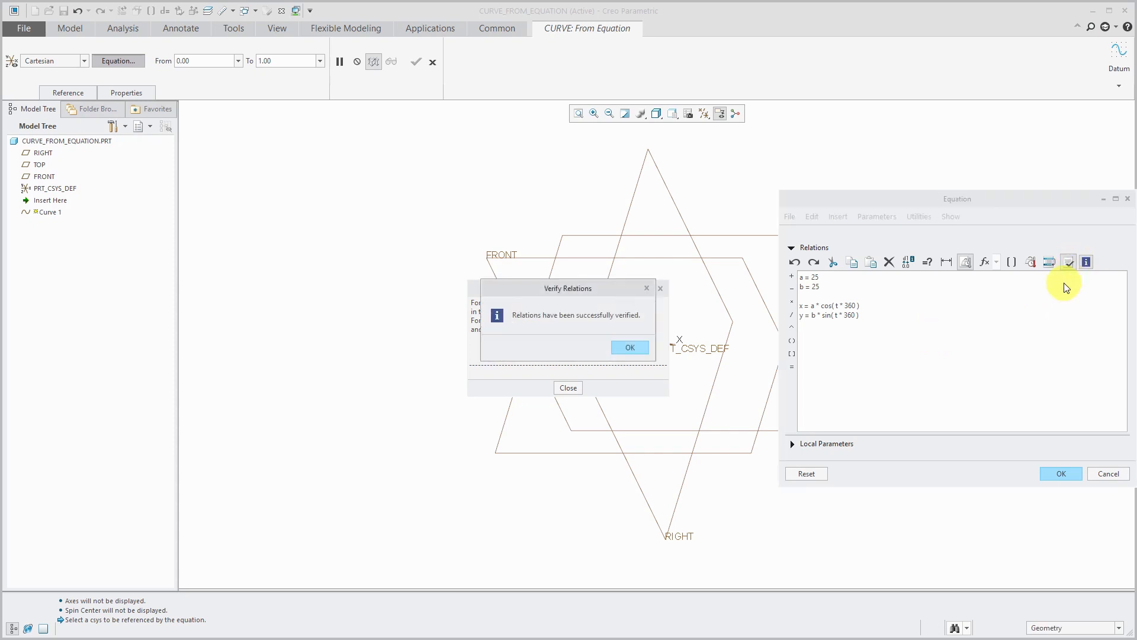
{"action": "left_click", "coordinate": [630, 347]}
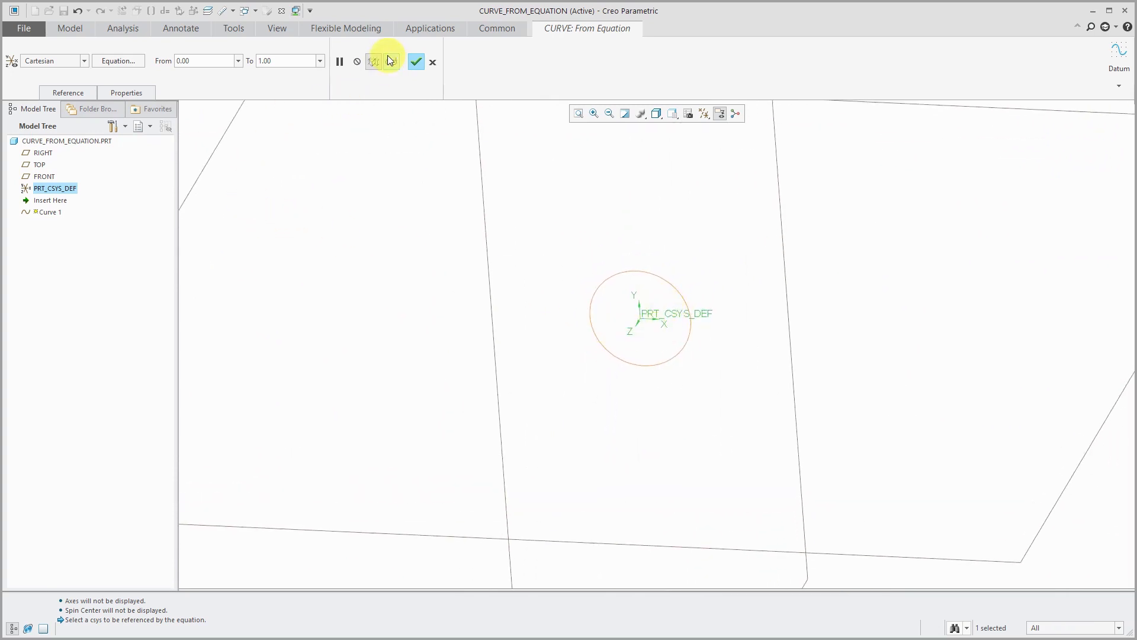
{"action": "left_click", "coordinate": [416, 61]}
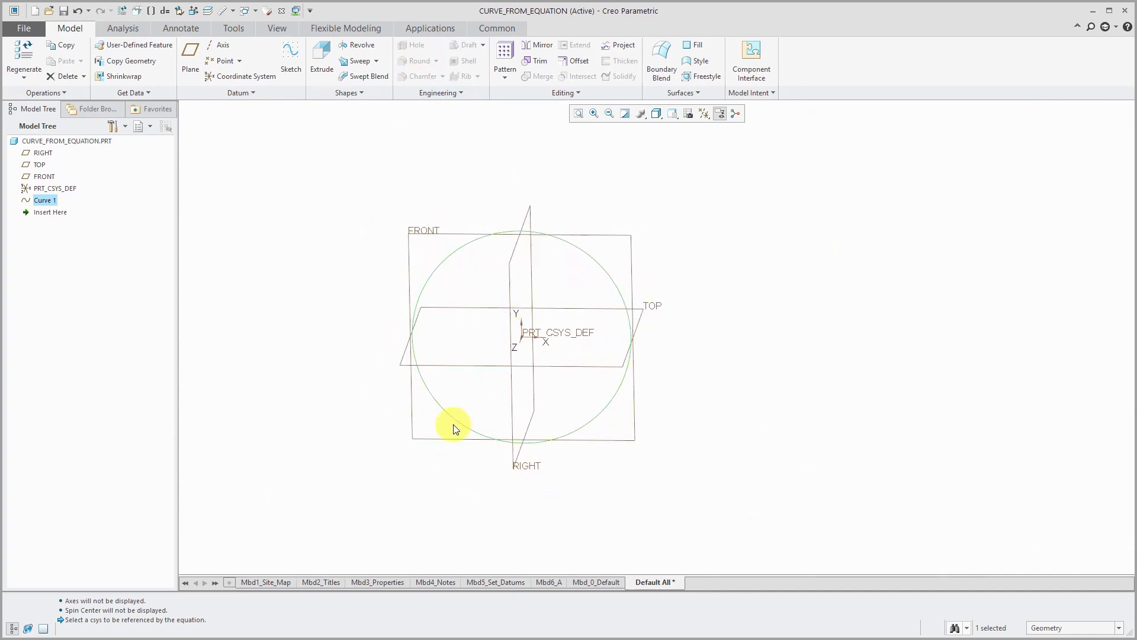
Redefine Curve 1 and change b to 10, flattening the circle into an ellipse
{"action": "right_click", "coordinate": [45, 200]}
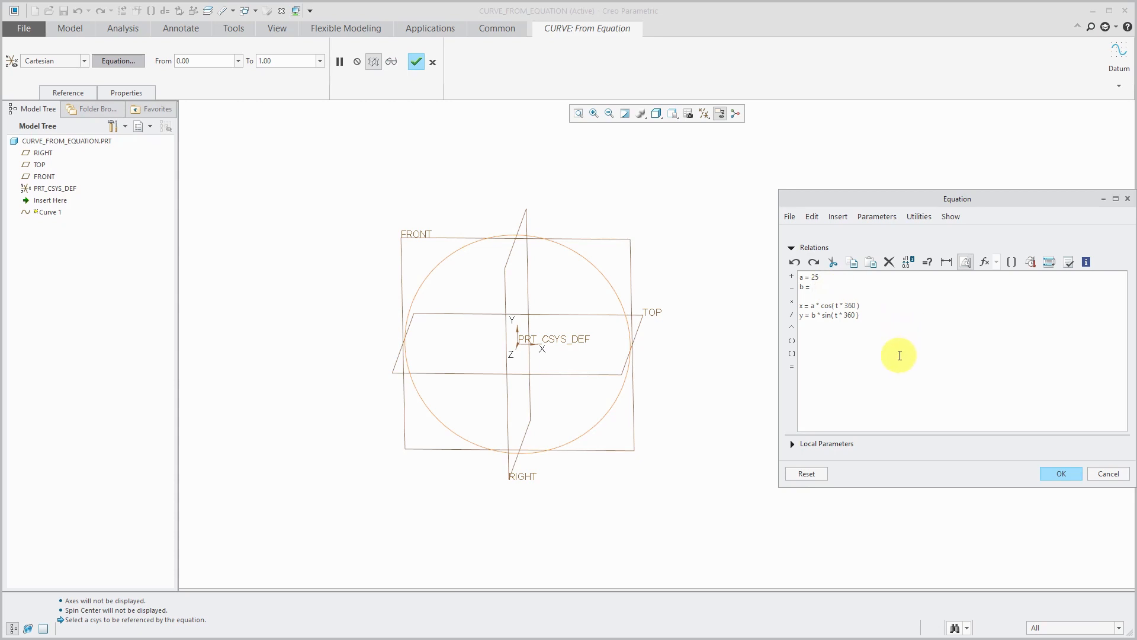
{"action": "type", "text": "10"}
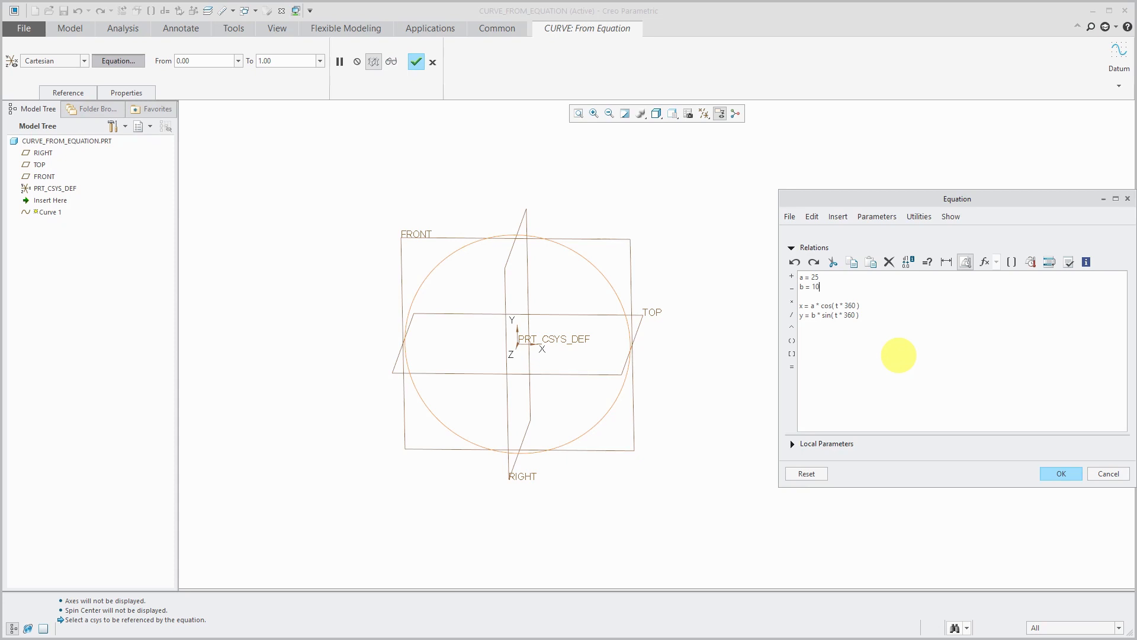
{"action": "left_click", "coordinate": [1061, 474]}
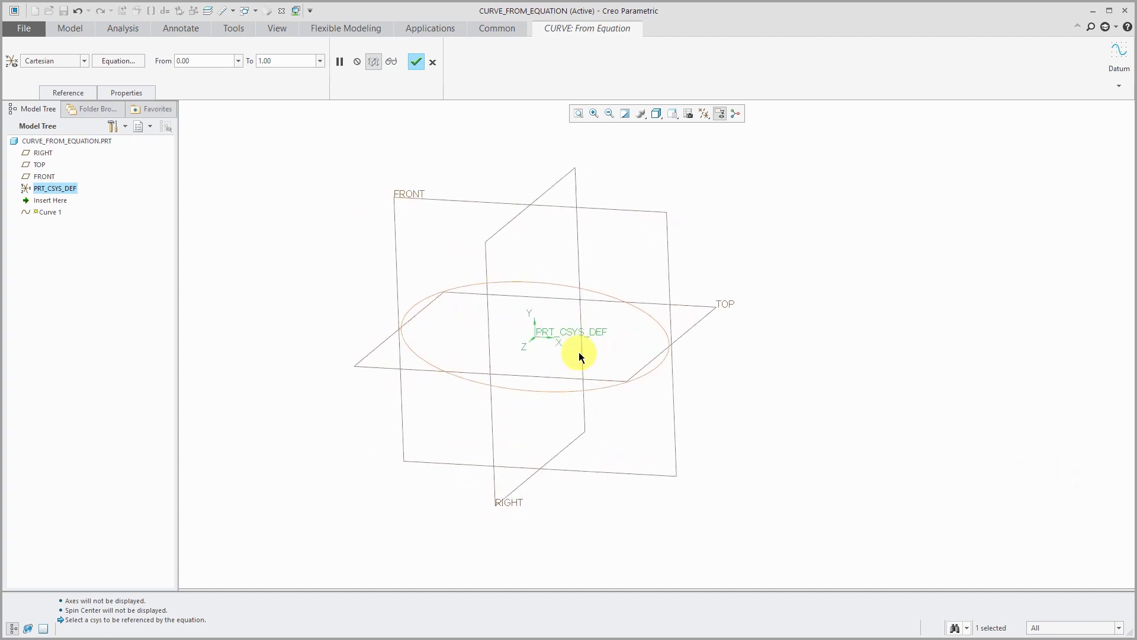
Hide datum planes, finish the ellipse redefinition, and view it at an angle
{"action": "left_click", "coordinate": [703, 113]}
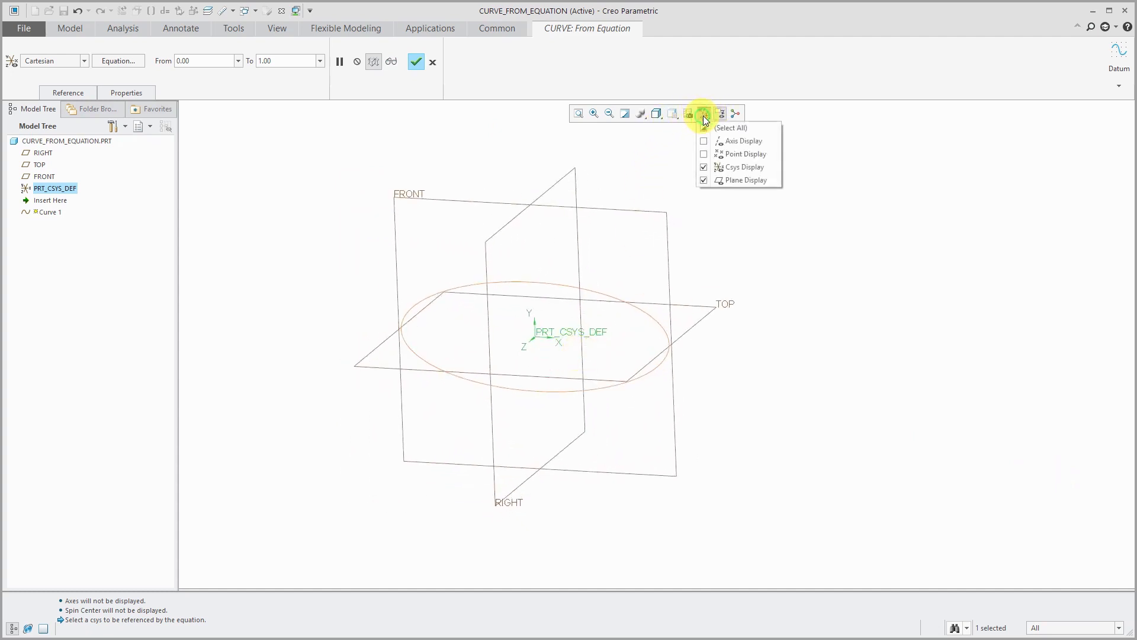
{"action": "left_click", "coordinate": [703, 180]}
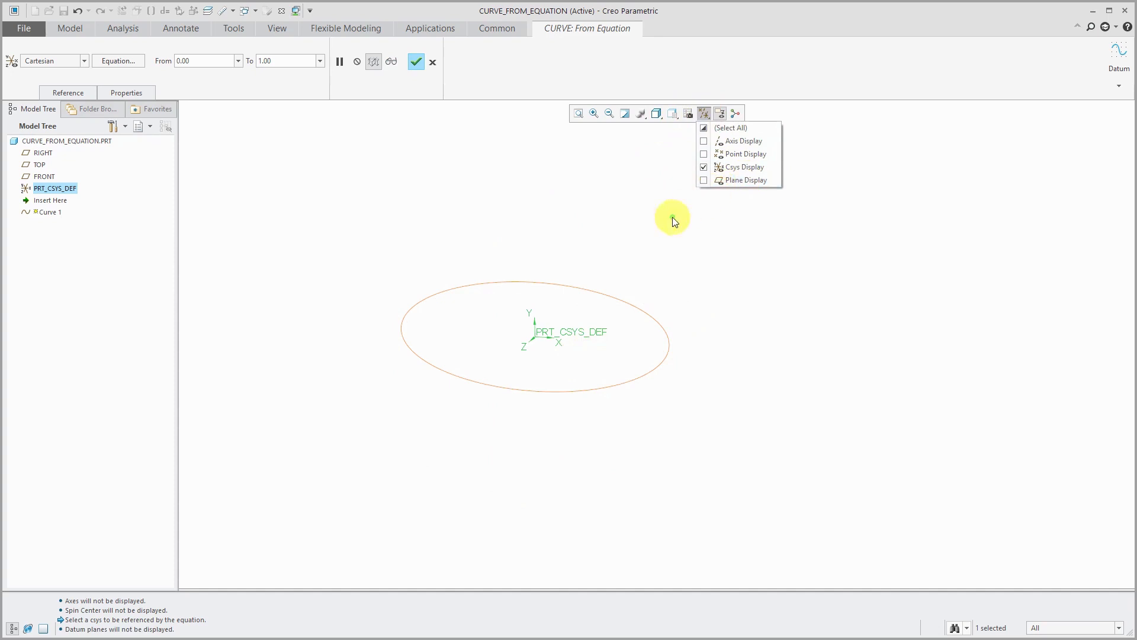
{"action": "left_click", "coordinate": [418, 61]}
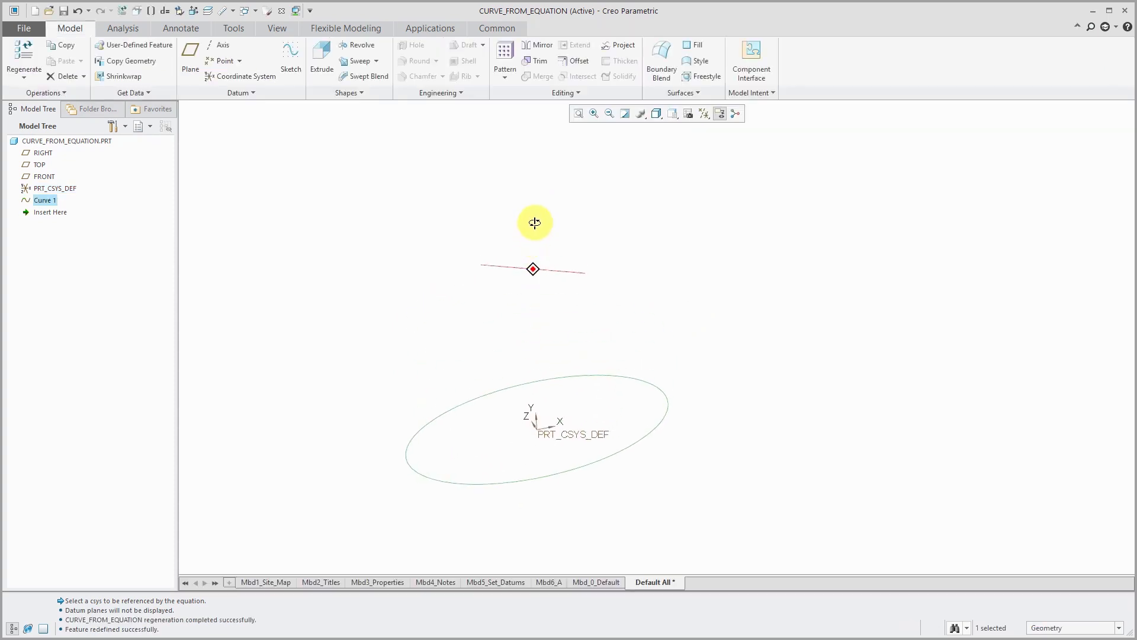
{"action": "left_click_drag", "start_coordinate": [534, 223], "coordinate": [558, 181]}
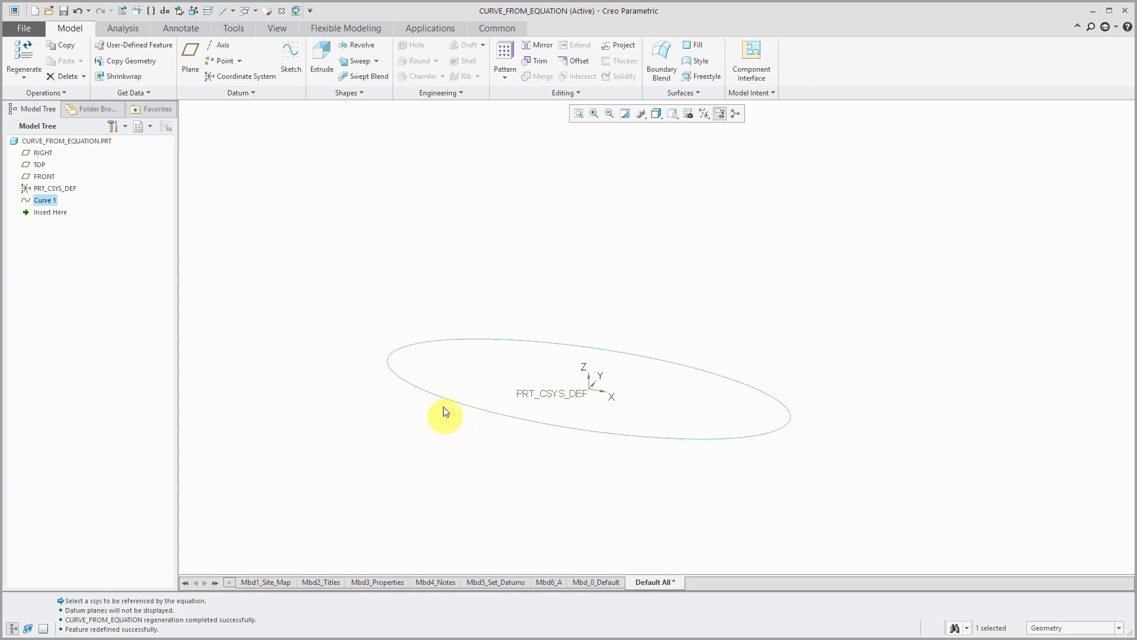
{"action": "mouse_move", "coordinate": [67, 216]}
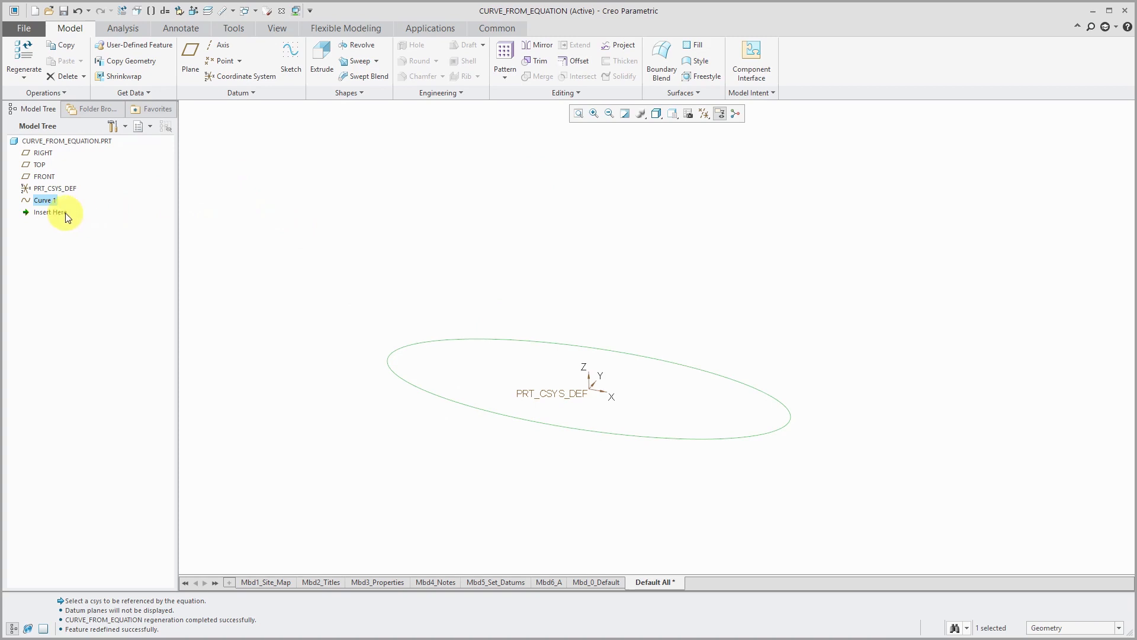
Redefine Curve 1 adding z = 5*t so the ellipse rises and doesn't close
{"action": "right_click", "coordinate": [44, 200]}
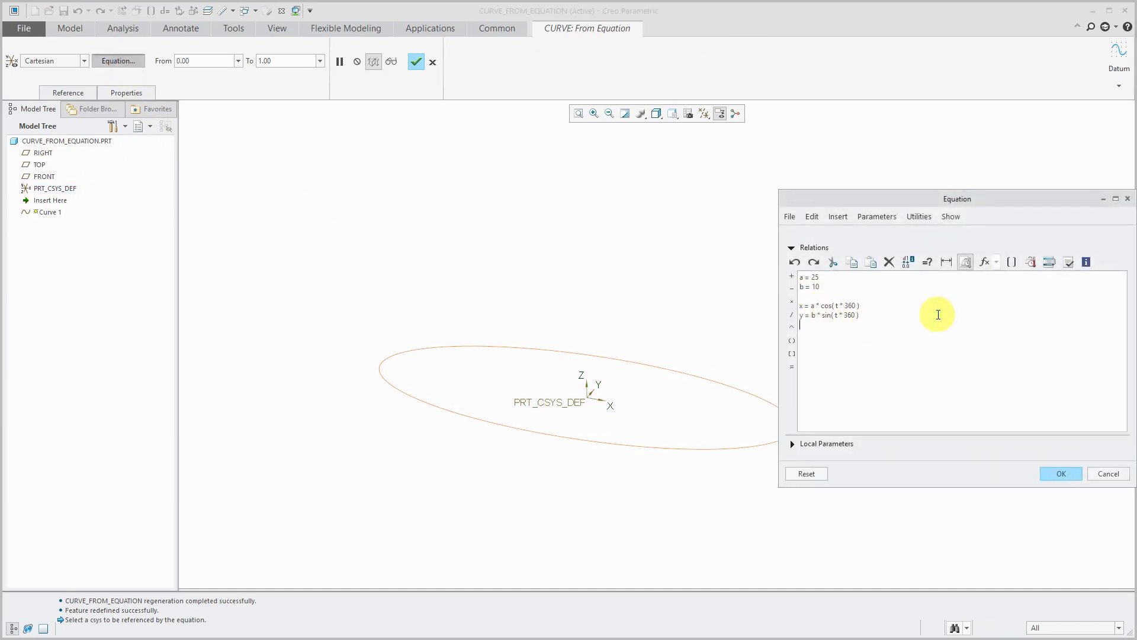
{"action": "type", "text": "z = 5 * t"}
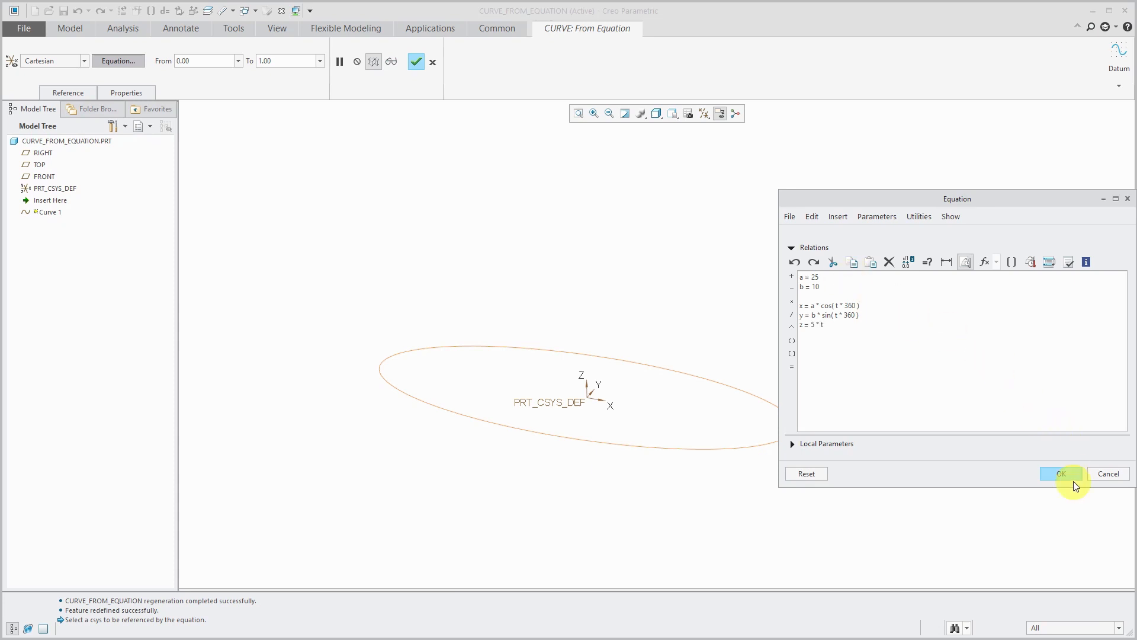
{"action": "left_click", "coordinate": [1060, 473]}
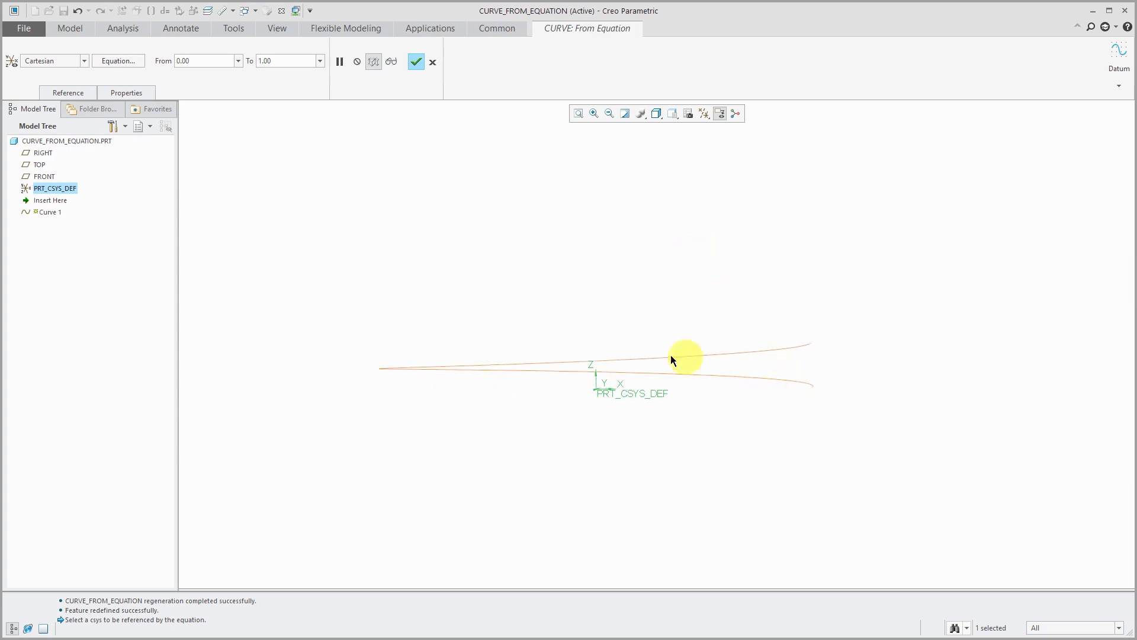
{"action": "left_click_drag", "start_coordinate": [682, 357], "coordinate": [778, 377]}
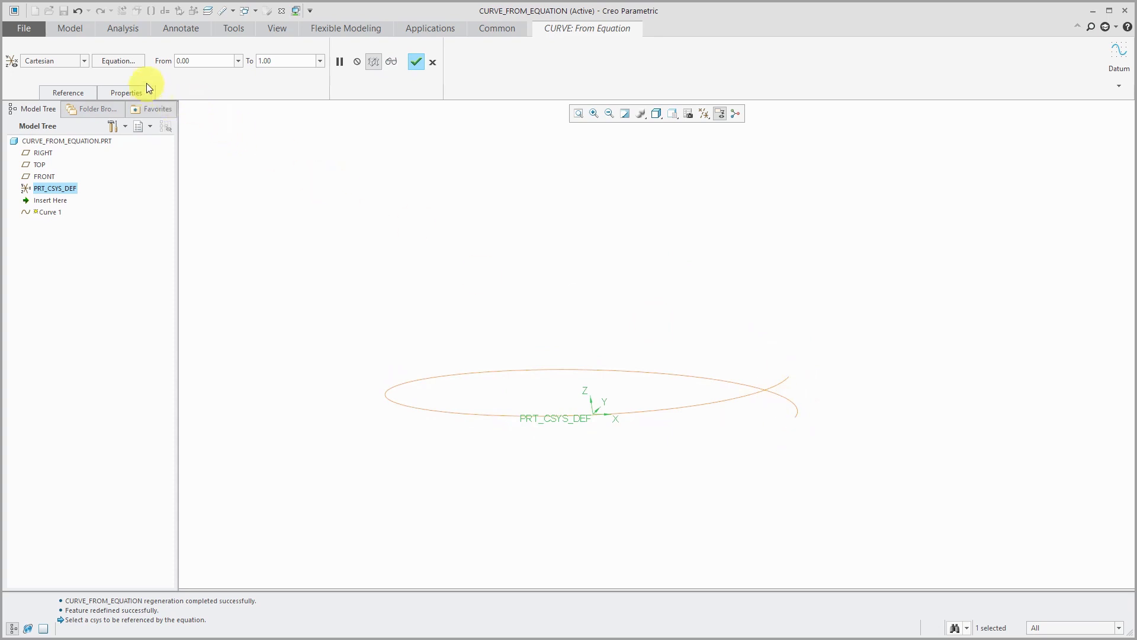
Change the z equation to z = 5*sin(t*360*16) for a wavy ellipse
{"action": "left_click", "coordinate": [118, 61]}
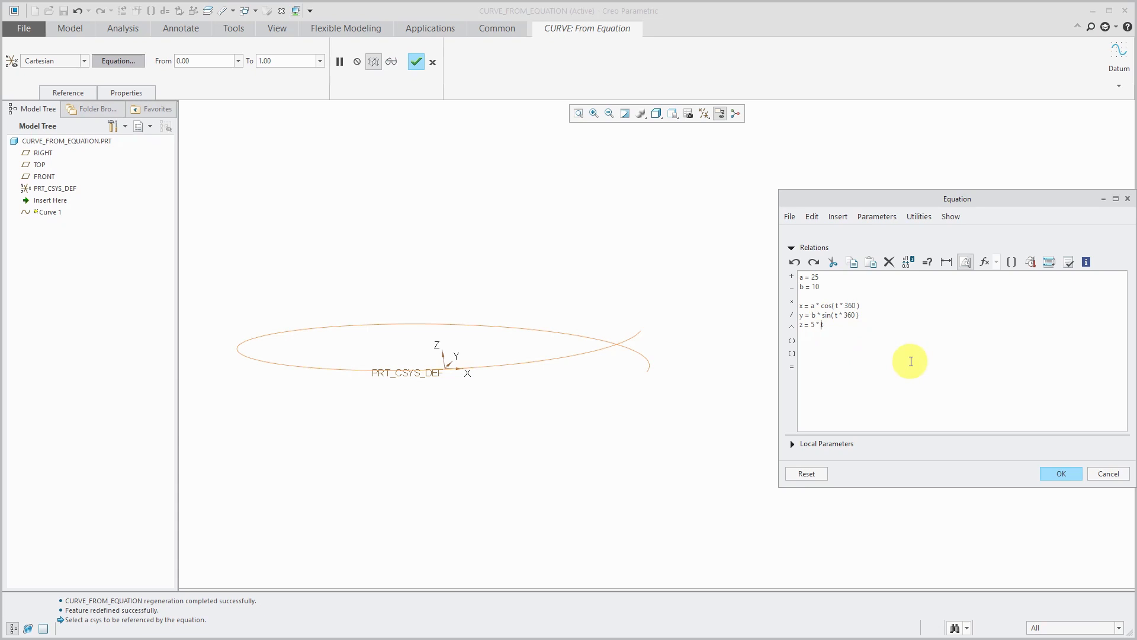
{"action": "type", "text": "sin( t * 360"}
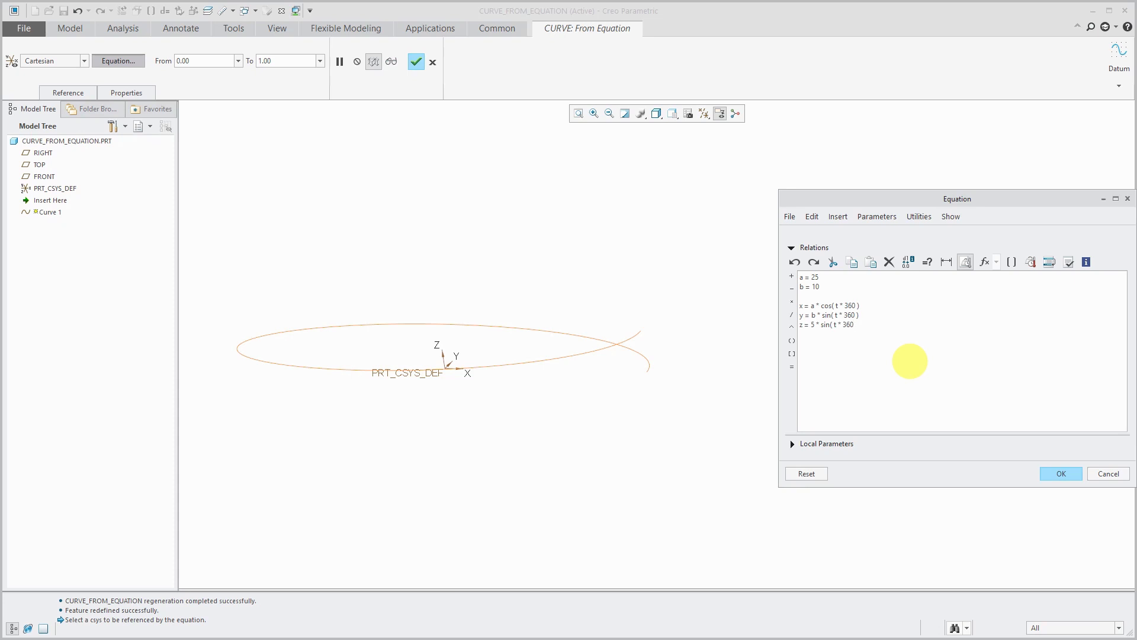
{"action": "type", "text": "*"}
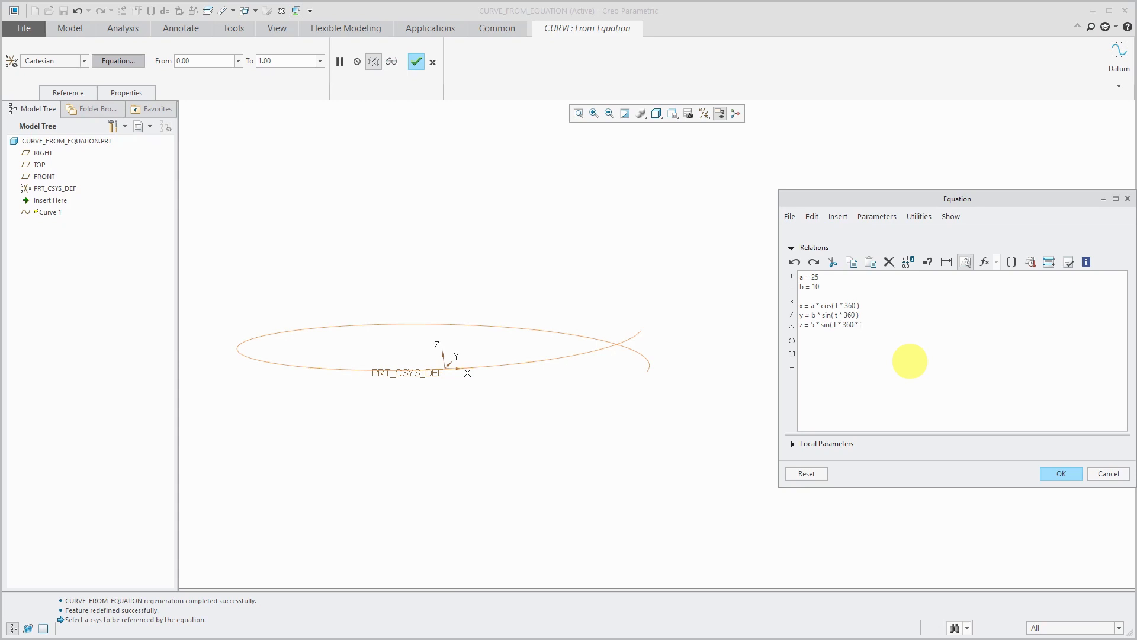
{"action": "type", "text": "16"}
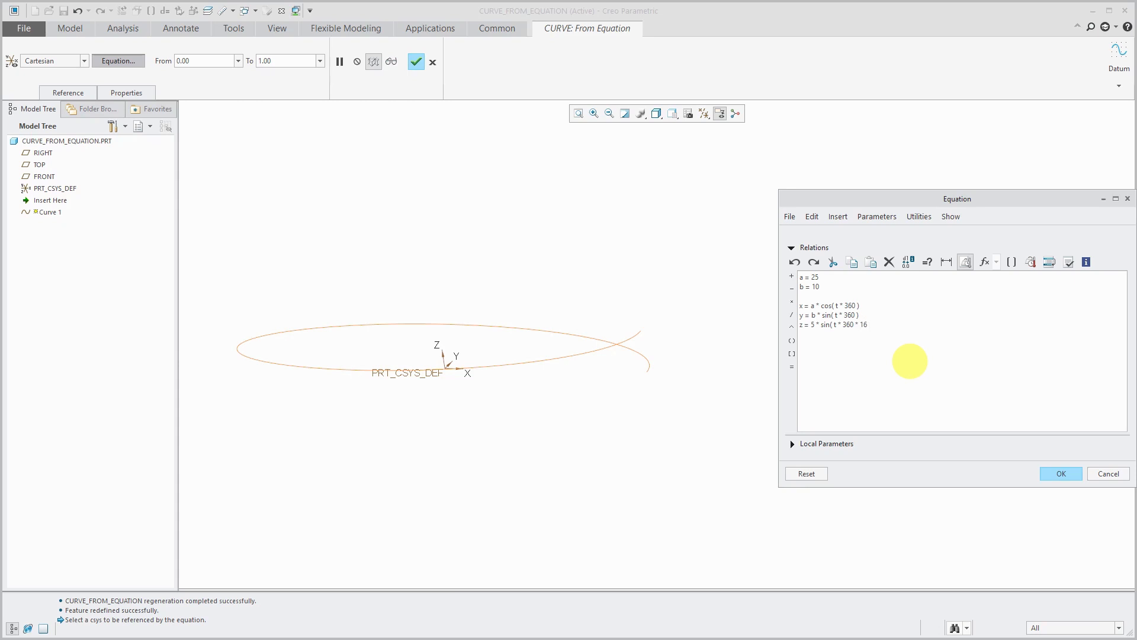
{"action": "left_click", "coordinate": [1061, 473]}
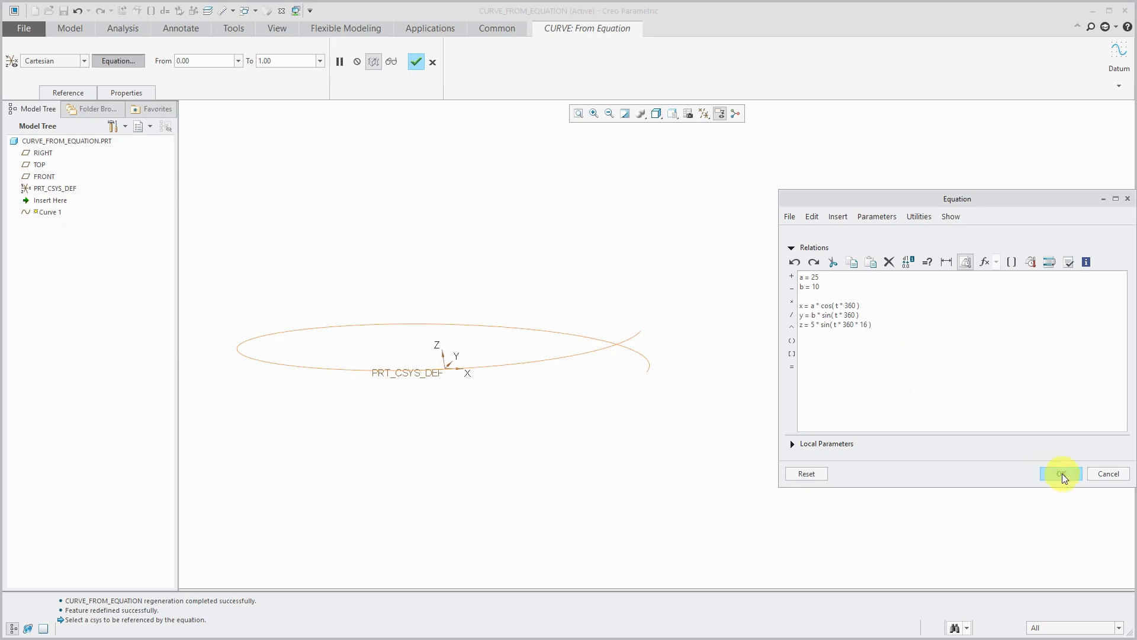
{"action": "left_click", "coordinate": [1061, 473]}
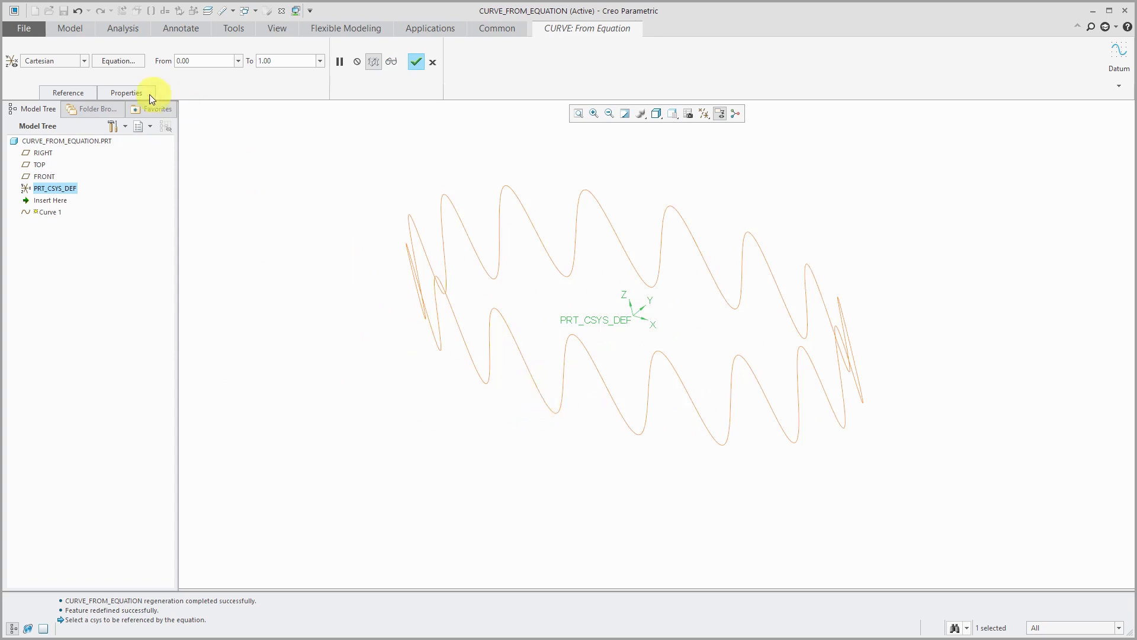
Rename the wavy curve feature ELLIPSE and finish the redefinition
{"action": "left_click", "coordinate": [126, 92]}
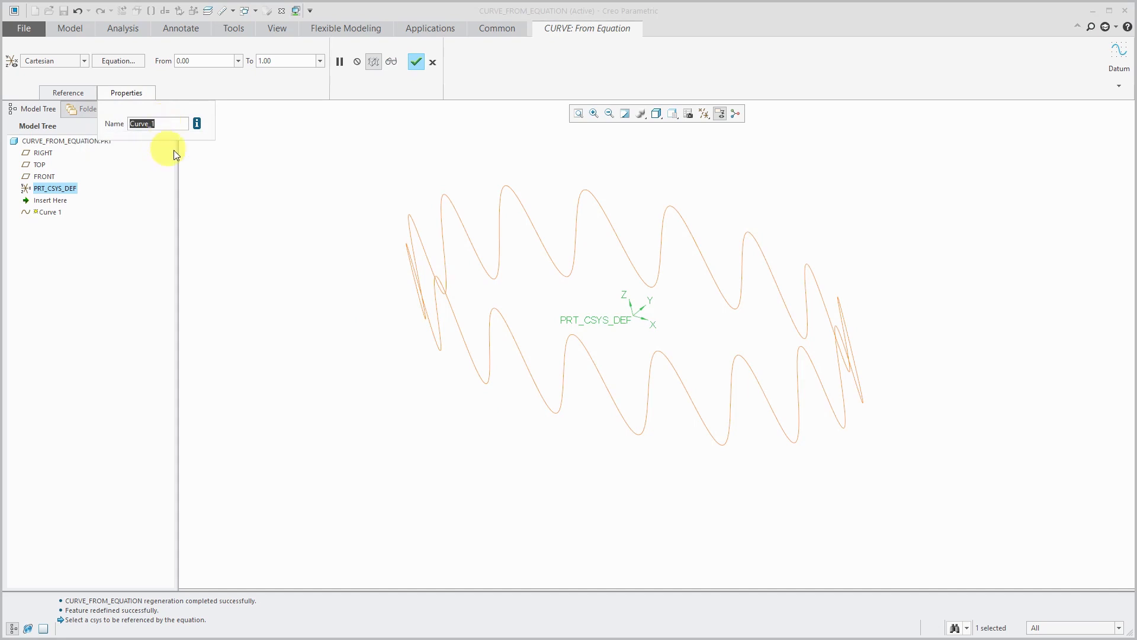
{"action": "type", "text": "ell"}
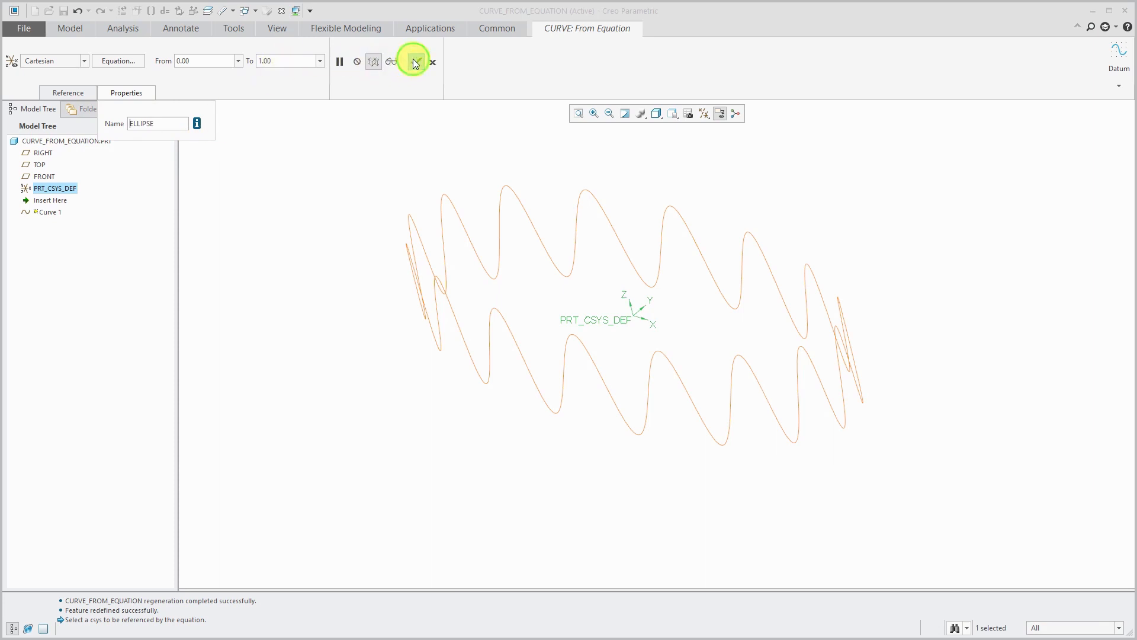
{"action": "left_click", "coordinate": [416, 62]}
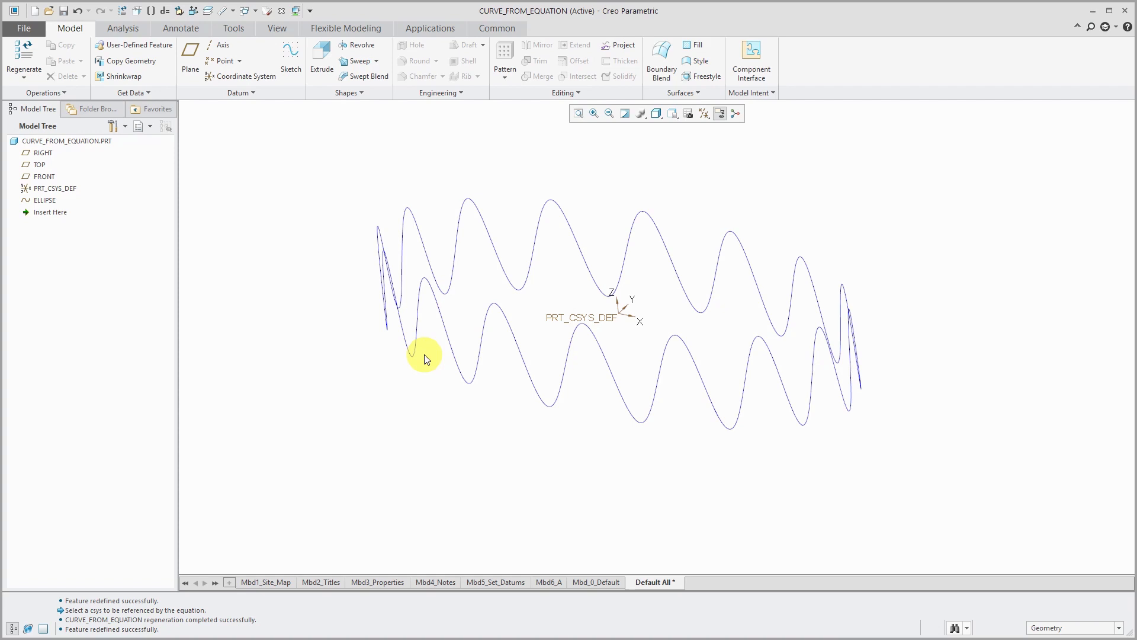
Hide ELLIPSE and start an equation curve referencing PRT_CSYS_DEF, opening the equation editor
{"action": "right_click", "coordinate": [40, 200]}
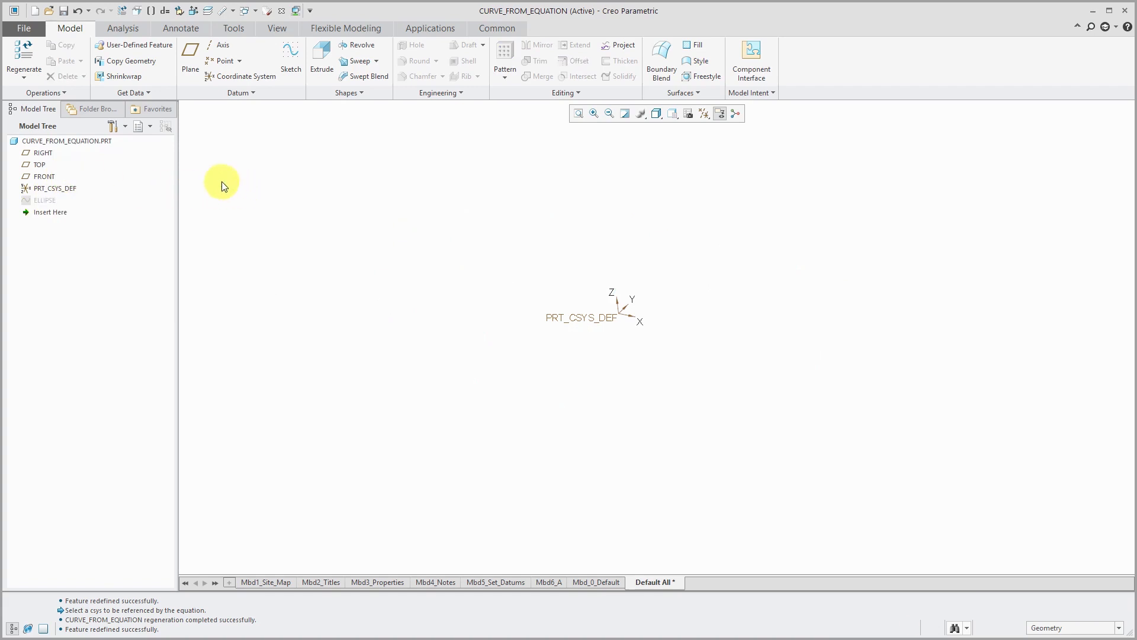
{"action": "left_click", "coordinate": [241, 93]}
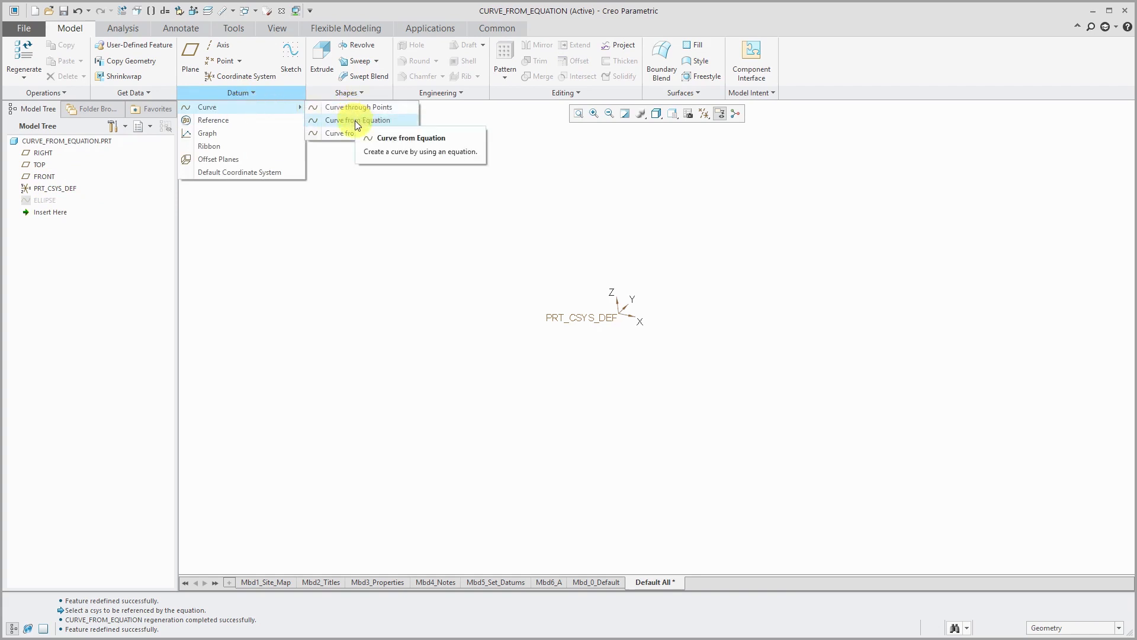
{"action": "left_click", "coordinate": [356, 120]}
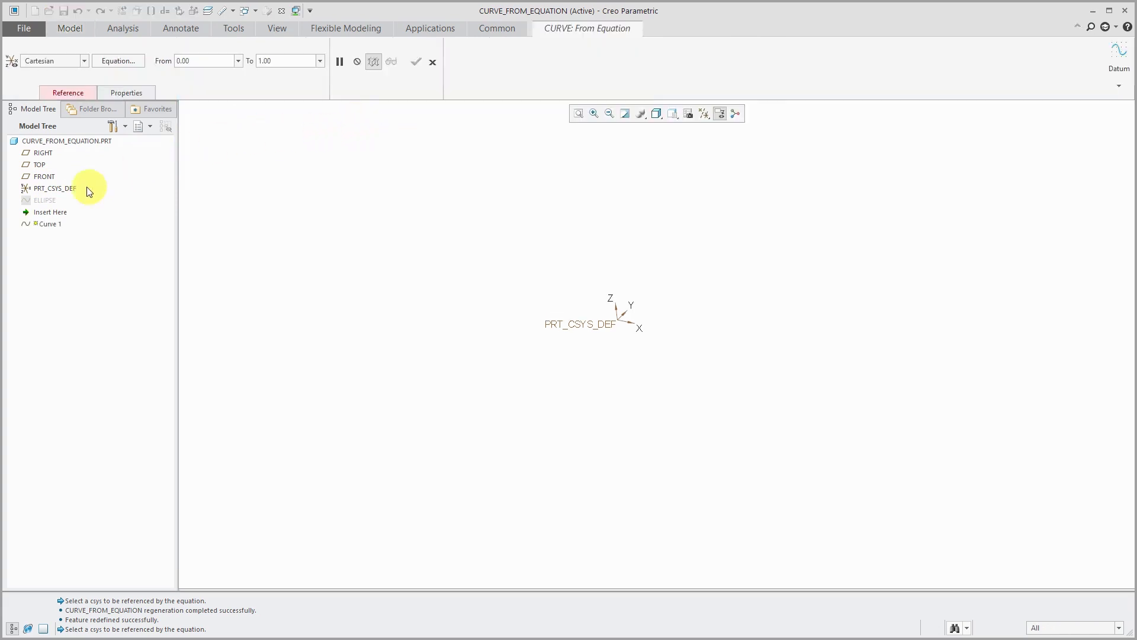
{"action": "left_click", "coordinate": [52, 189]}
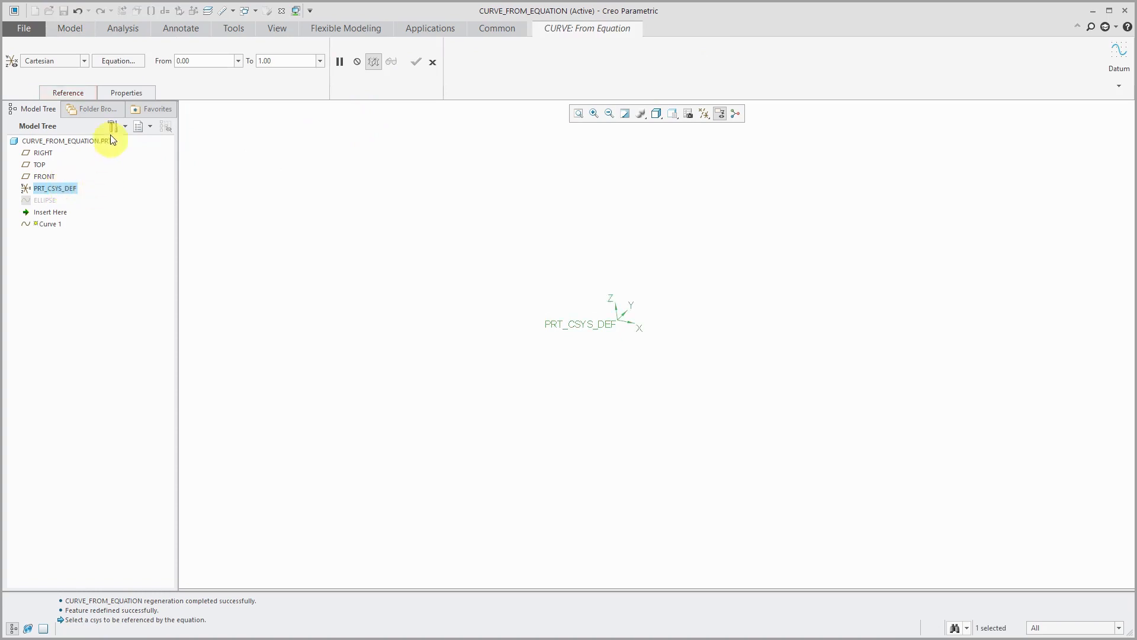
{"action": "mouse_move", "coordinate": [118, 61]}
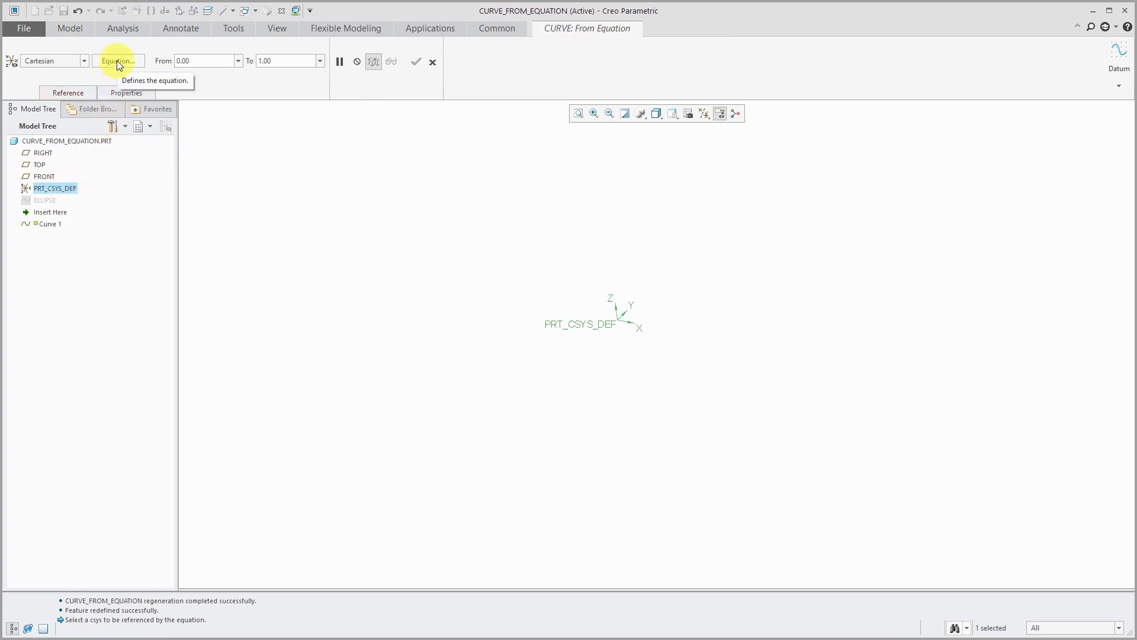
{"action": "left_click", "coordinate": [118, 61]}
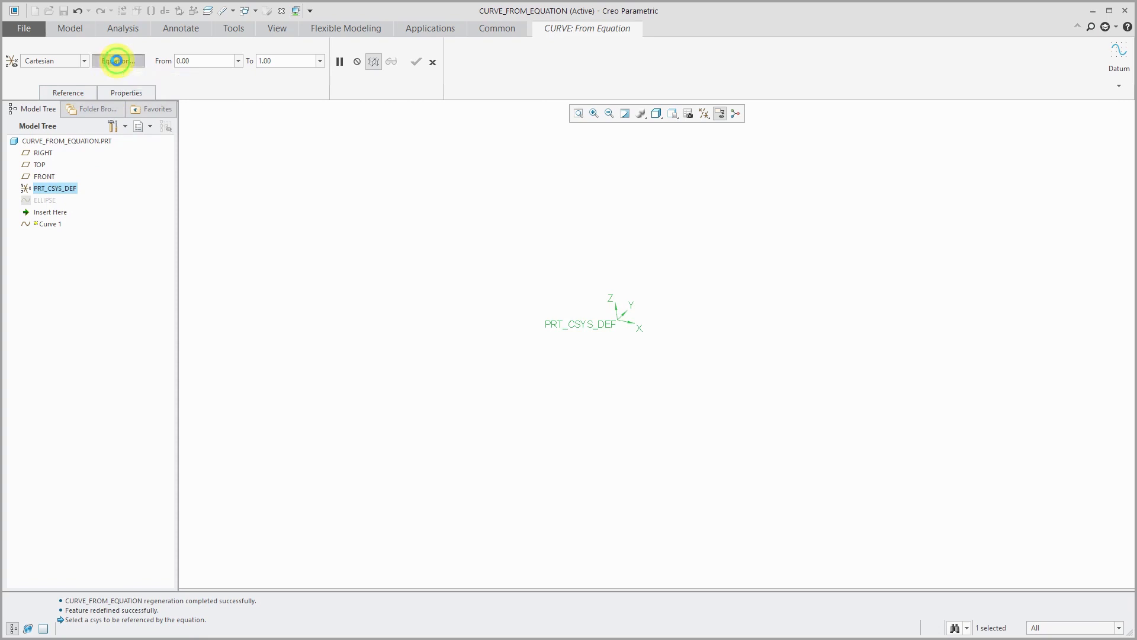
Enter the relations a = 10 and x = a*t^2 for Curve 1
{"action": "left_click", "coordinate": [119, 61]}
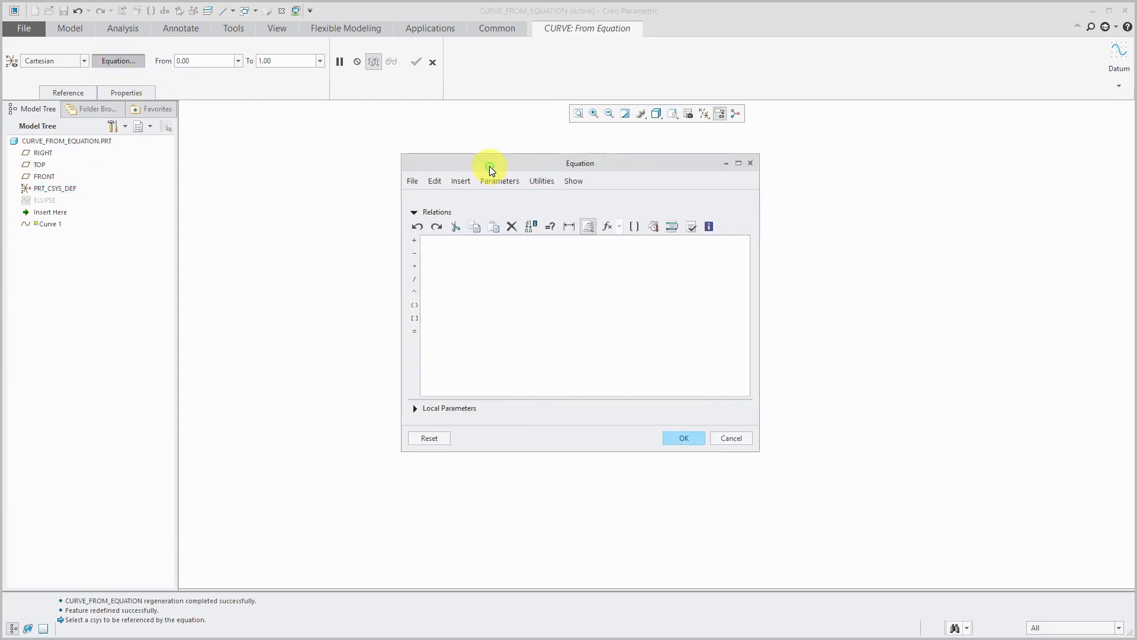
{"action": "mouse_move", "coordinate": [254, 242]}
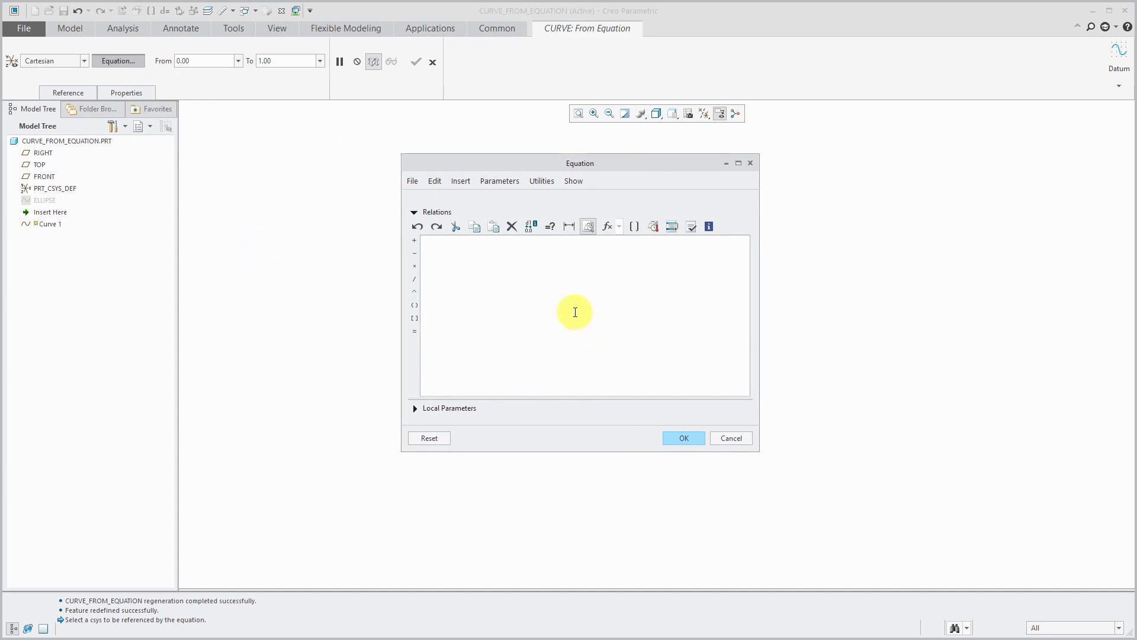
{"action": "mouse_move", "coordinate": [556, 311]}
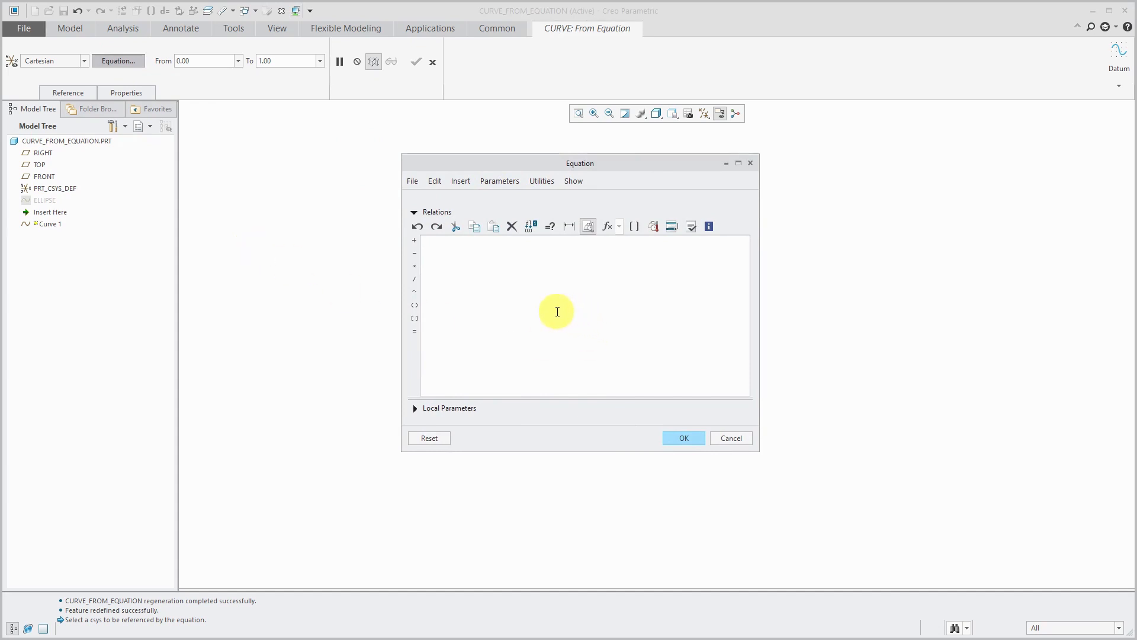
{"action": "type", "text": "a ="}
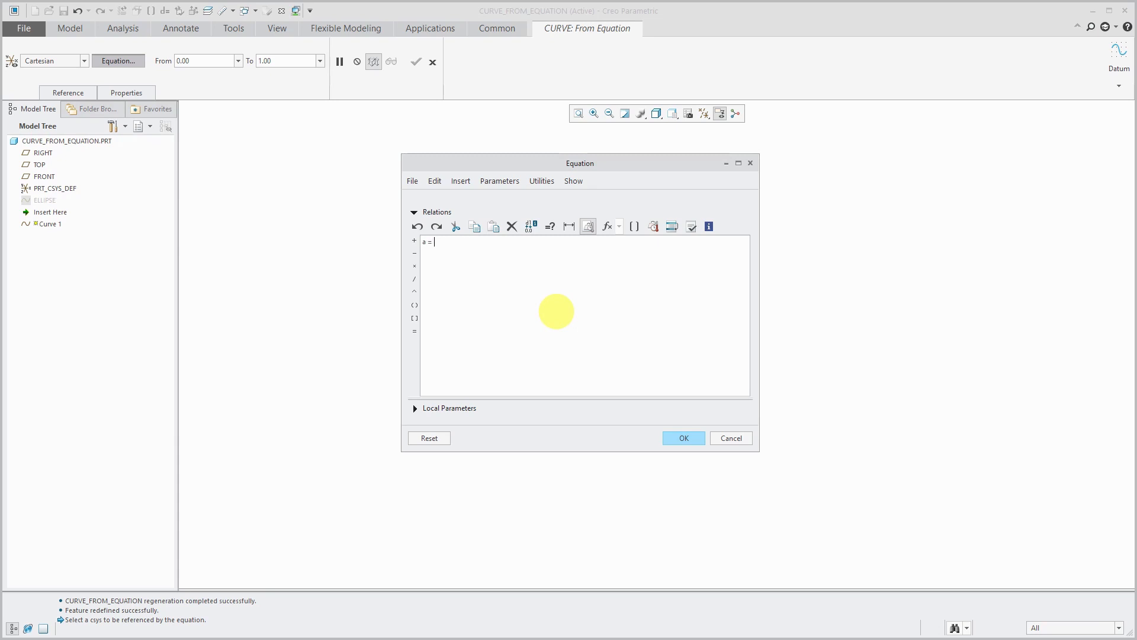
{"action": "type", "text": "10"}
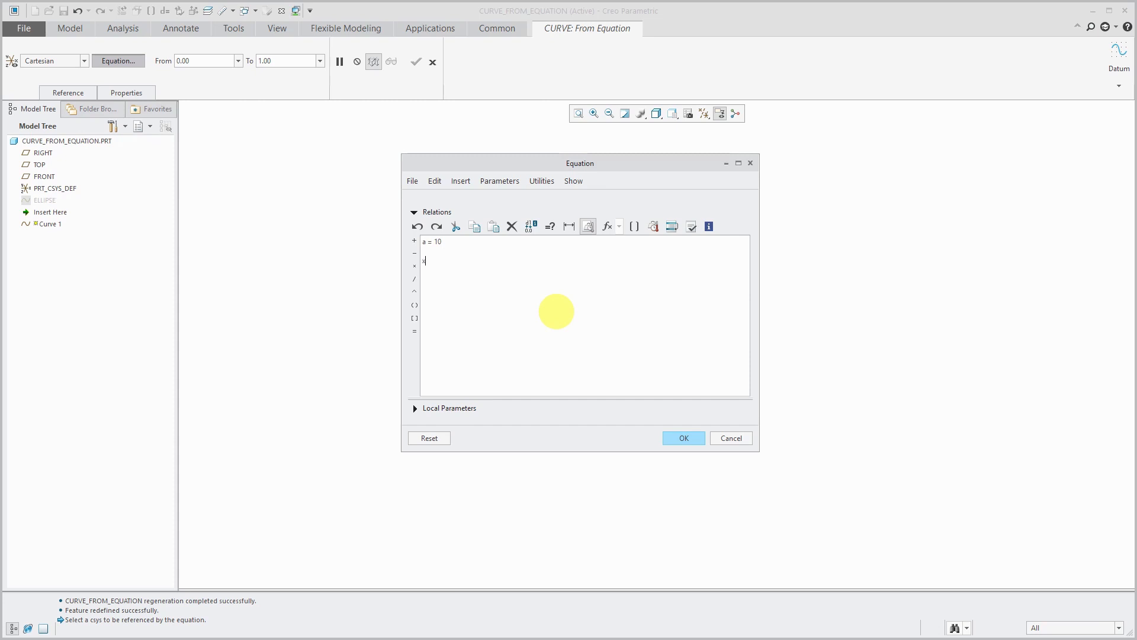
{"action": "type", "text": "x ="}
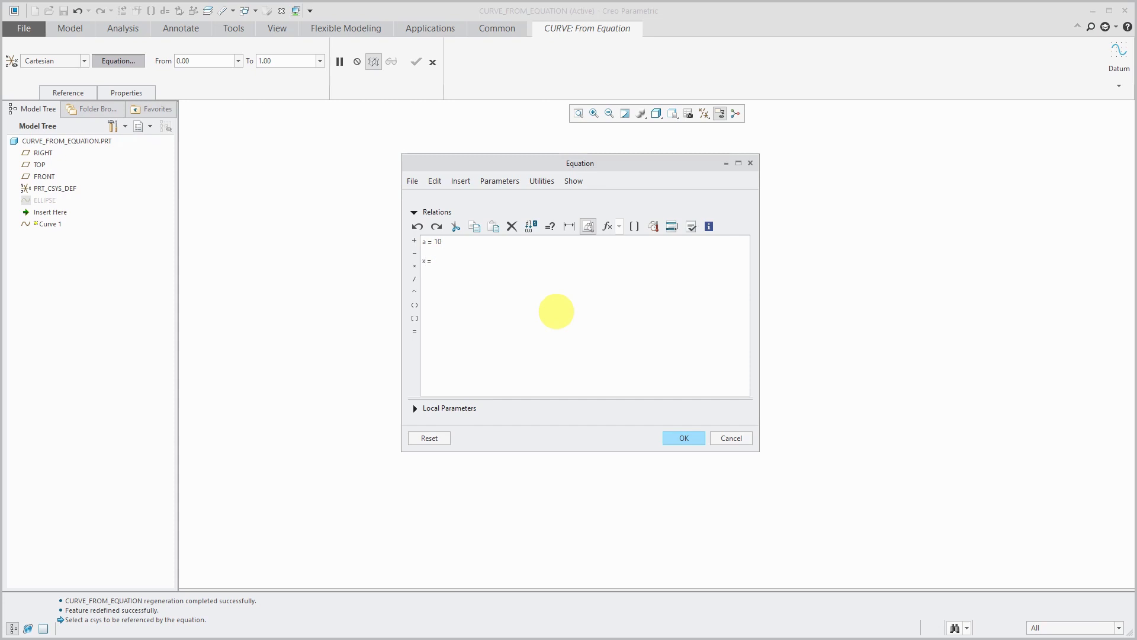
{"action": "type", "text": "a *"}
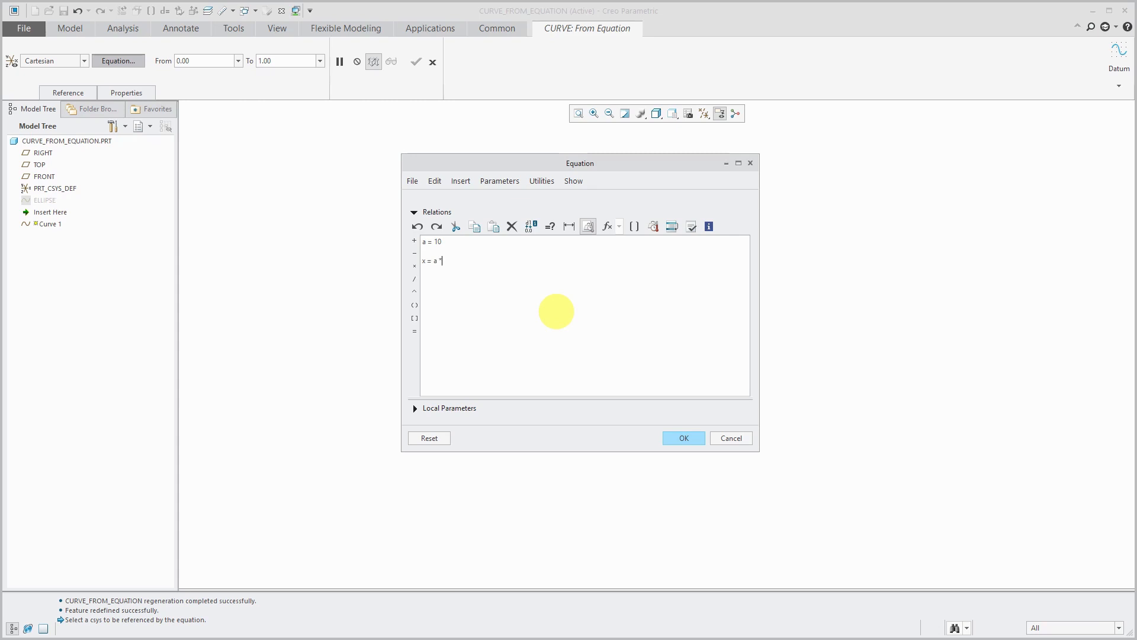
{"action": "type", "text": "t"}
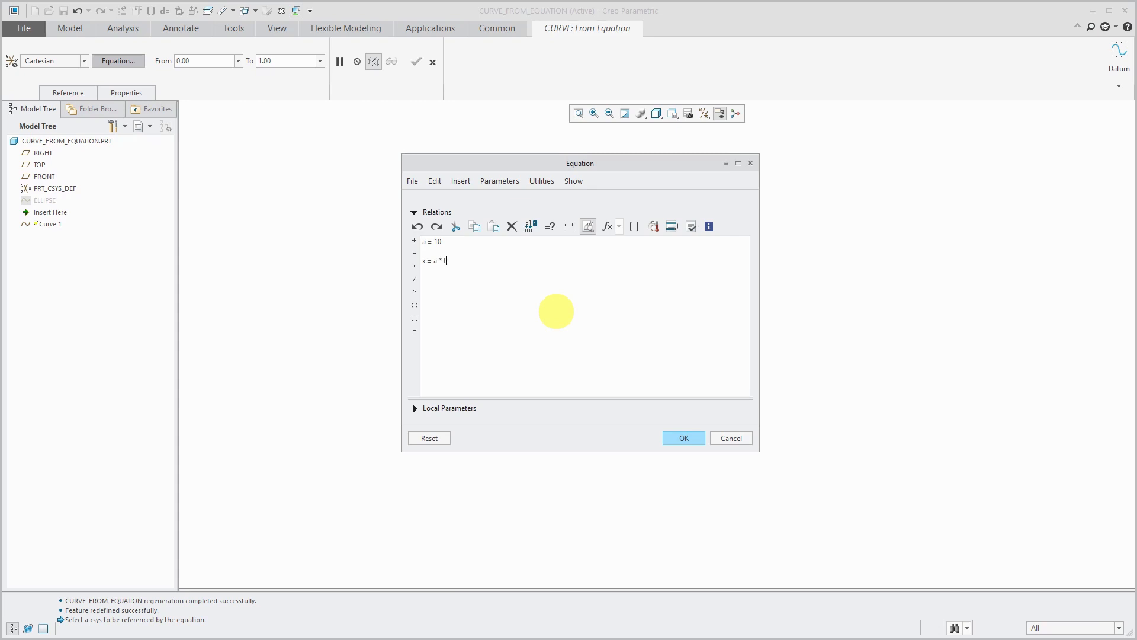
{"action": "type", "text": "^"}
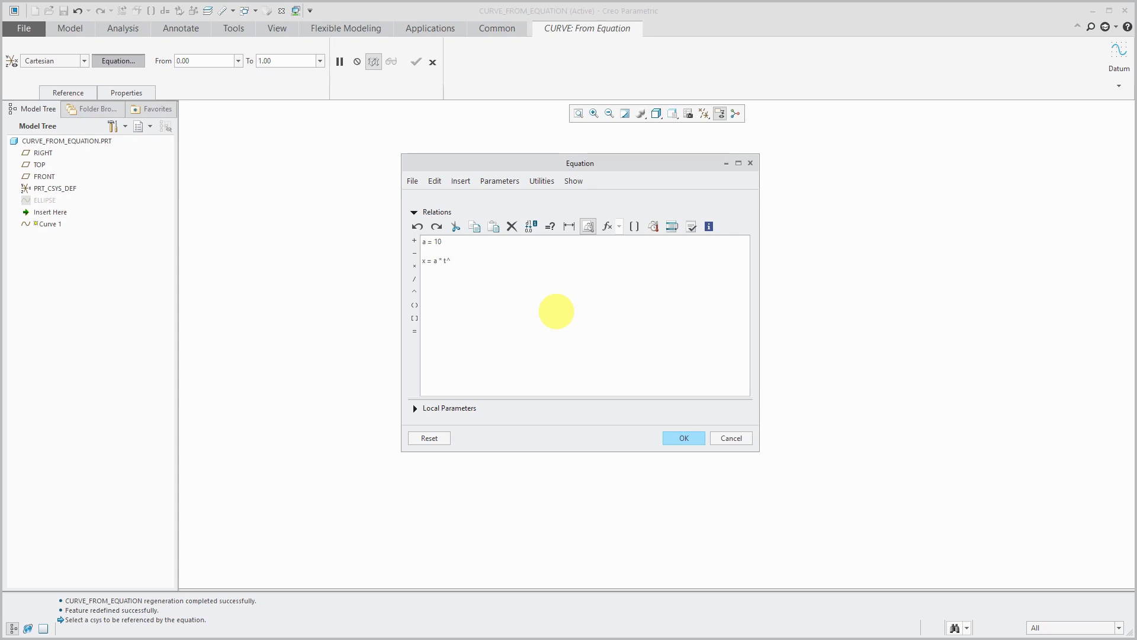
{"action": "type", "text": "2"}
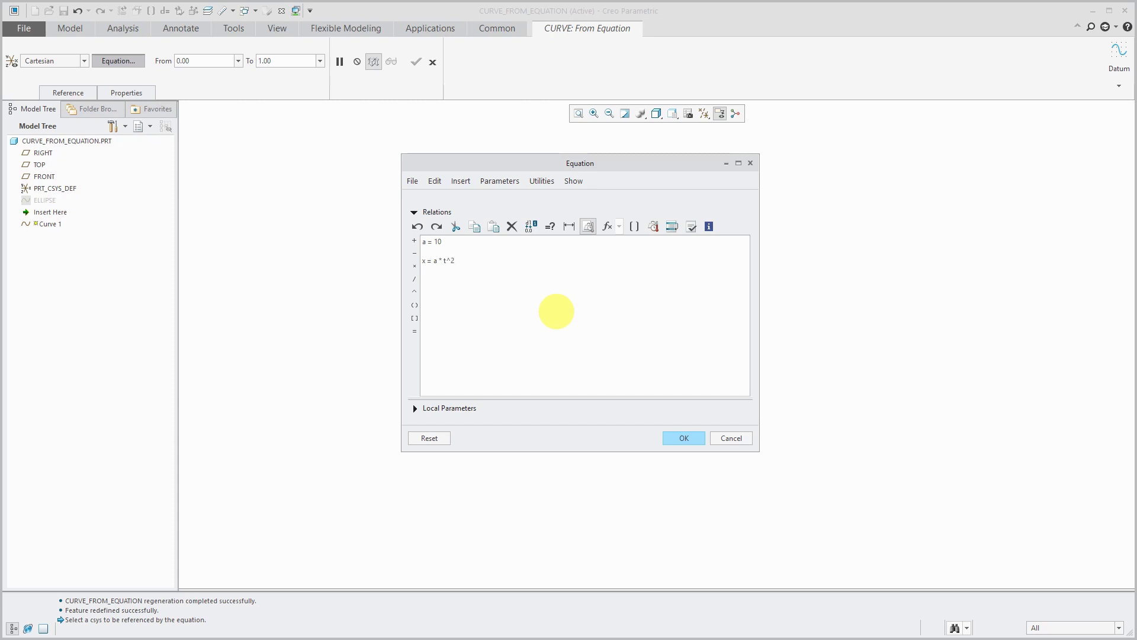
Add y = 2*a*t and accept the curve equations
{"action": "type", "text": "y ="}
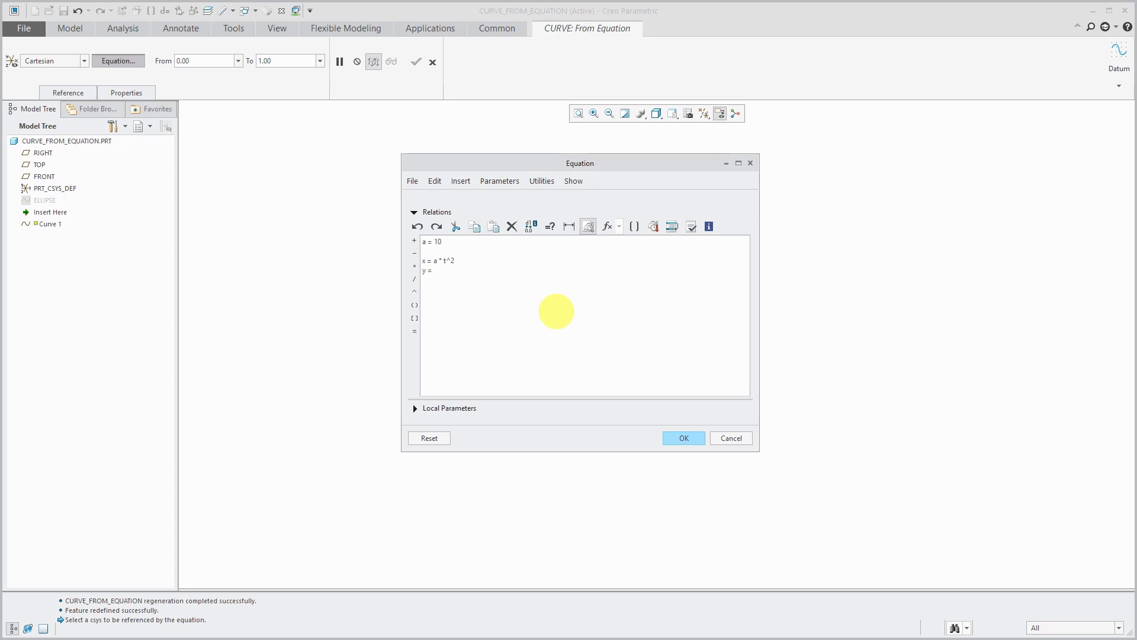
{"action": "type", "text": "2 *"}
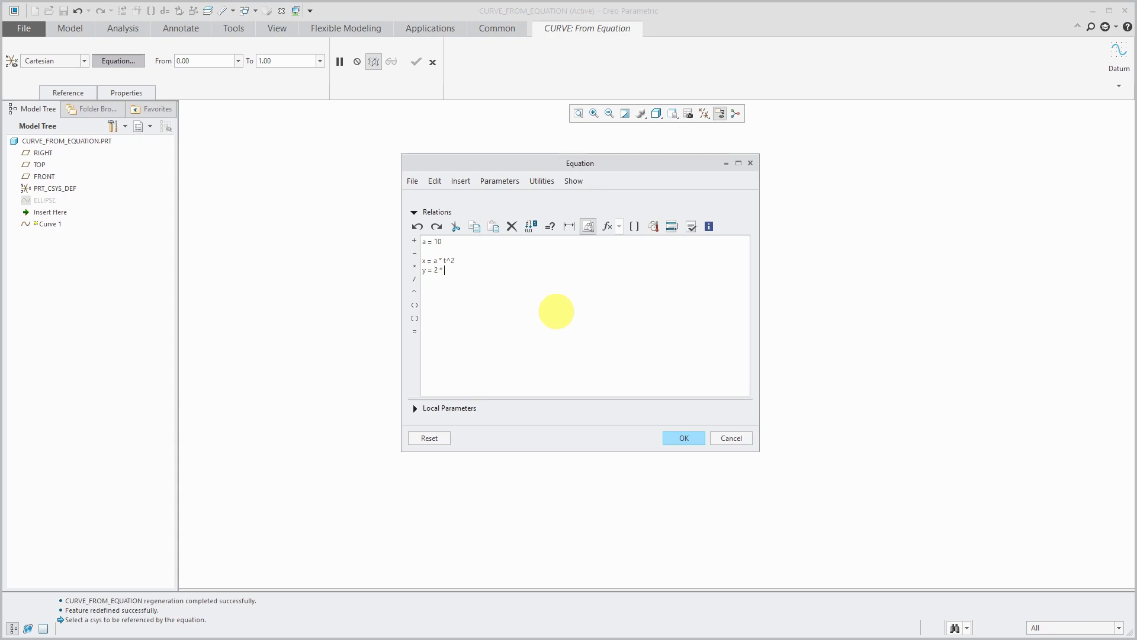
{"action": "type", "text": "a * t"}
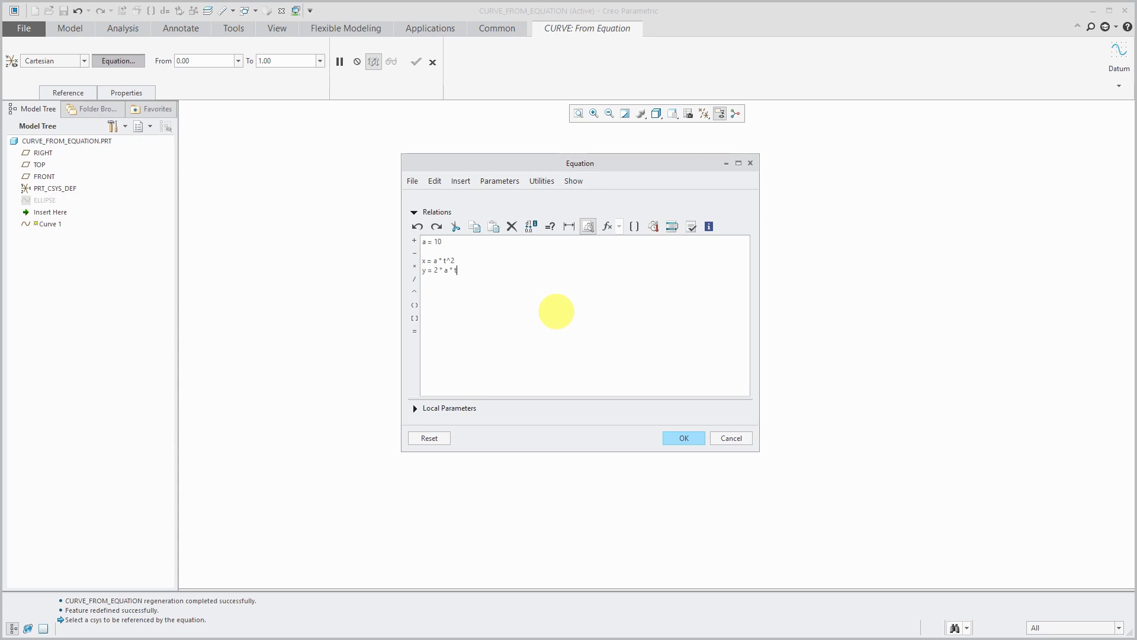
{"action": "mouse_move", "coordinate": [523, 325]}
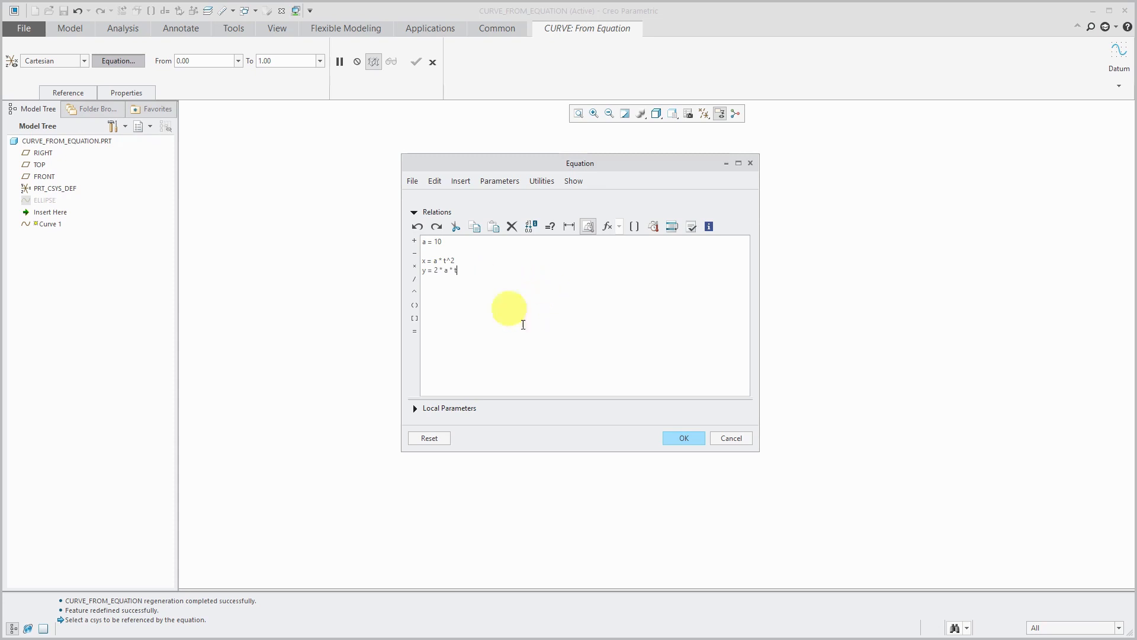
{"action": "left_click", "coordinate": [683, 437]}
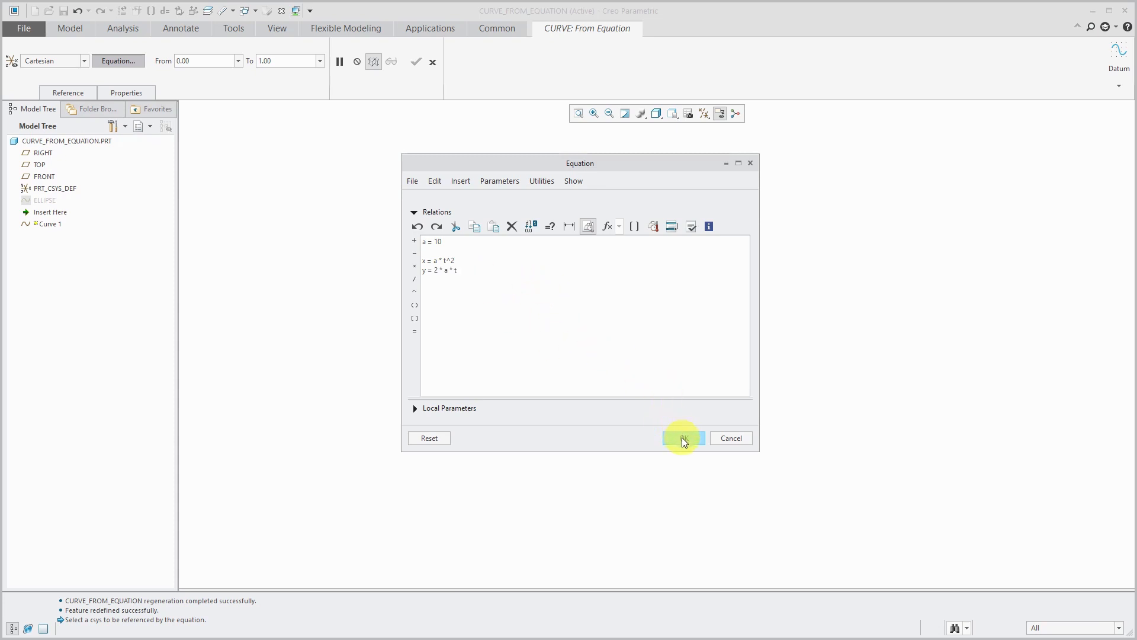
{"action": "left_click", "coordinate": [683, 438]}
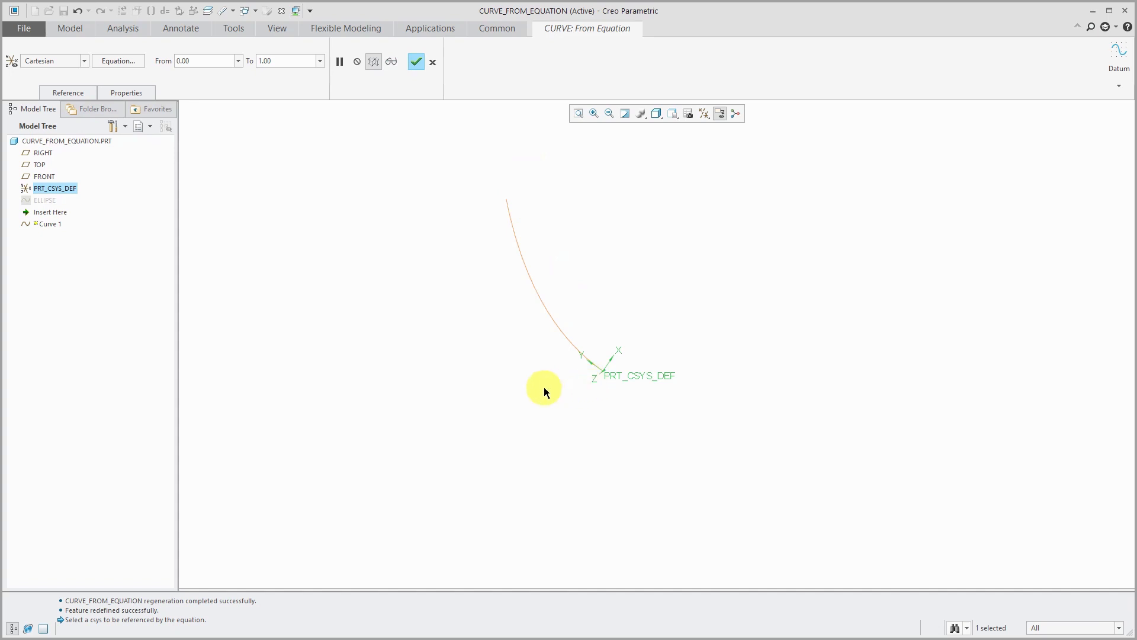
Set Curve 1's parameter range from 0 to 10 and finish the feature
{"action": "left_click", "coordinate": [190, 60]}
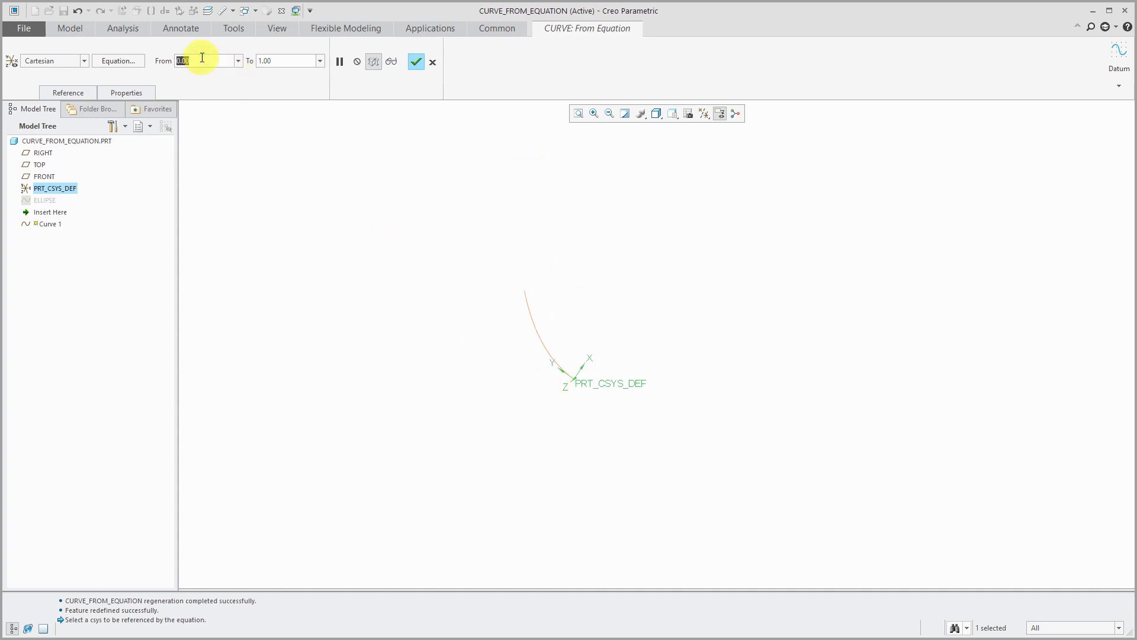
{"action": "type", "text": "-1"}
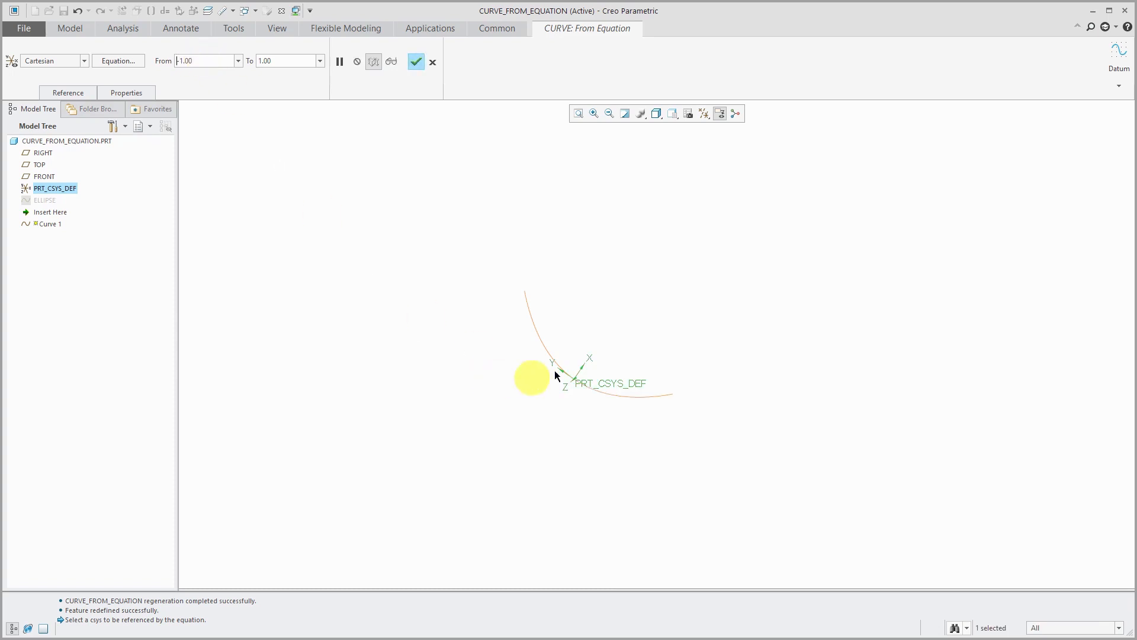
{"action": "left_click", "coordinate": [208, 61]}
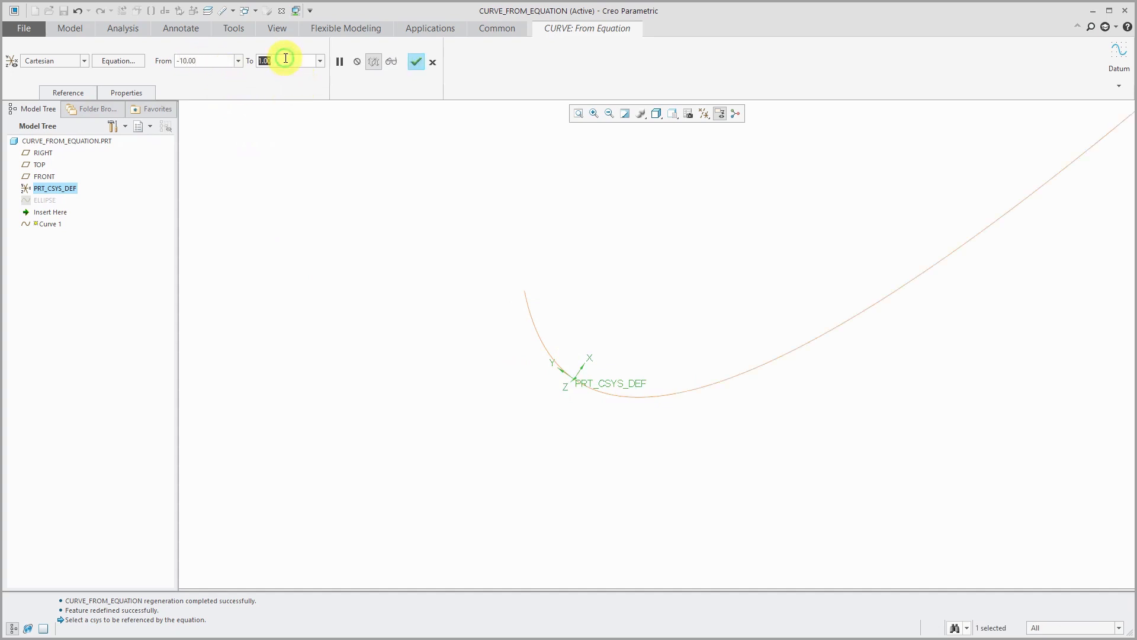
{"action": "type", "text": "10"}
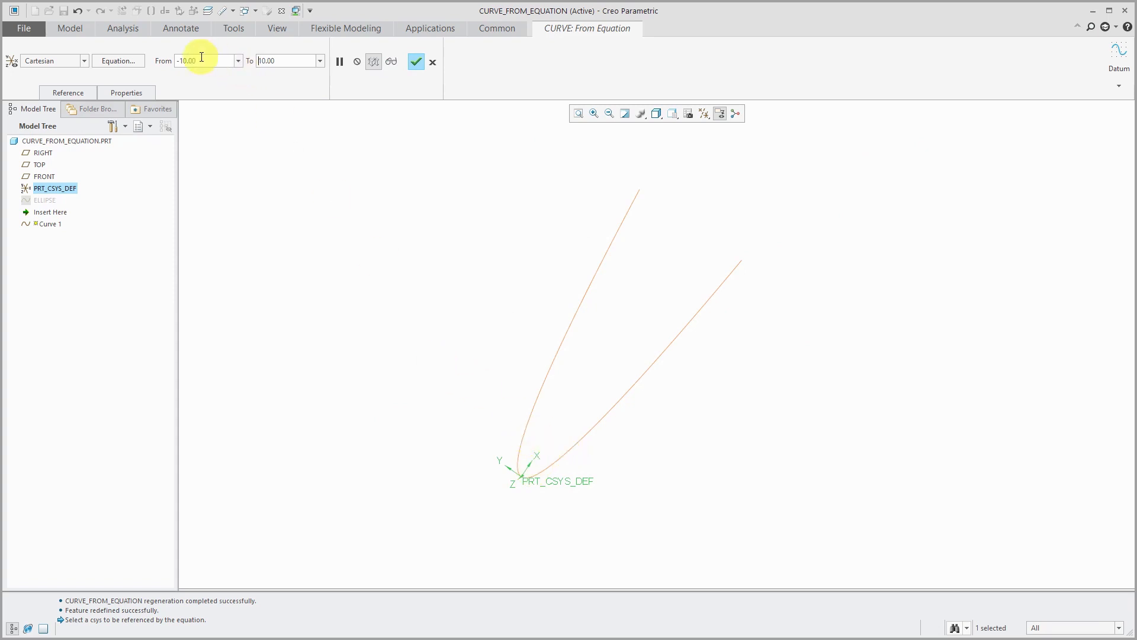
{"action": "type", "text": "0"}
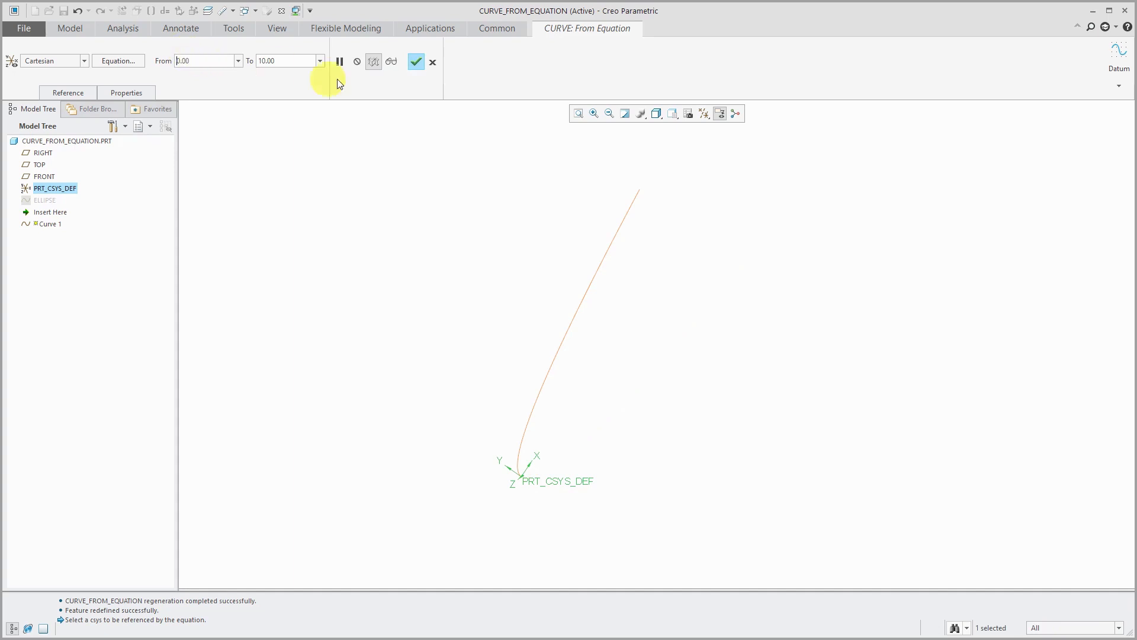
{"action": "left_click", "coordinate": [416, 62]}
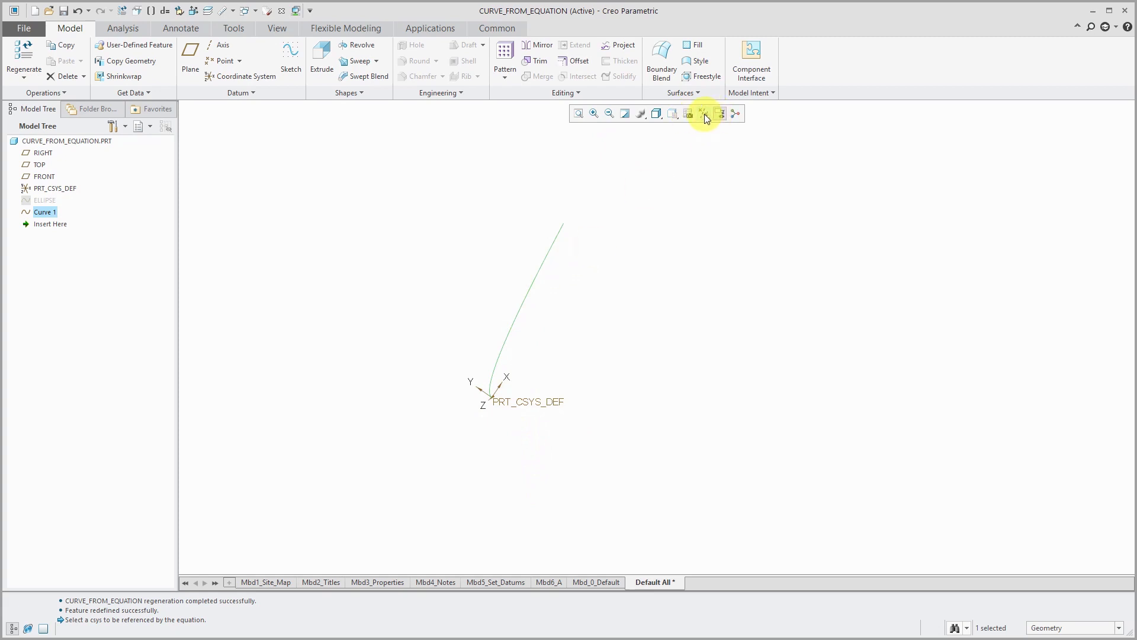
Show datum planes, sketch a line along TOP as the axis of revolution, and finish Sketch 1
{"action": "left_click", "coordinate": [704, 113]}
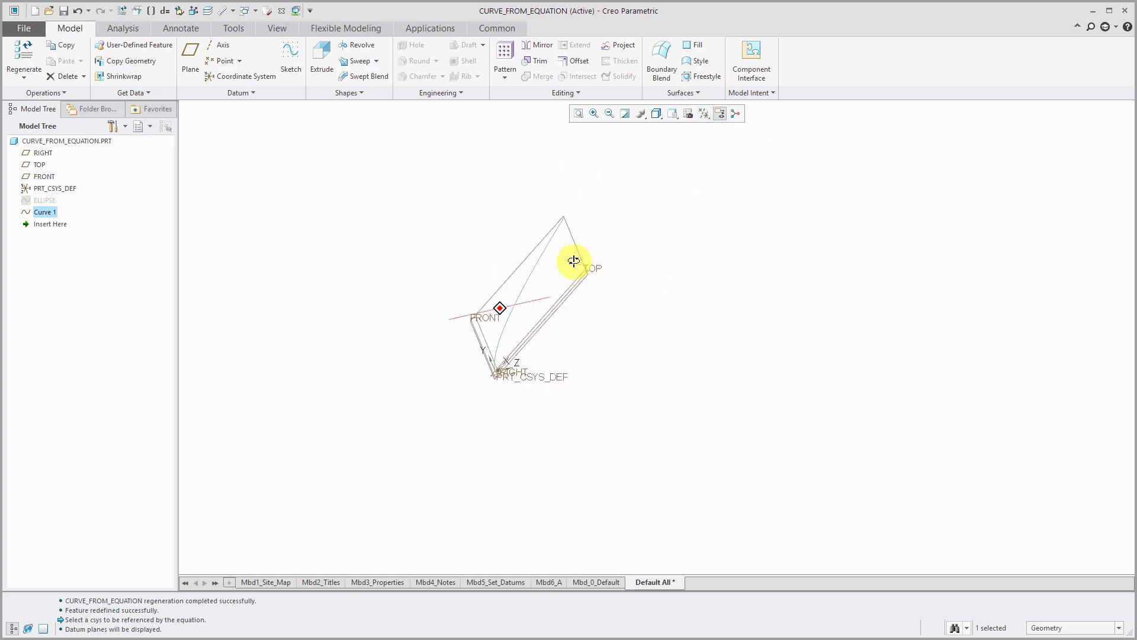
{"action": "left_click_drag", "start_coordinate": [573, 261], "coordinate": [502, 327]}
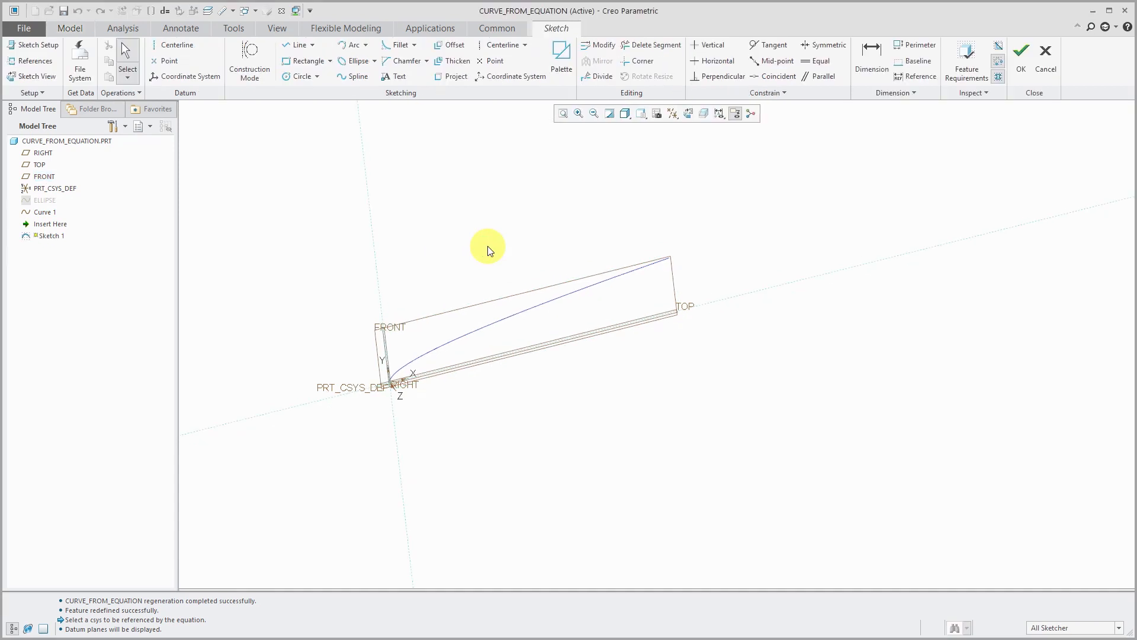
{"action": "left_click", "coordinate": [455, 76]}
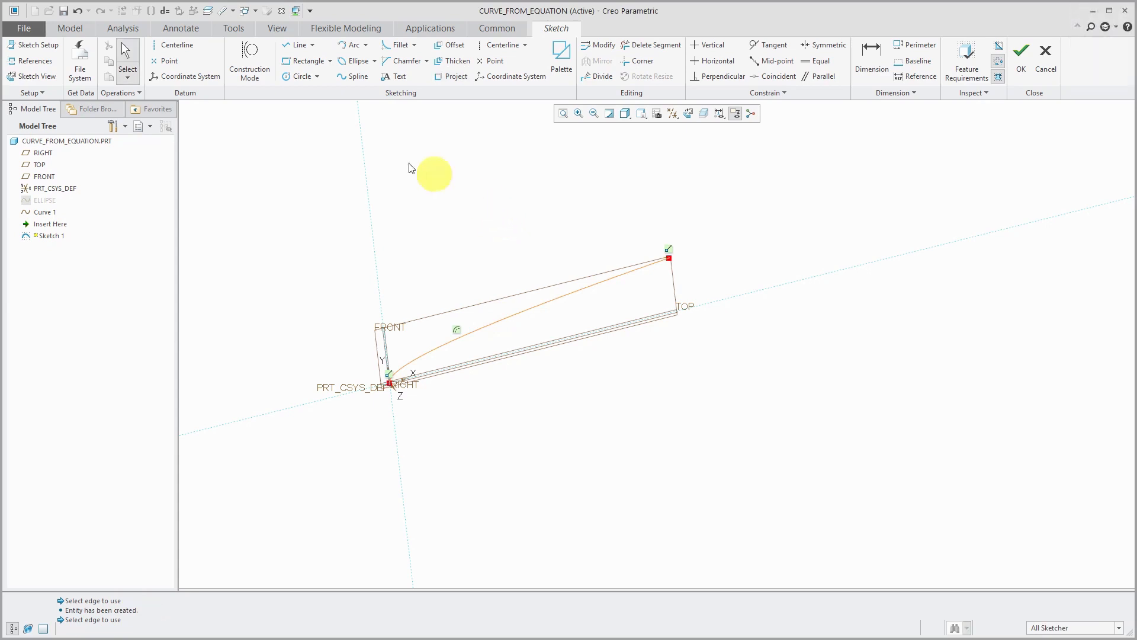
{"action": "left_click", "coordinate": [173, 44]}
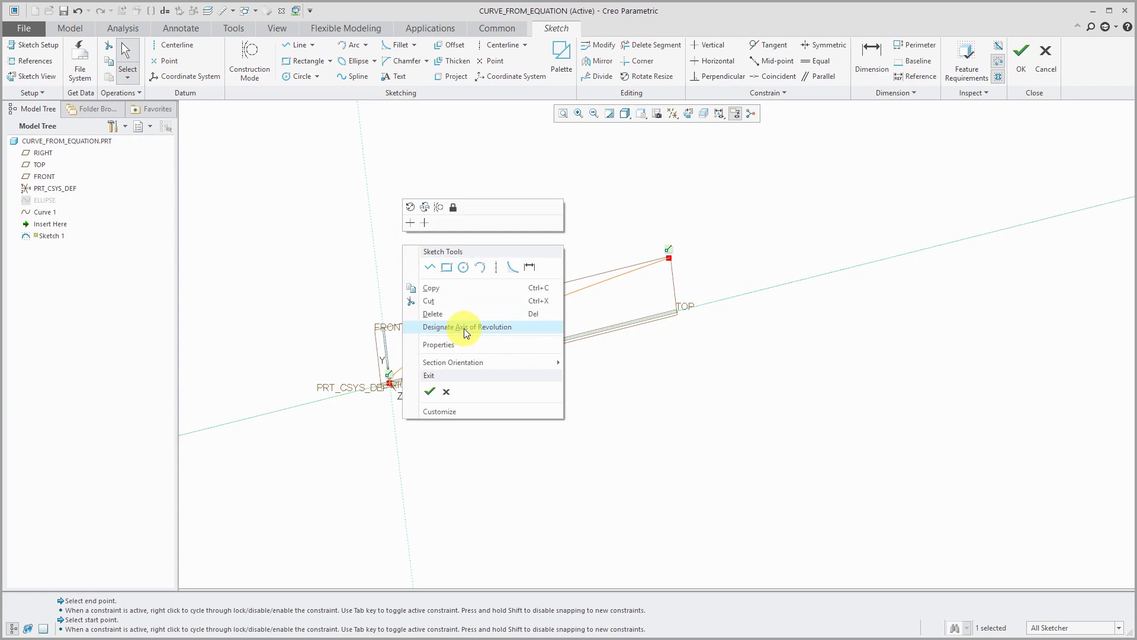
{"action": "left_click", "coordinate": [466, 327]}
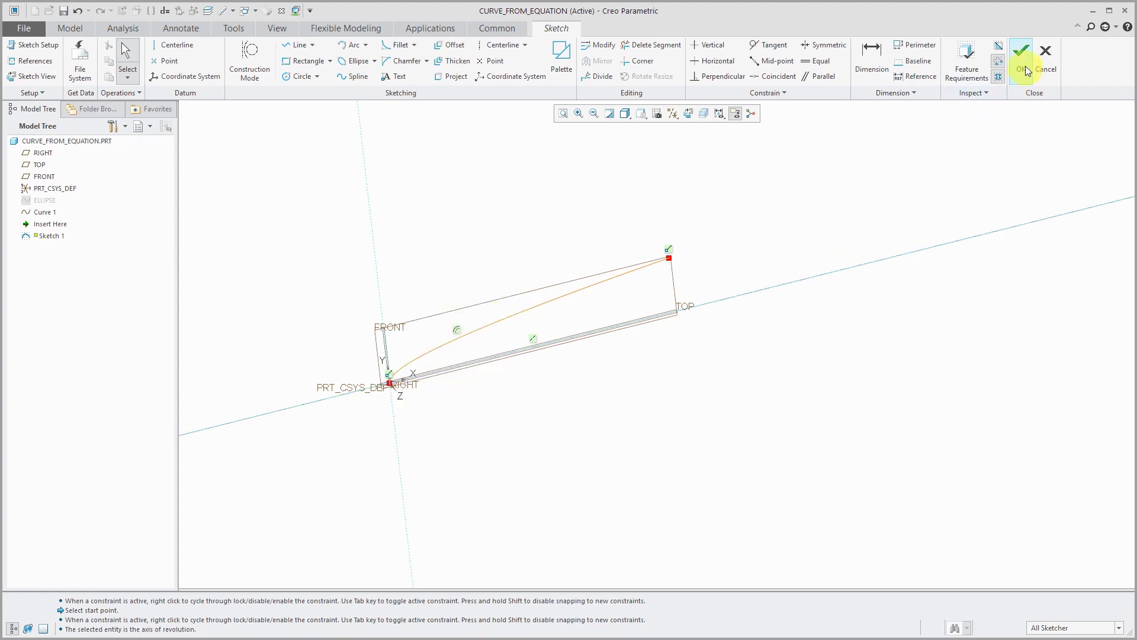
{"action": "left_click", "coordinate": [1021, 51]}
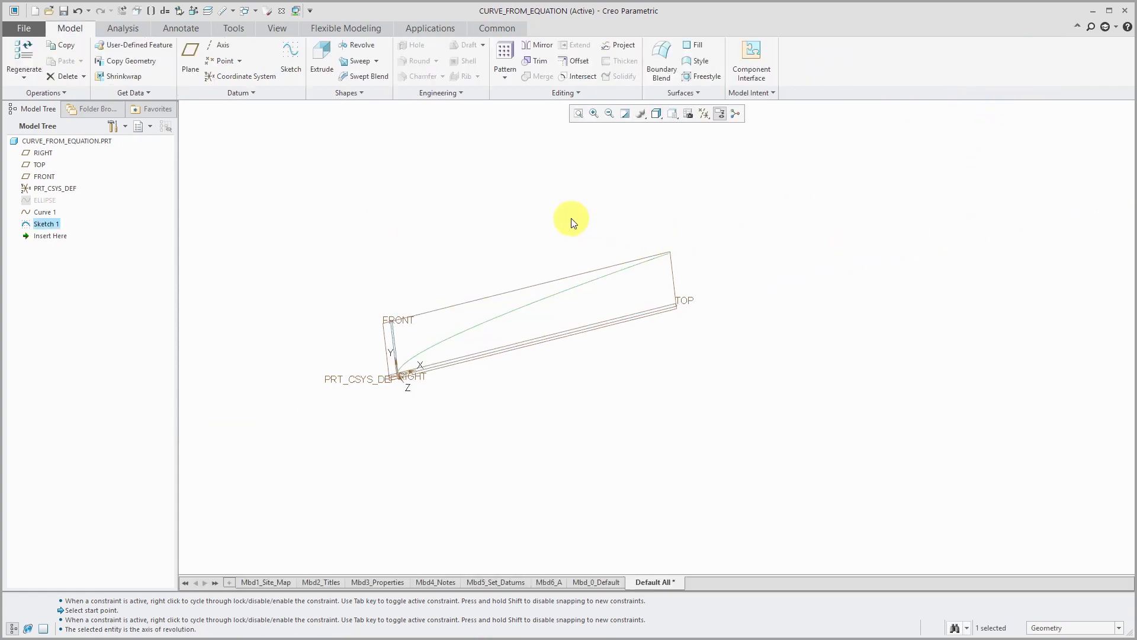
{"action": "mouse_move", "coordinate": [360, 45]}
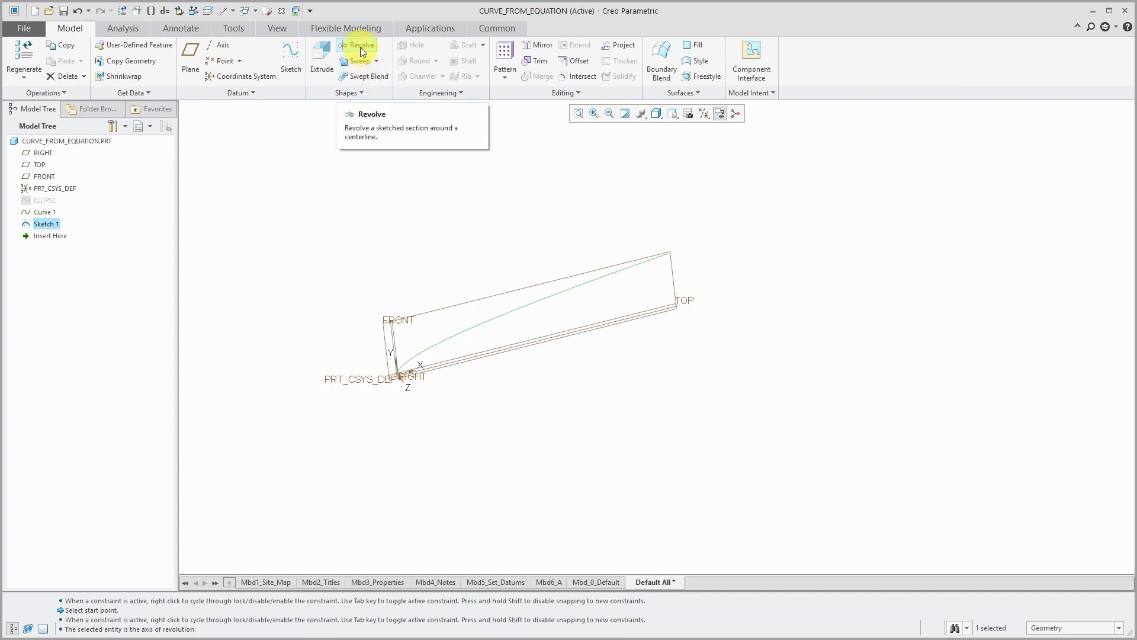
Revolve Sketch 1 a full 360° into a paraboloid surface and orbit to view it
{"action": "left_click", "coordinate": [357, 45]}
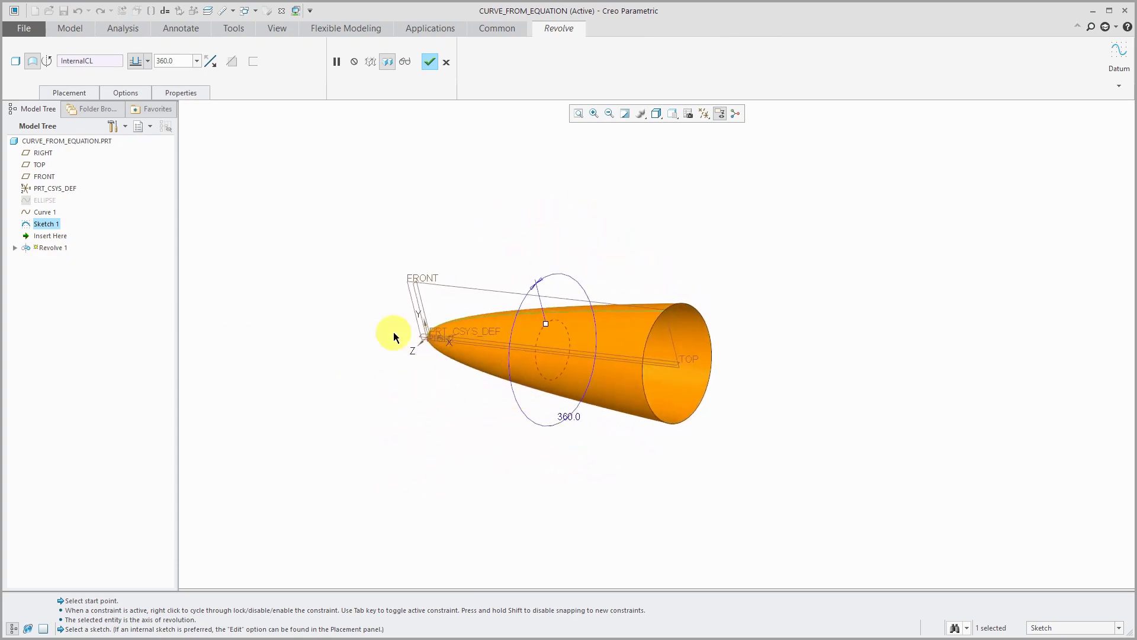
{"action": "left_click", "coordinate": [430, 61]}
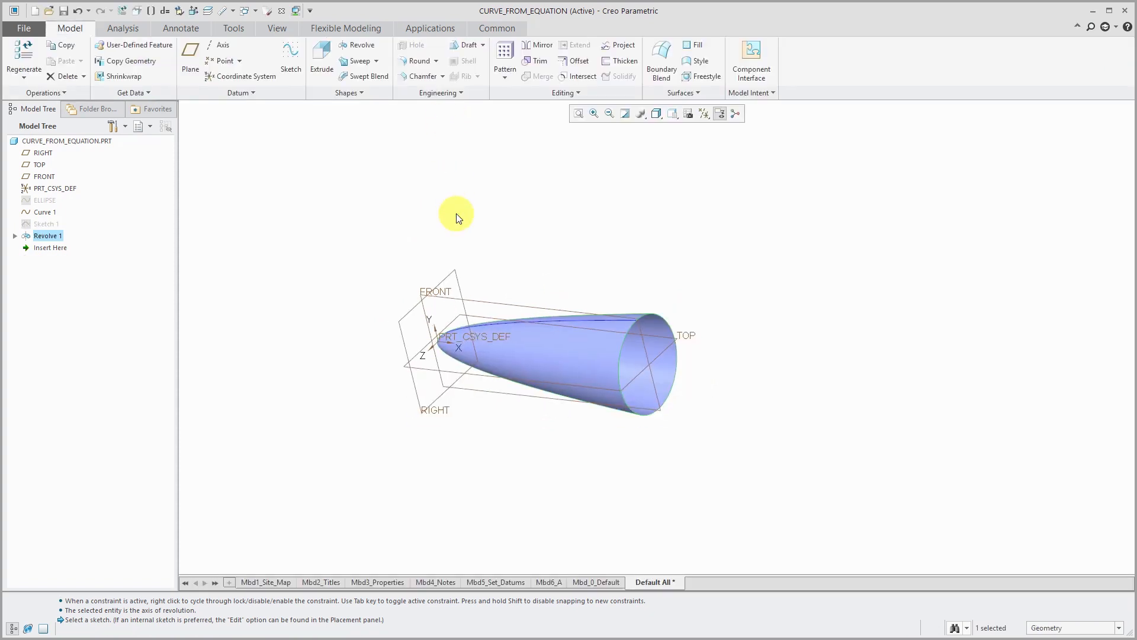
{"action": "left_click_drag", "start_coordinate": [457, 218], "coordinate": [604, 358]}
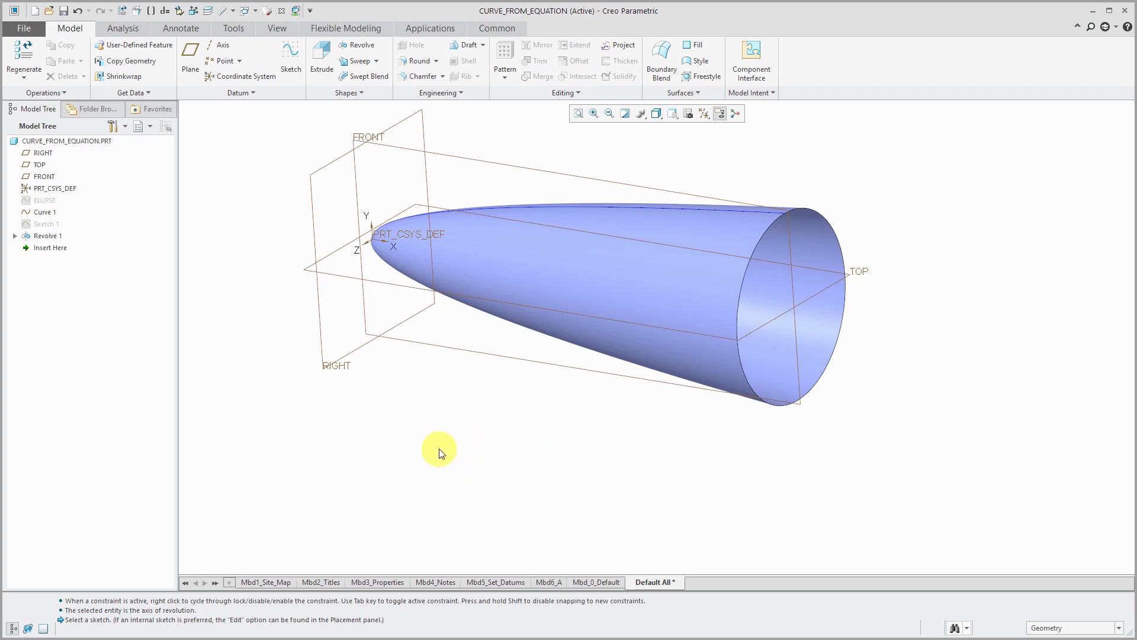
{"action": "mouse_move", "coordinate": [452, 447]}
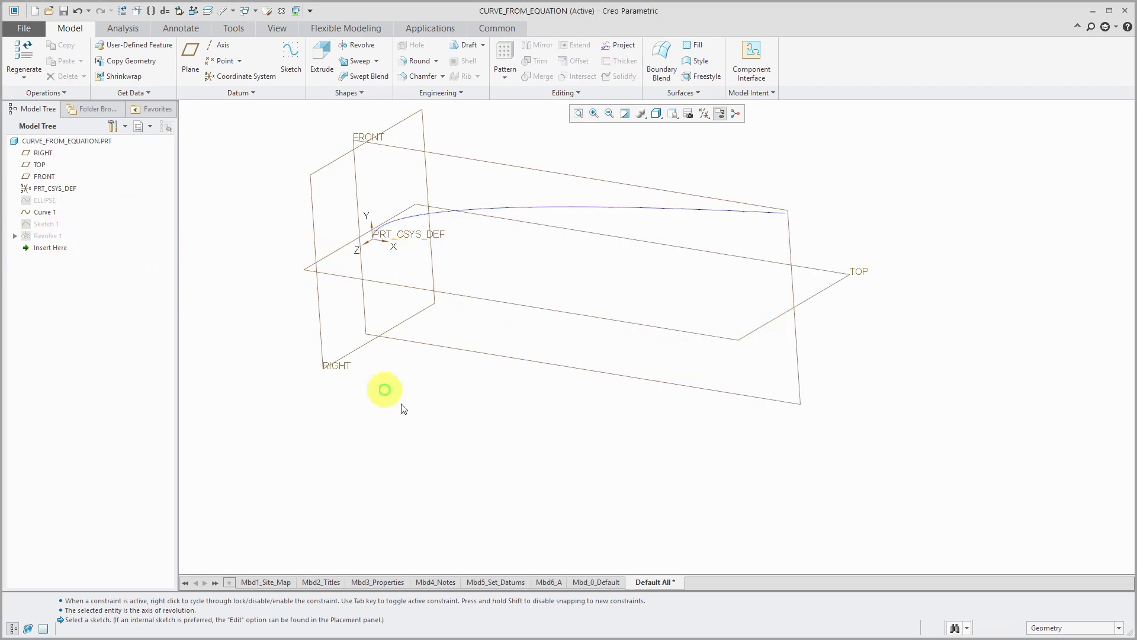
Hide Curve 1 from the Model Tree, leaving only datums visible
{"action": "left_click", "coordinate": [45, 211]}
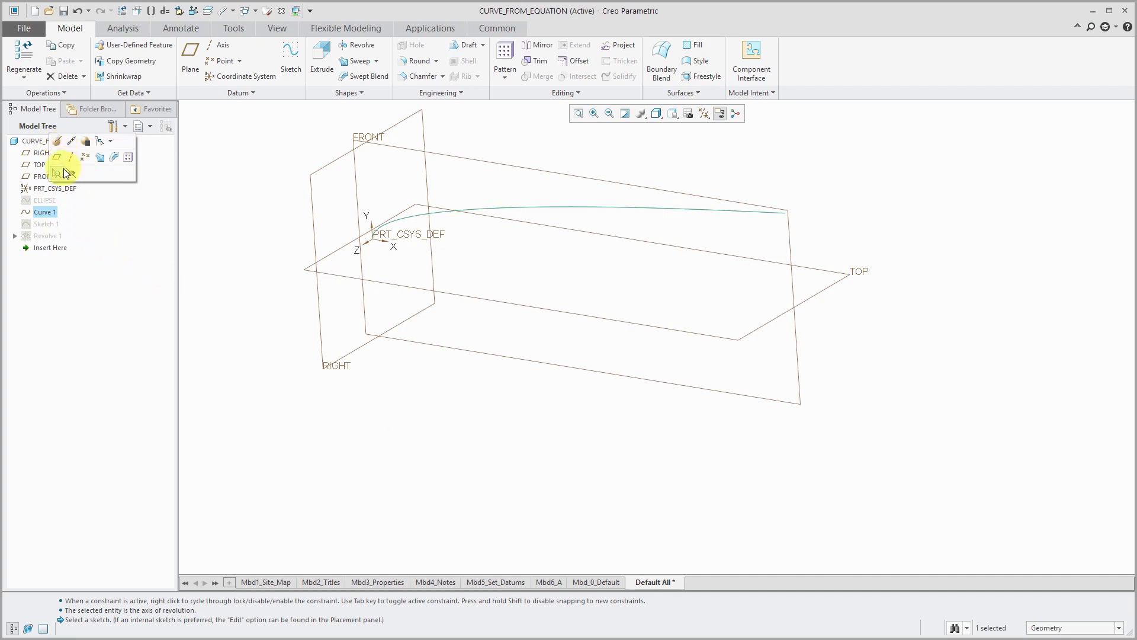
{"action": "left_click", "coordinate": [517, 449]}
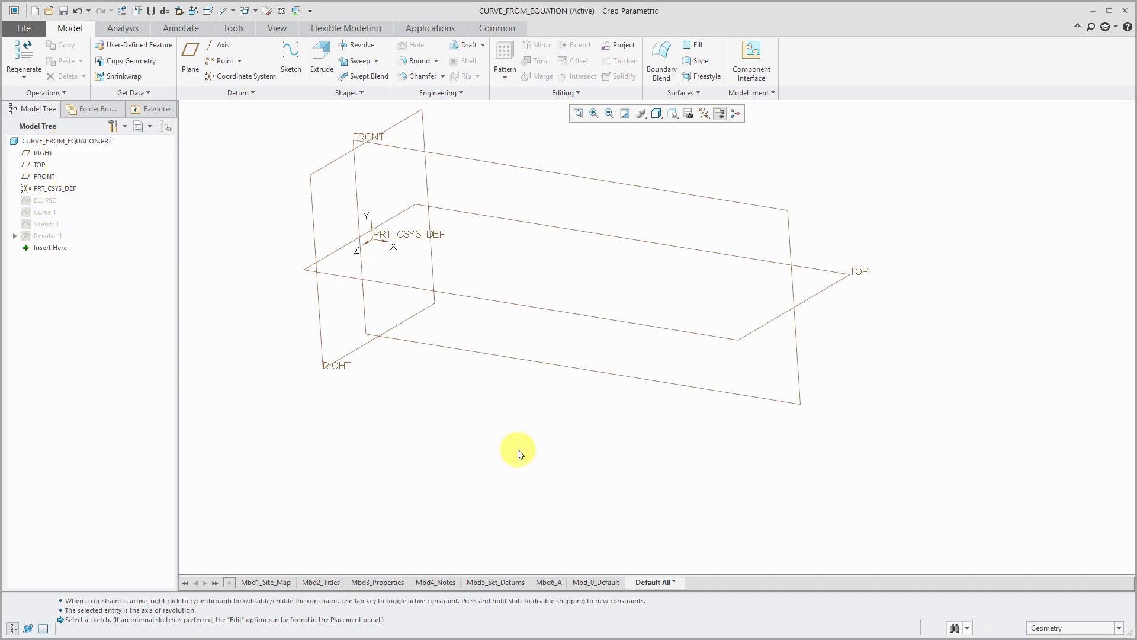
{"action": "left_click", "coordinate": [241, 93]}
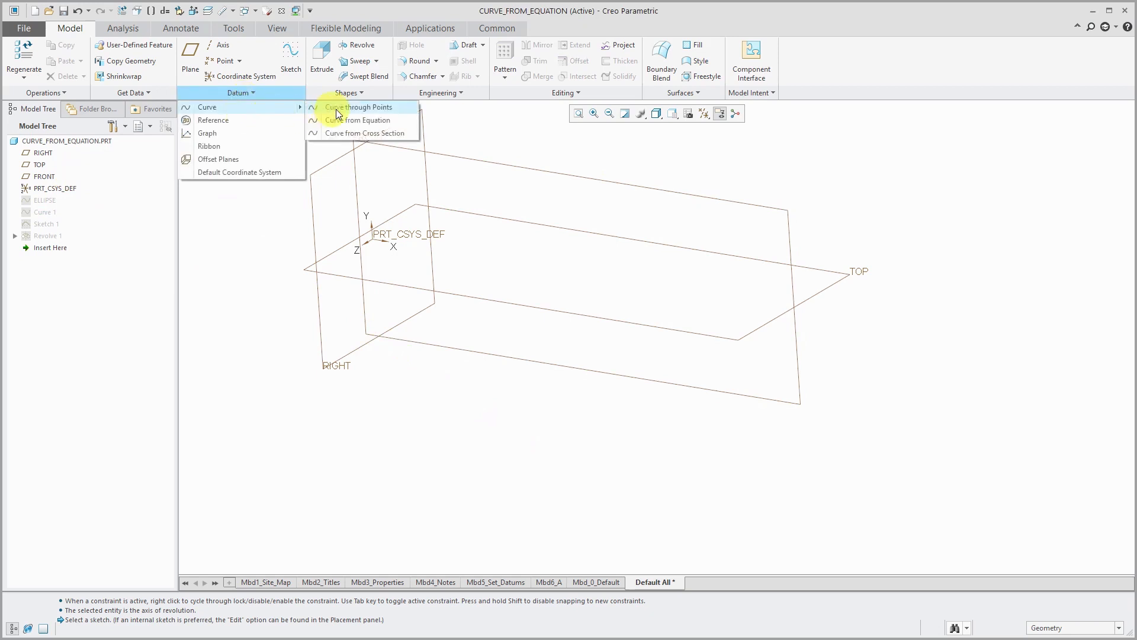
Begin Curve 2 from equation on PRT_CSYS_DEF with its empty equation editor open
{"action": "left_click", "coordinate": [357, 120]}
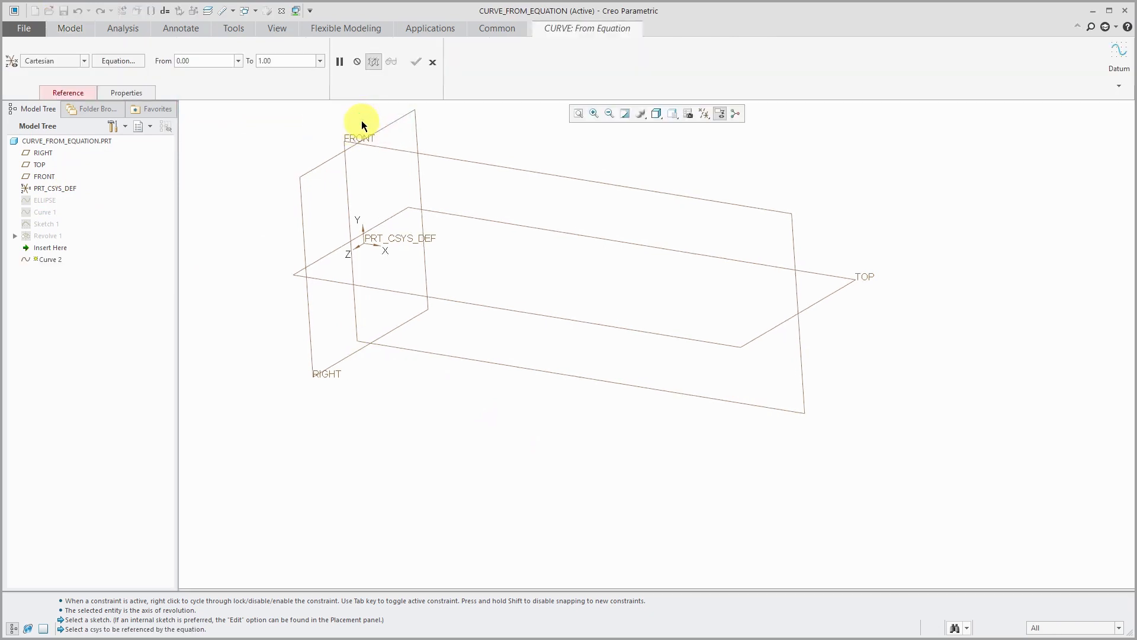
{"action": "left_click", "coordinate": [50, 189]}
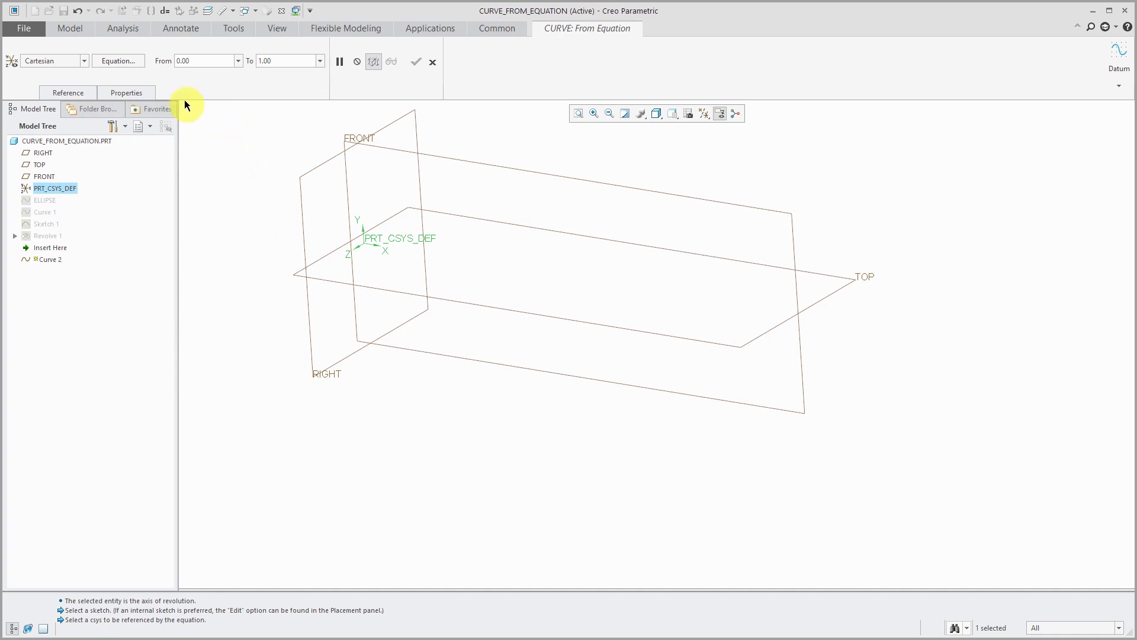
{"action": "left_click", "coordinate": [118, 60]}
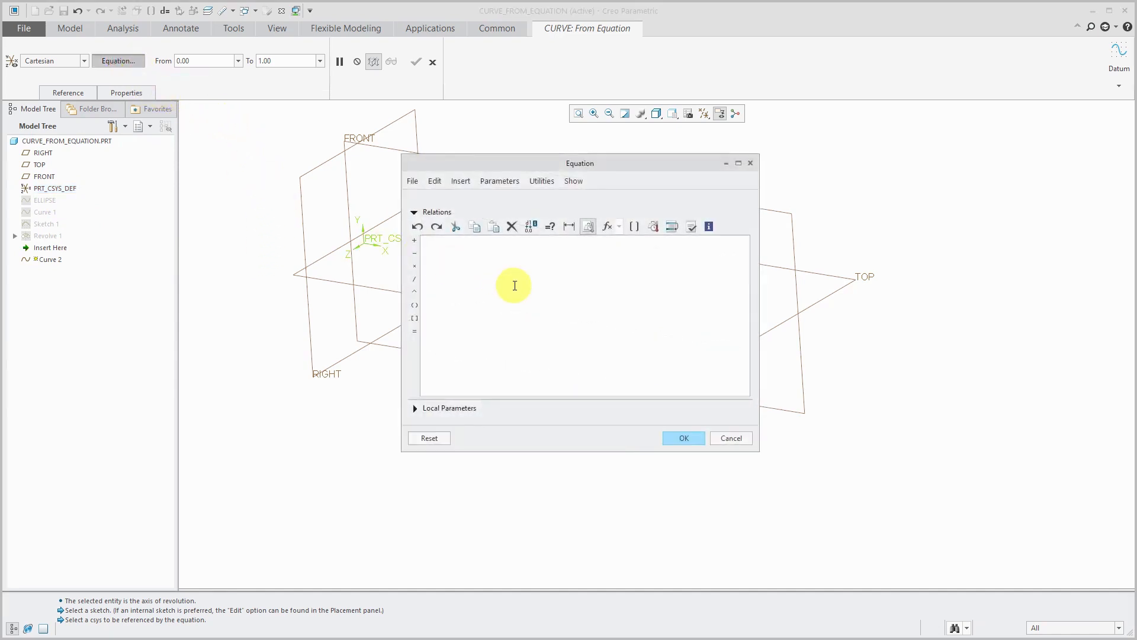
Enter a = 10 and x = a*cos(t*360) for Curve 2
{"action": "type", "text": "a = 10"}
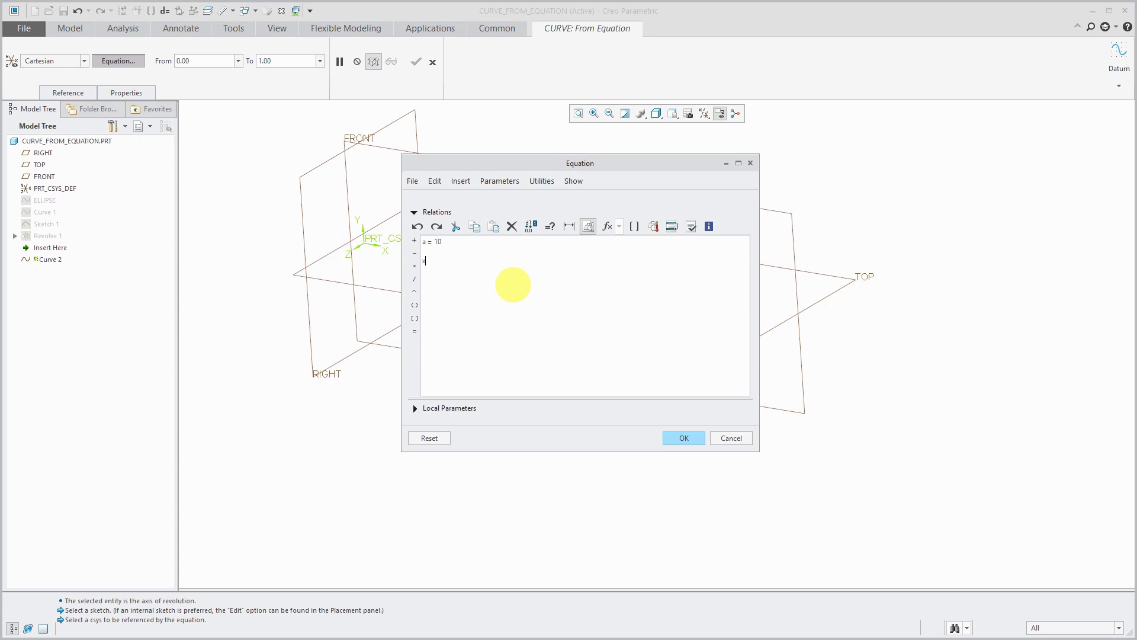
{"action": "type", "text": "= a"}
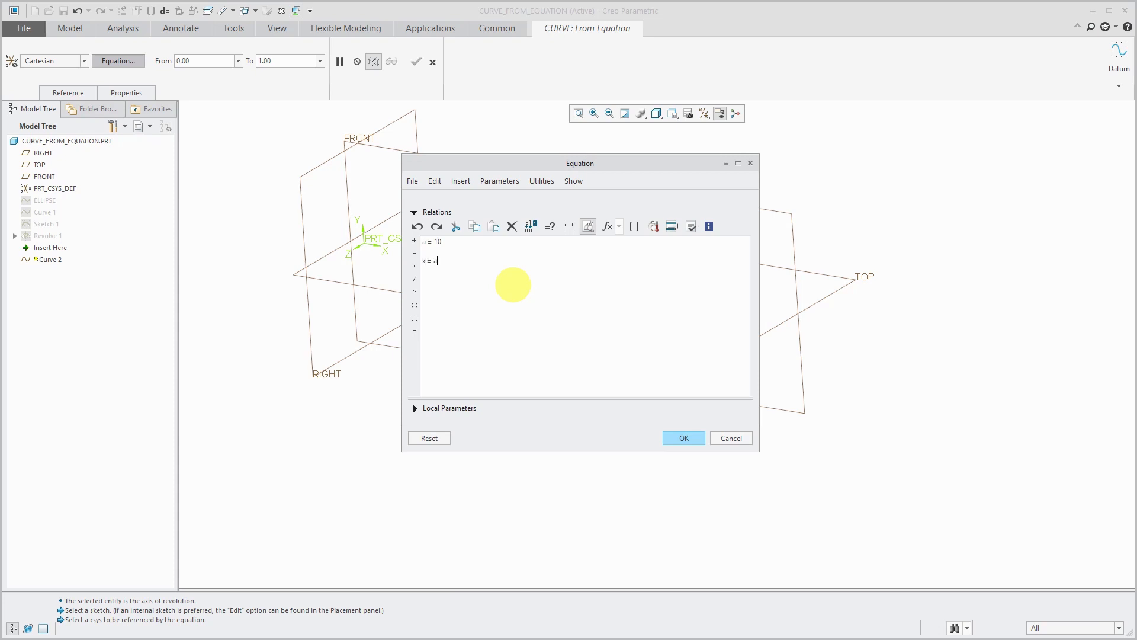
{"action": "type", "text": "*"}
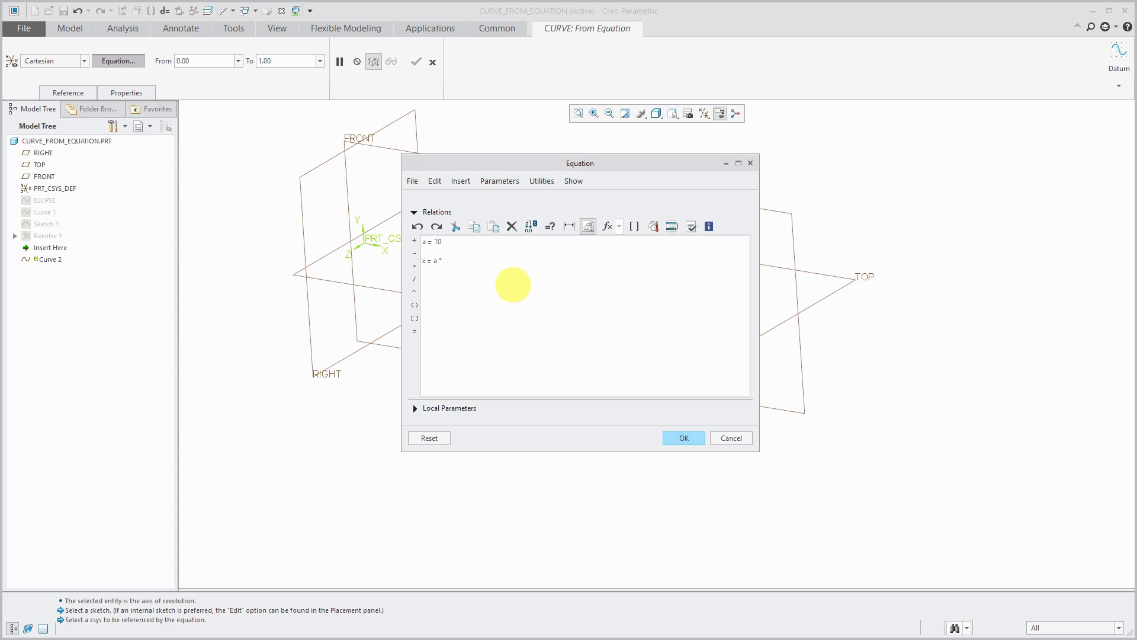
{"action": "type", "text": "cos( t * 360"}
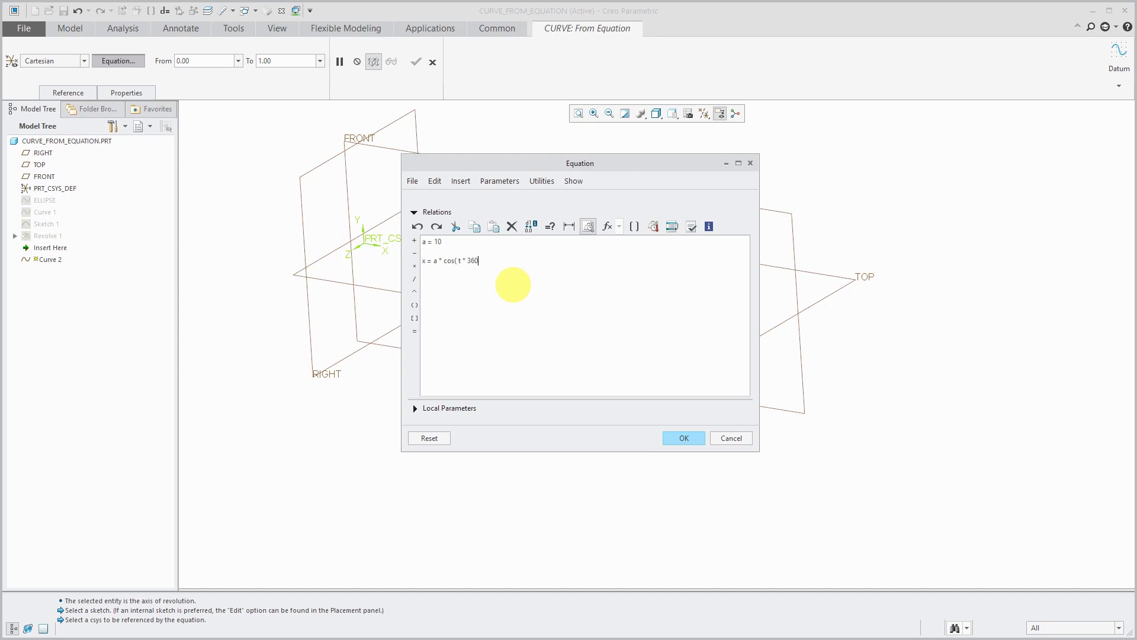
{"action": "type", "text": ")"}
{"action": "type", "text": "y ="}
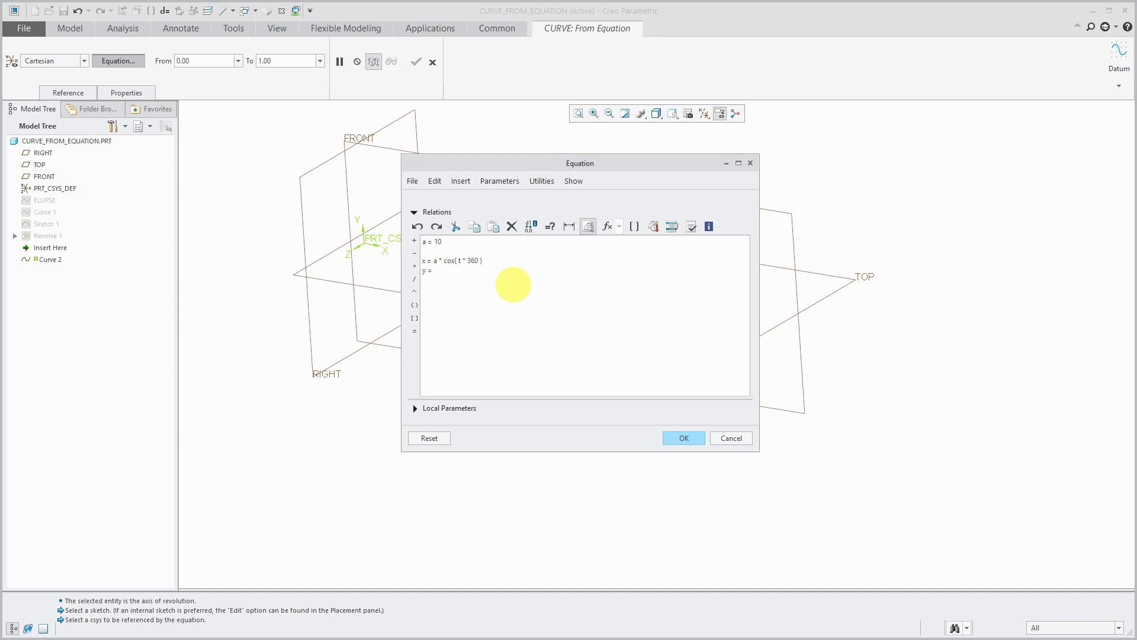
Add y = a*sin(t*360) and the z = 5*t relation, then accept the equations
{"action": "type", "text": "a"}
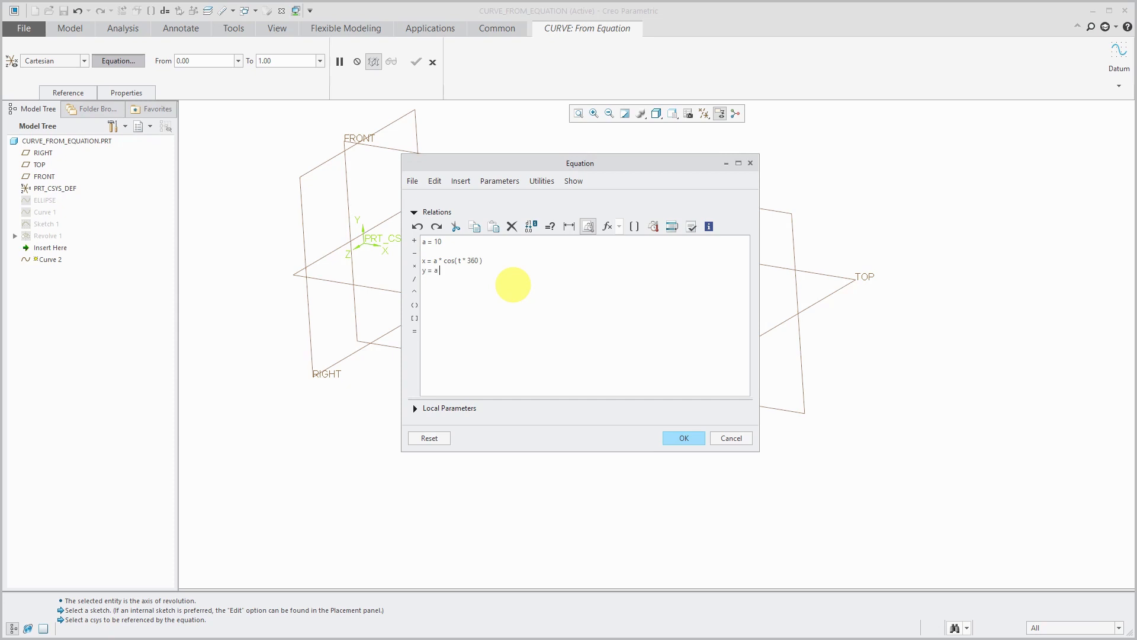
{"action": "type", "text": "*"}
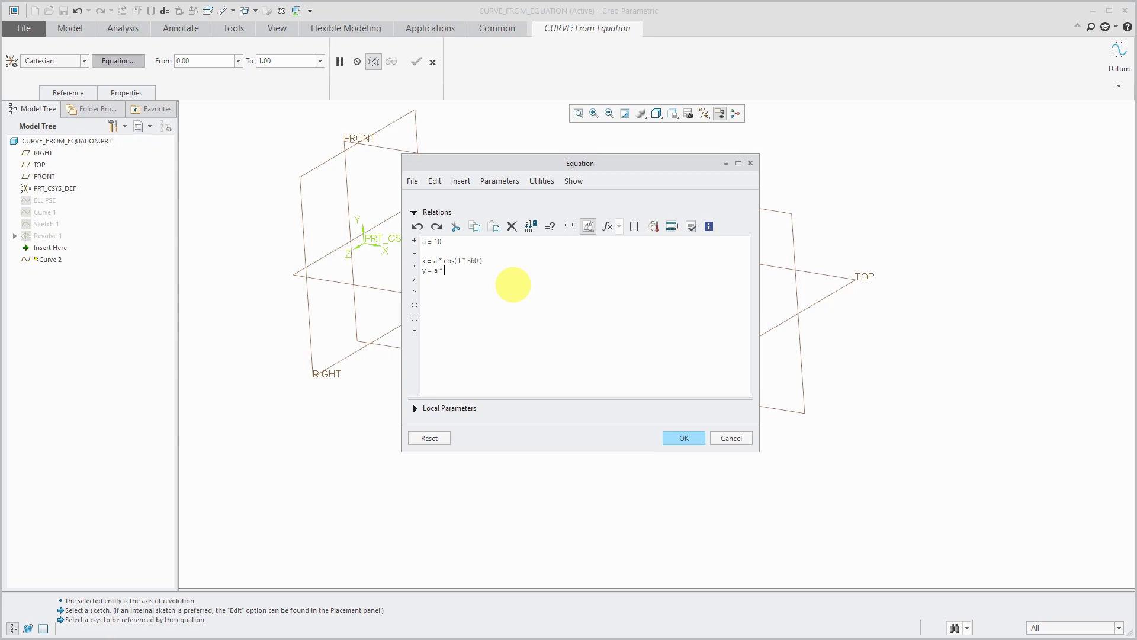
{"action": "type", "text": "sin( t * 3"}
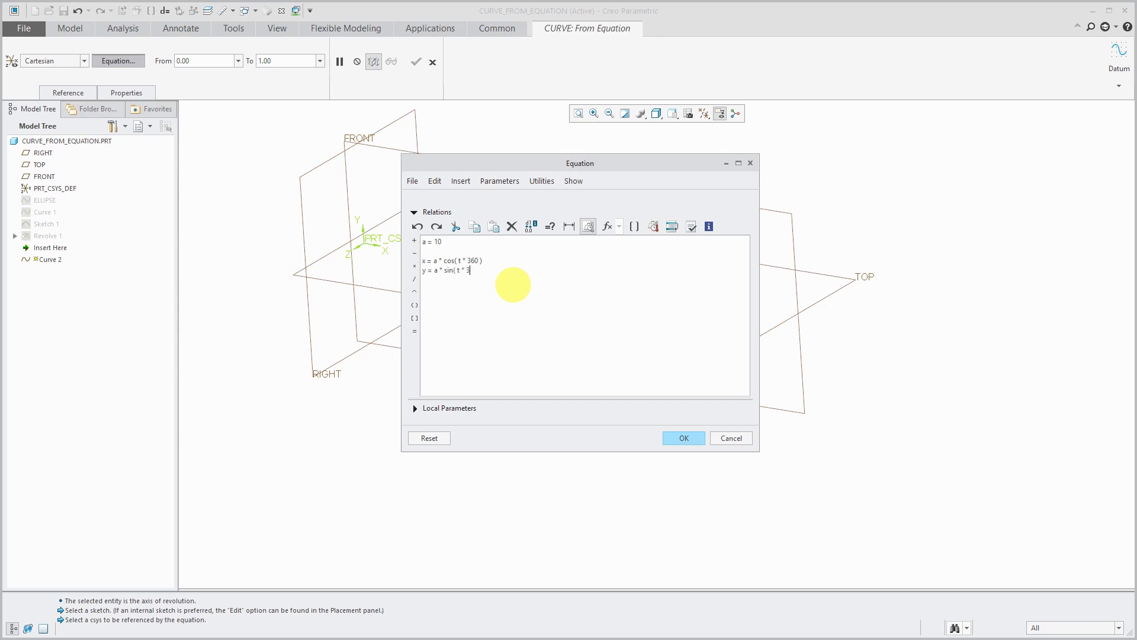
{"action": "type", "text": "60 )"}
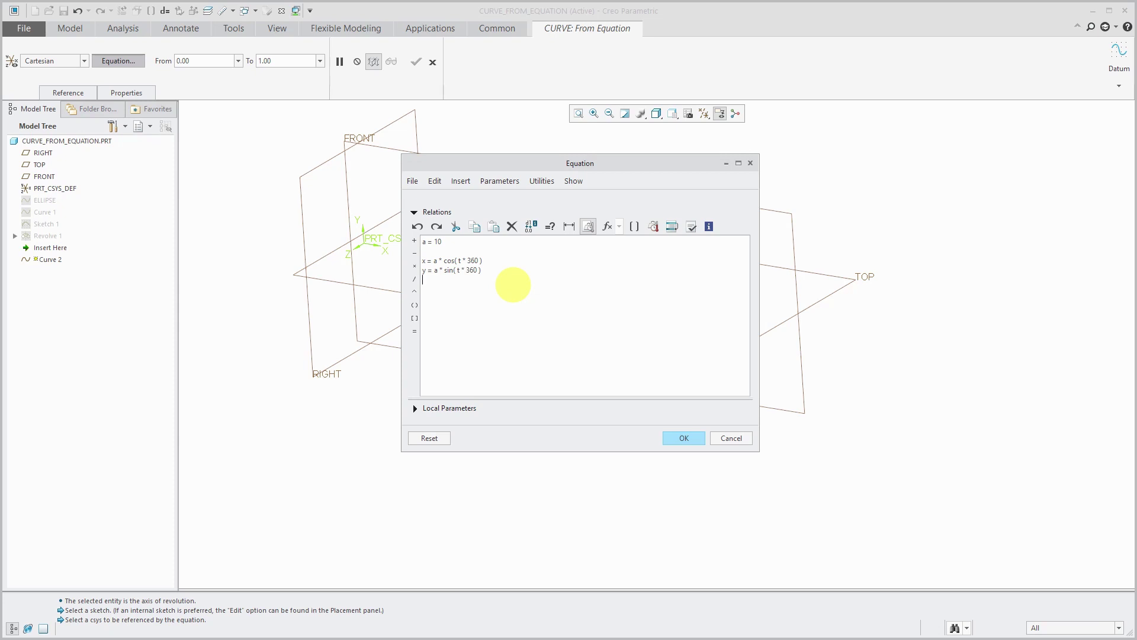
{"action": "type", "text": "z ="}
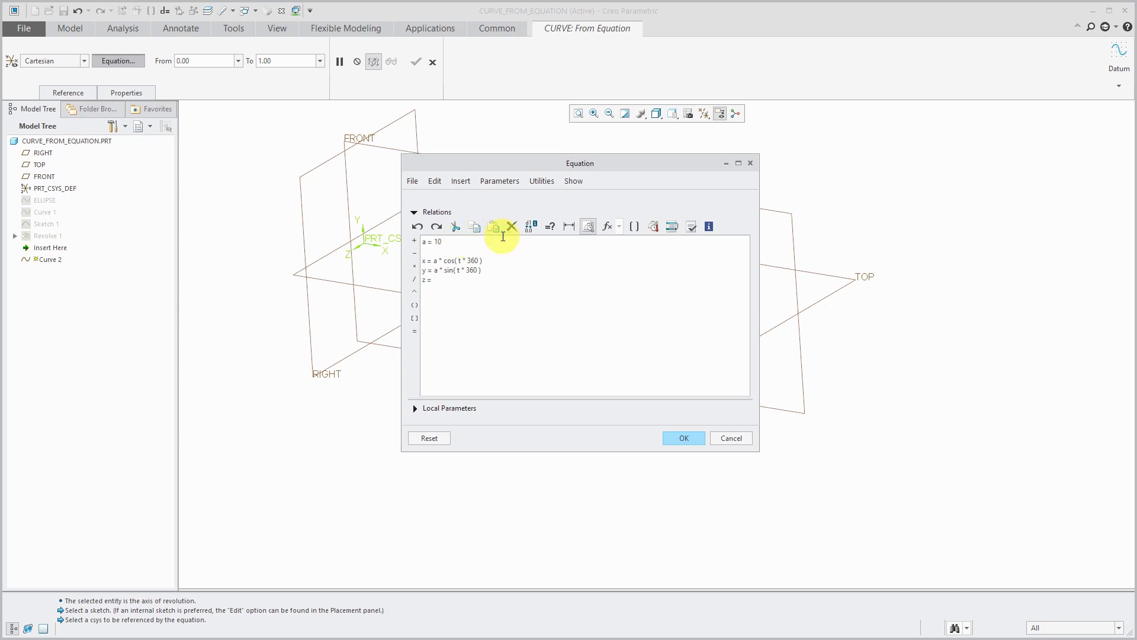
{"action": "type", "text": "b = 5"}
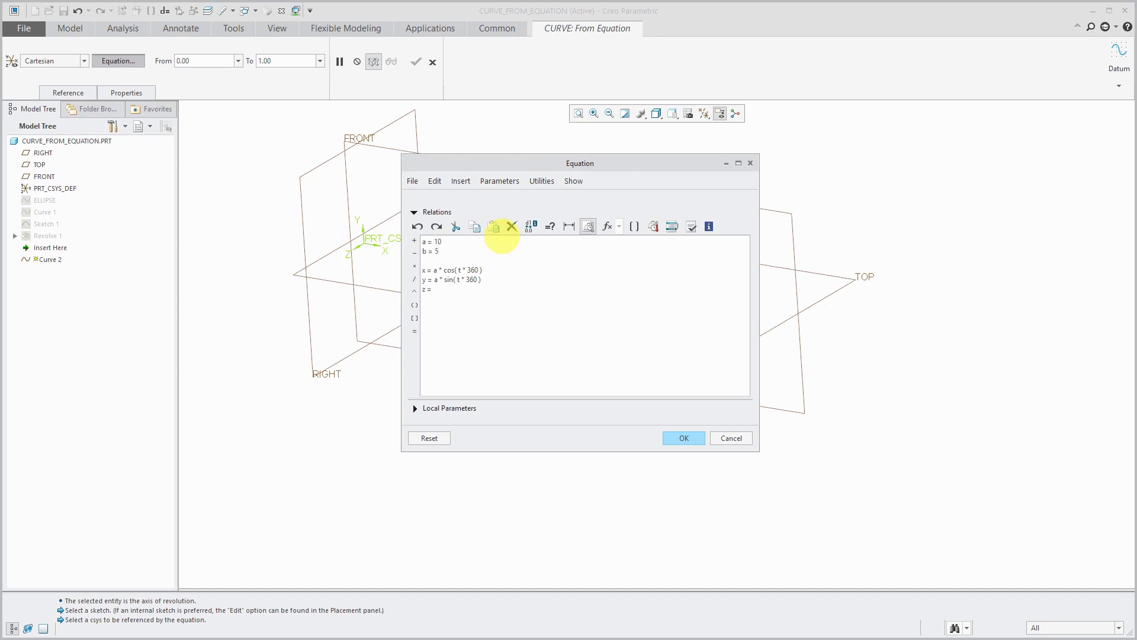
{"action": "left_click", "coordinate": [432, 289]}
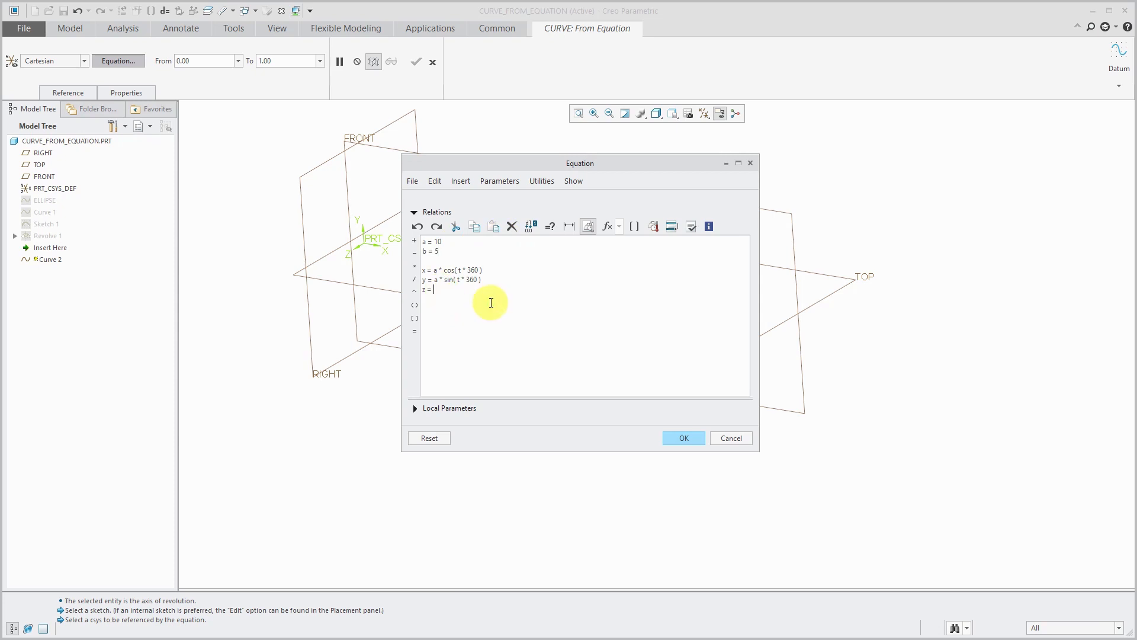
{"action": "type", "text": "5 * t"}
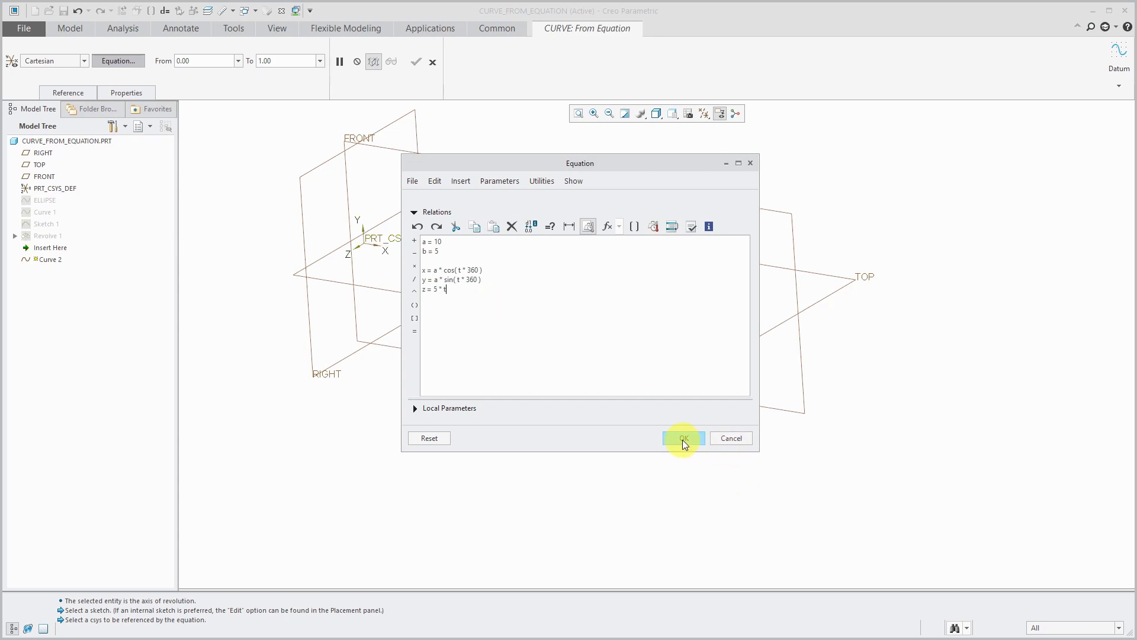
{"action": "left_click", "coordinate": [683, 438]}
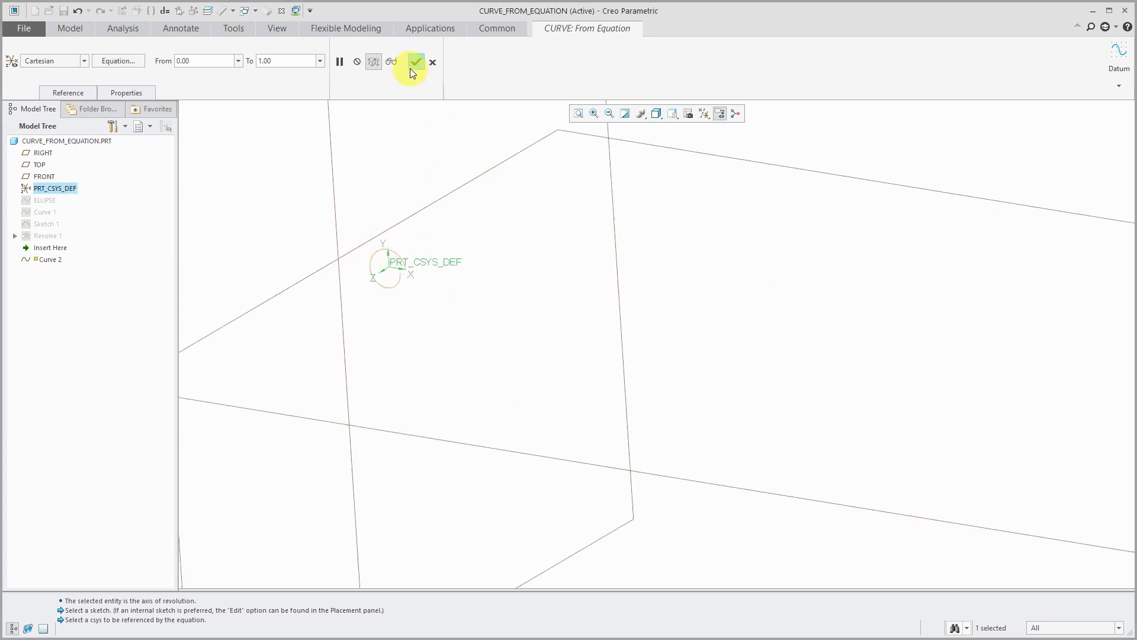
Finish Curve 2 and turn off datum plane and coordinate system display
{"action": "left_click", "coordinate": [414, 62]}
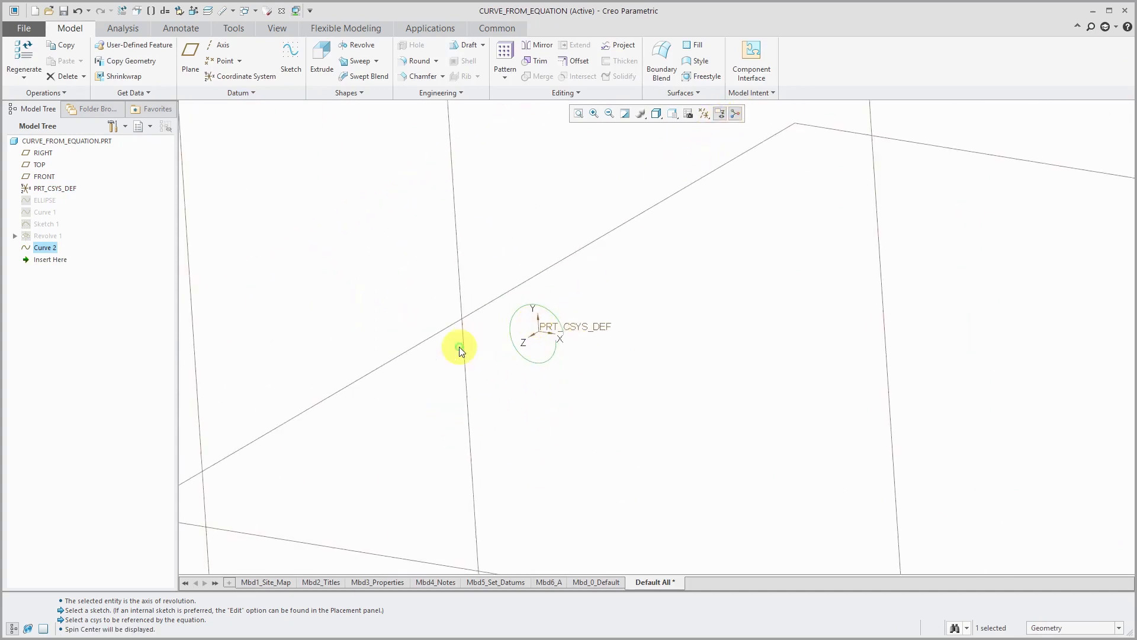
{"action": "left_click_drag", "start_coordinate": [459, 352], "coordinate": [529, 337]}
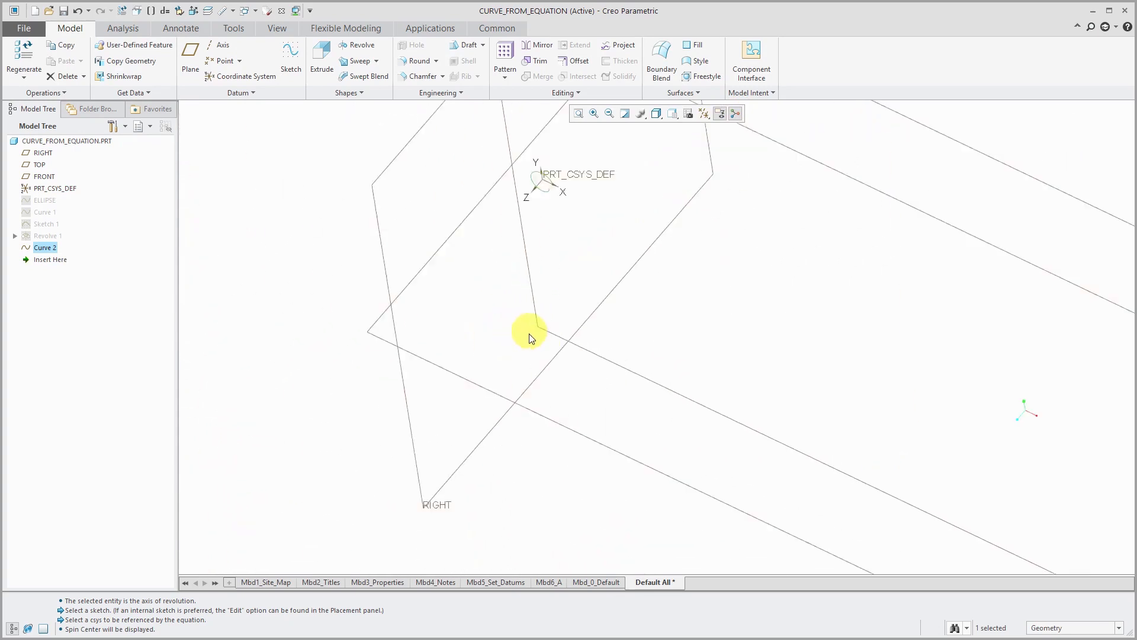
{"action": "left_click", "coordinate": [712, 113]}
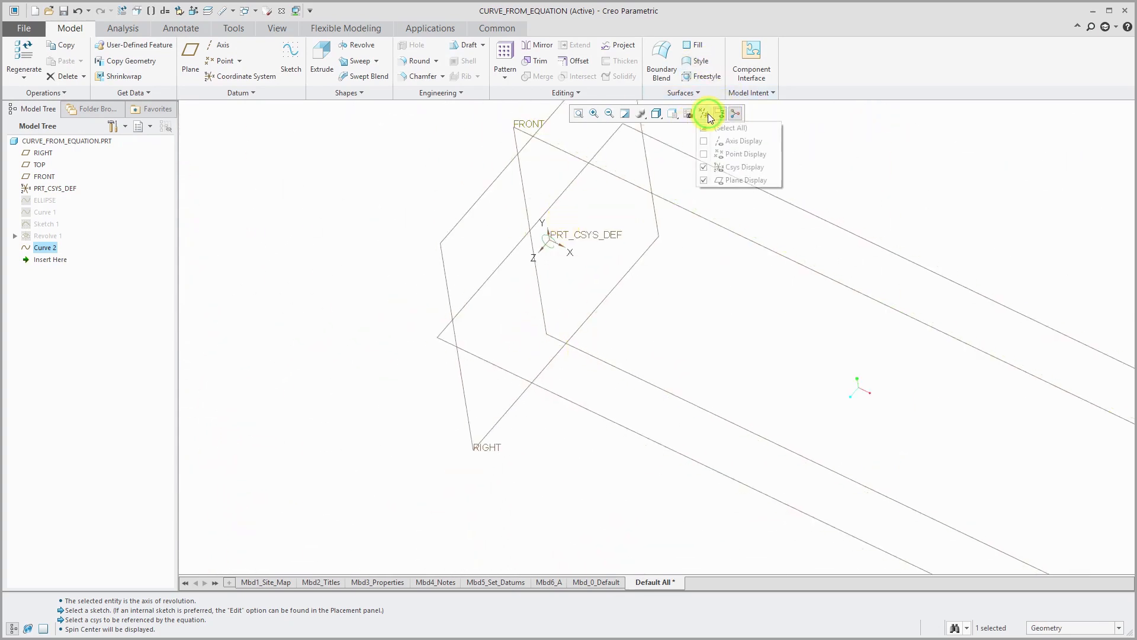
{"action": "left_click", "coordinate": [703, 180]}
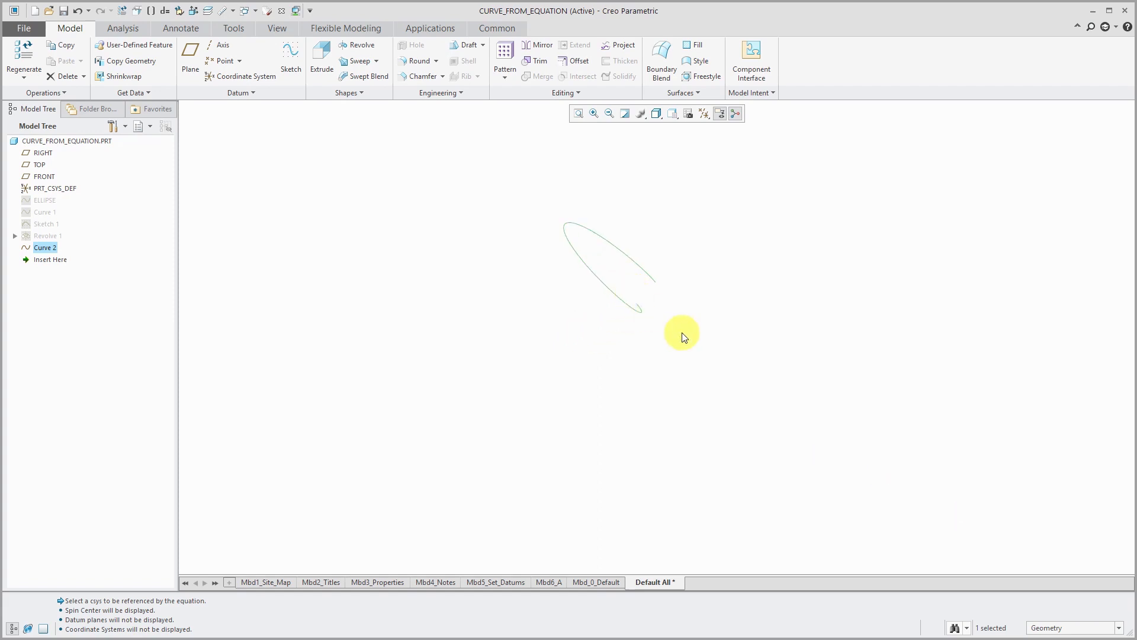
{"action": "mouse_move", "coordinate": [129, 249]}
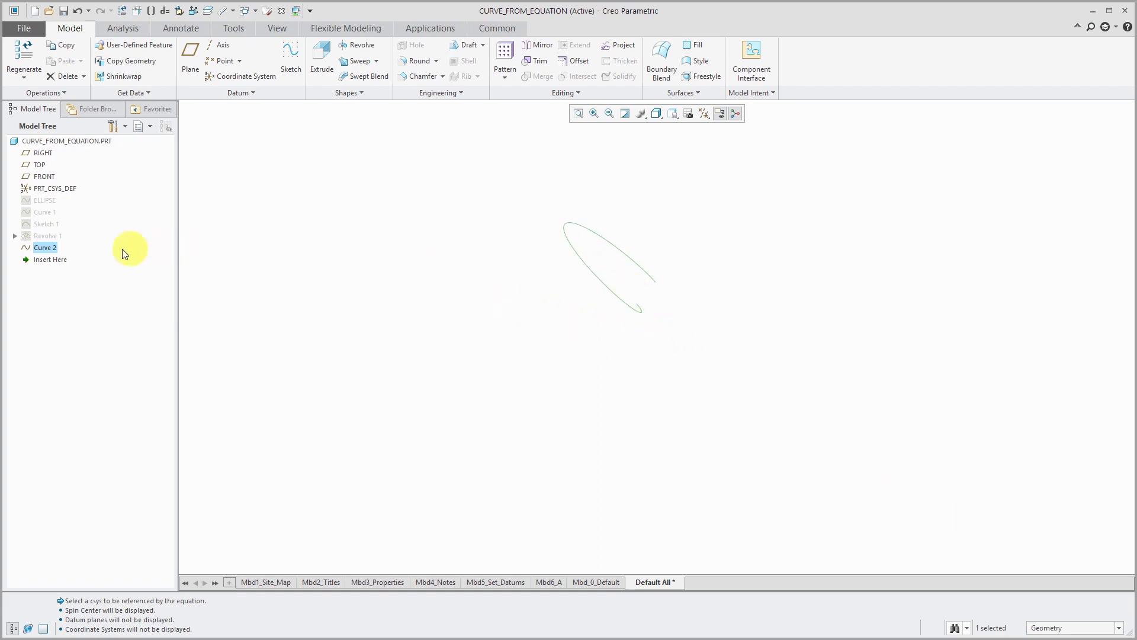
Redefine Curve 2 so its parameter range ends at 15, and confirm
{"action": "right_click", "coordinate": [45, 247]}
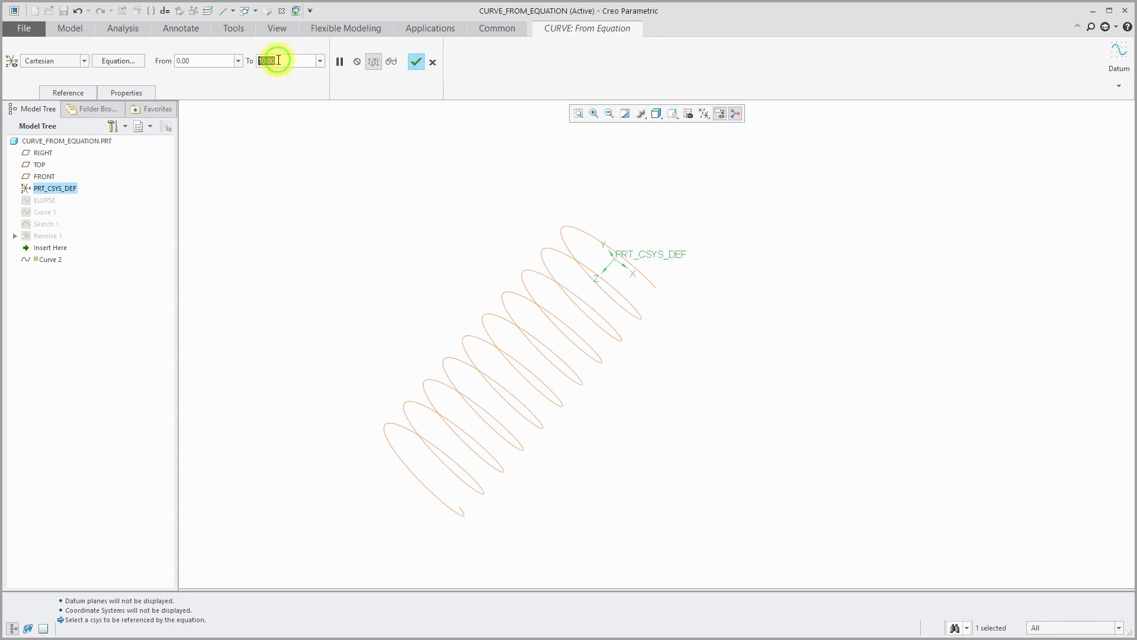
{"action": "type", "text": "15"}
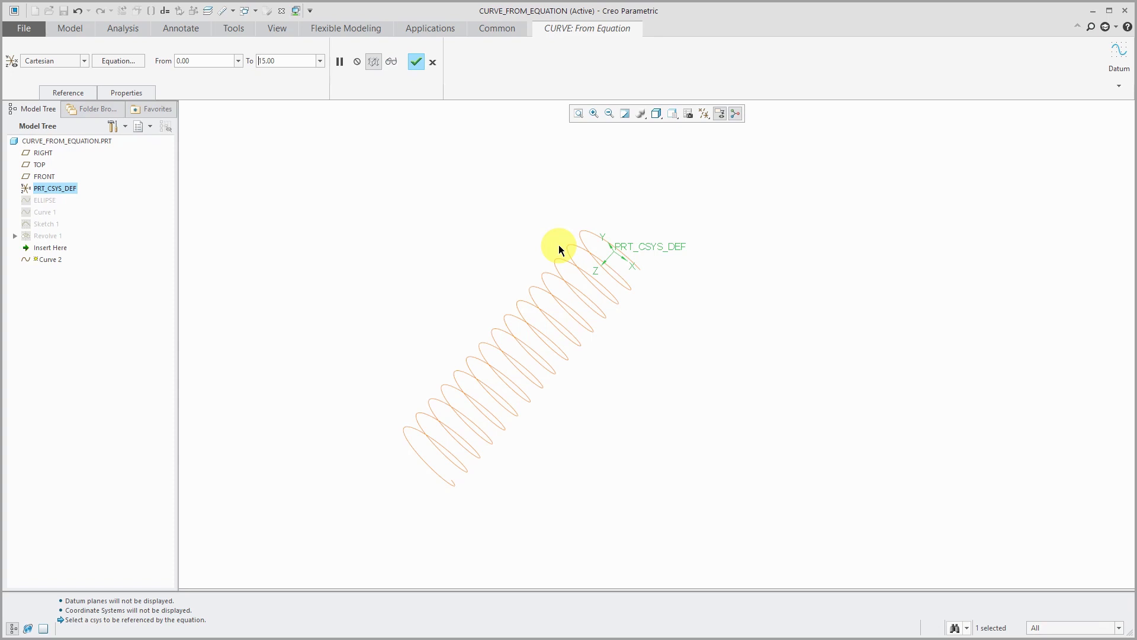
{"action": "left_click", "coordinate": [415, 62]}
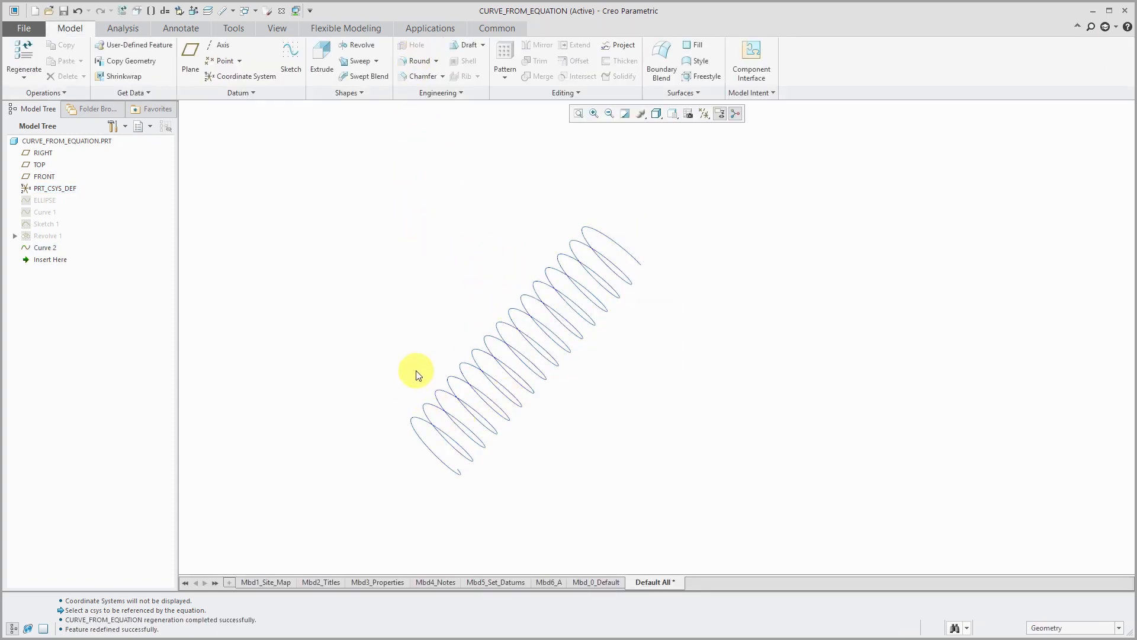
{"action": "mouse_move", "coordinate": [248, 341]}
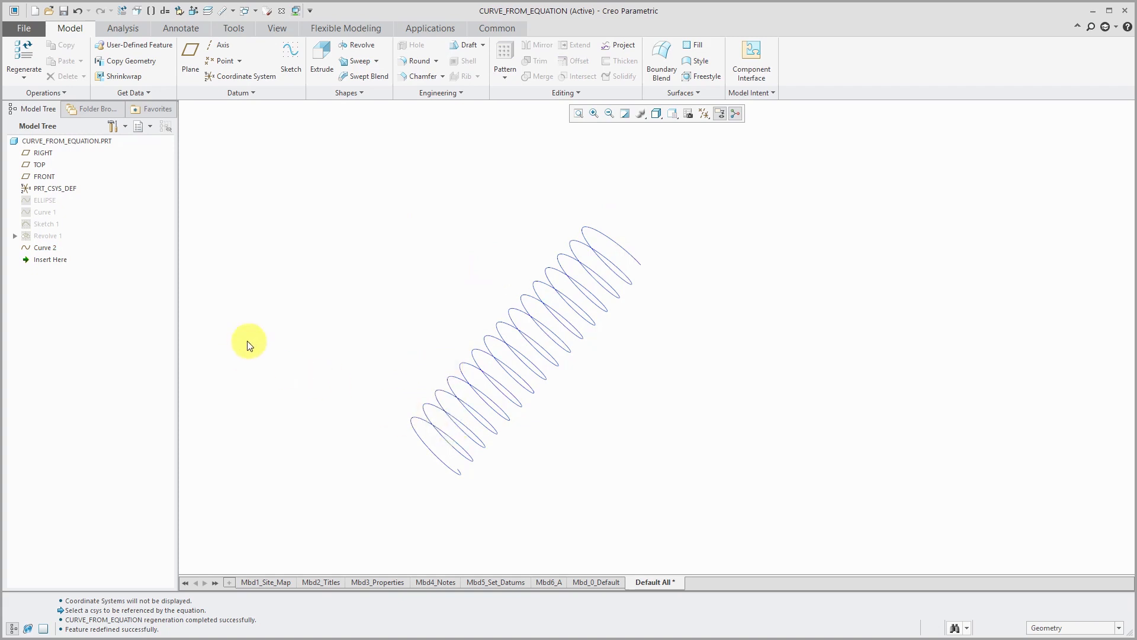
{"action": "mouse_move", "coordinate": [245, 339]}
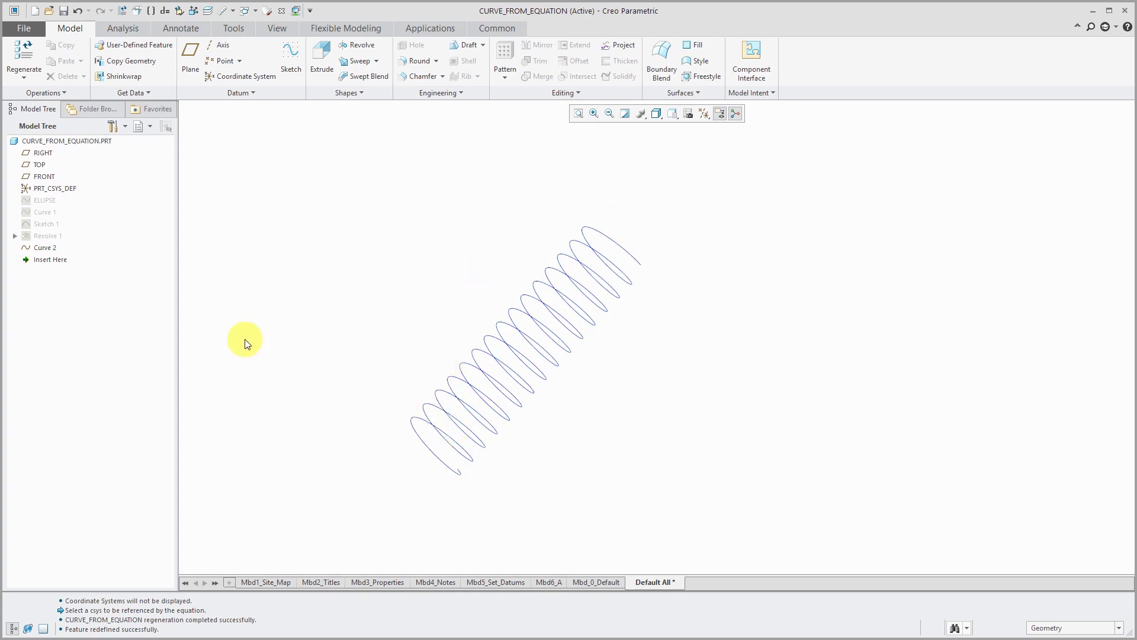
{"action": "mouse_move", "coordinate": [211, 229]}
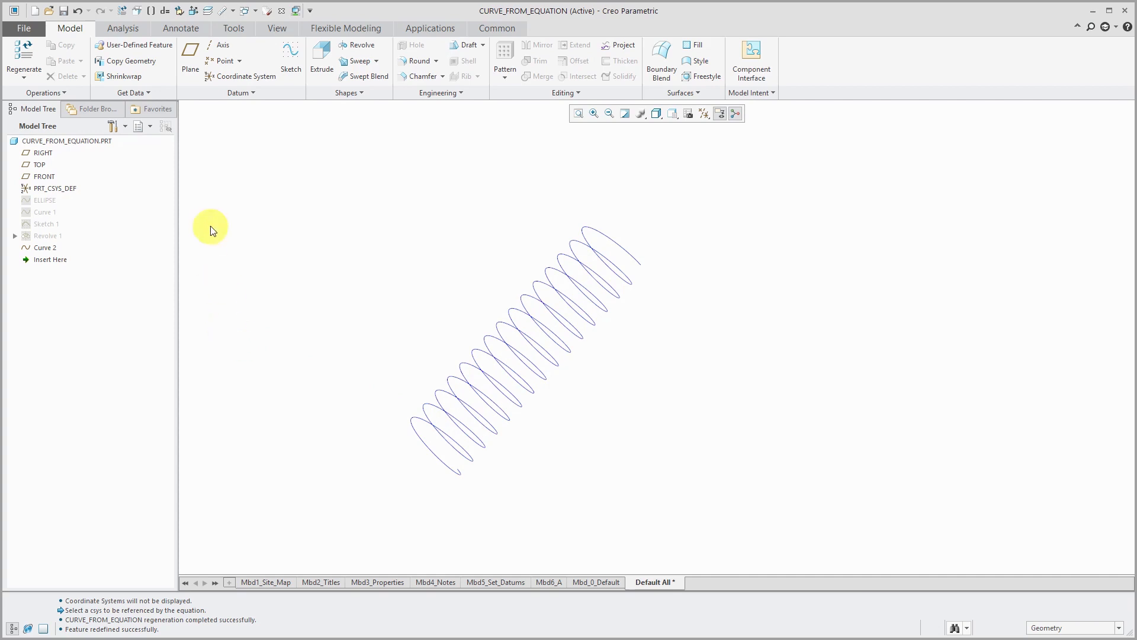
{"action": "mouse_move", "coordinate": [239, 95]}
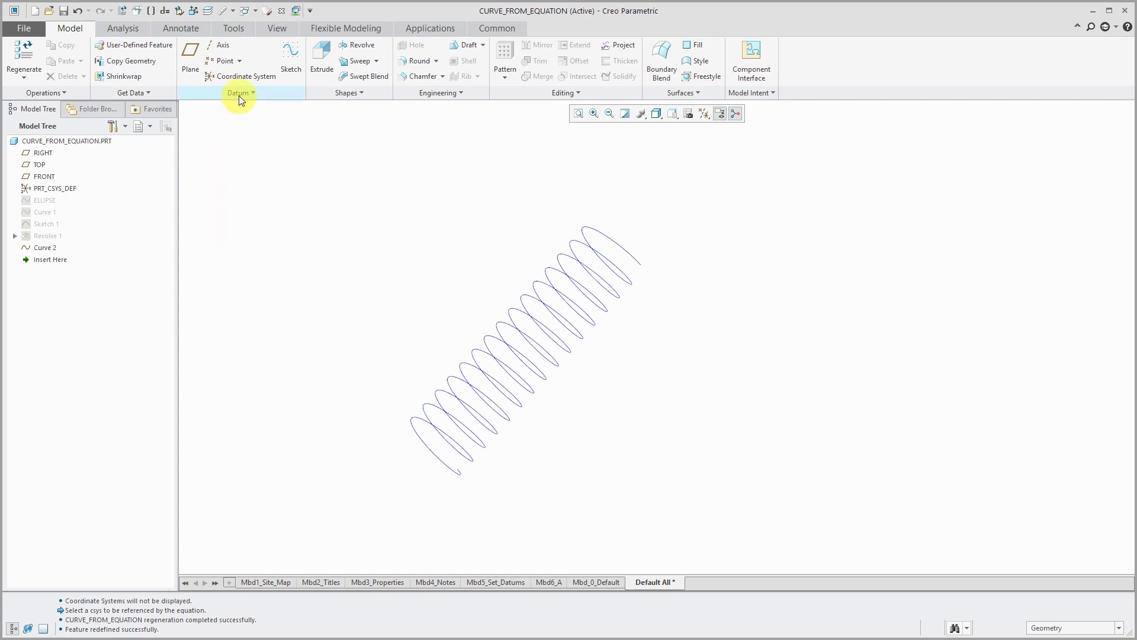
Start Curve 3 from equation on PRT_CSYS_DEF and open its equation editor
{"action": "left_click", "coordinate": [238, 93]}
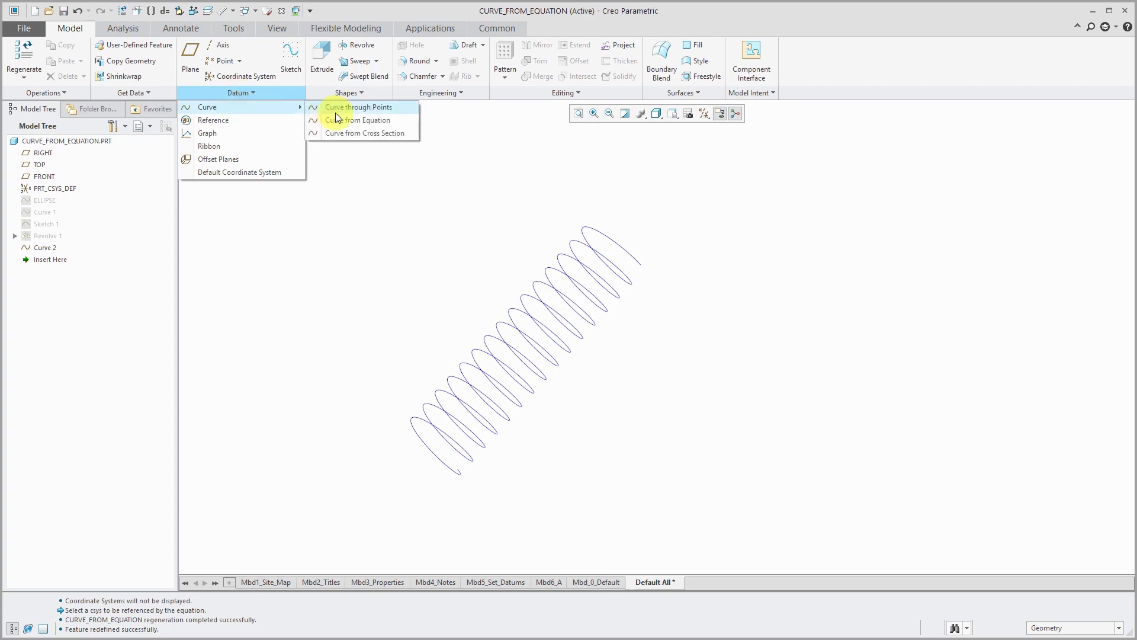
{"action": "mouse_move", "coordinate": [353, 121]}
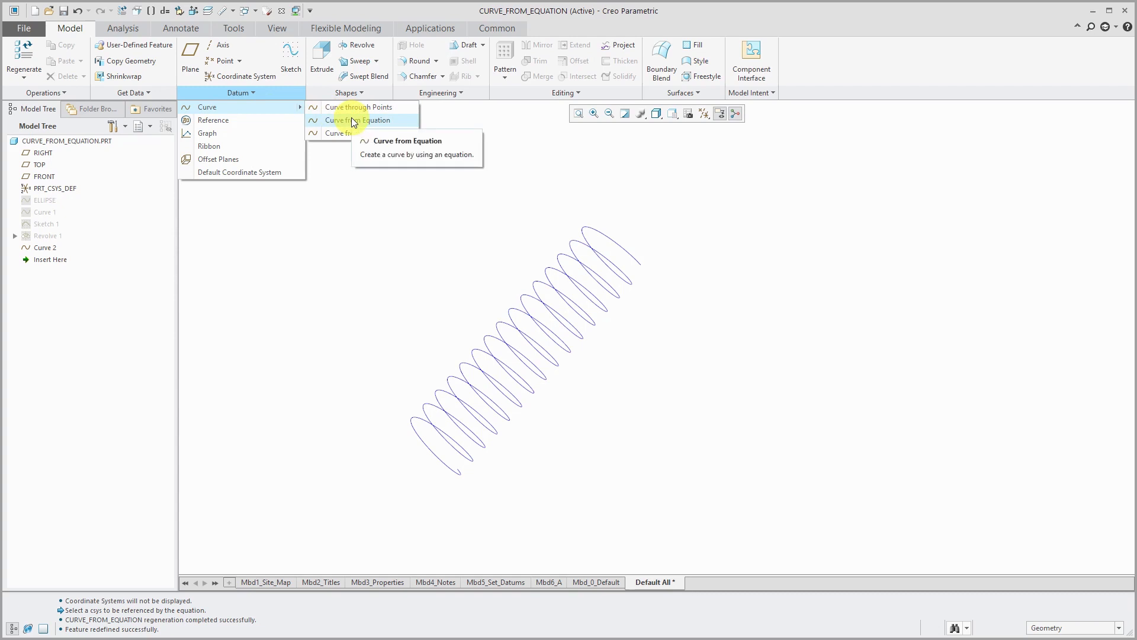
{"action": "left_click", "coordinate": [357, 121]}
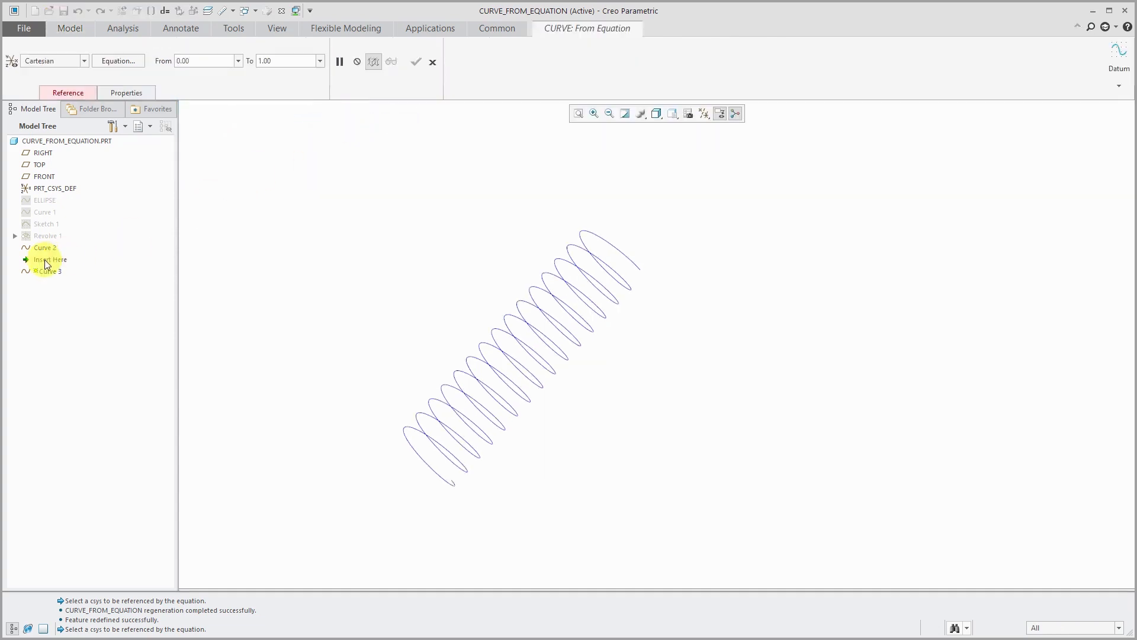
{"action": "left_click", "coordinate": [54, 188]}
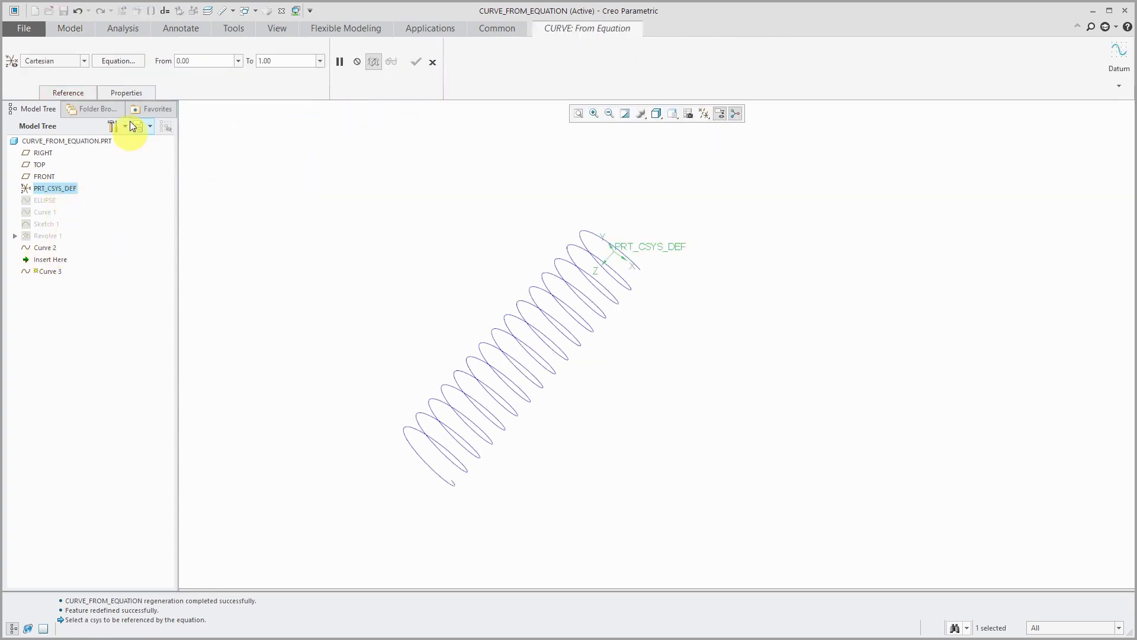
{"action": "left_click", "coordinate": [118, 61]}
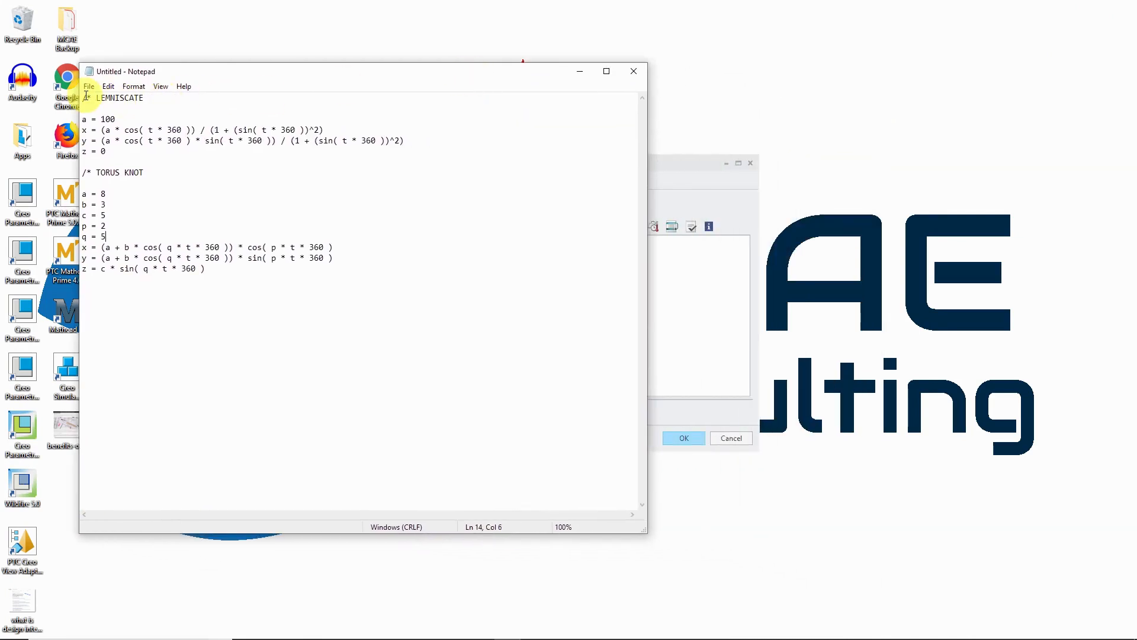
Copy the LEMNISCATE equations from Notepad into Curve 3's equation editor and accept them
{"action": "left_click_drag", "start_coordinate": [97, 97], "coordinate": [106, 151]}
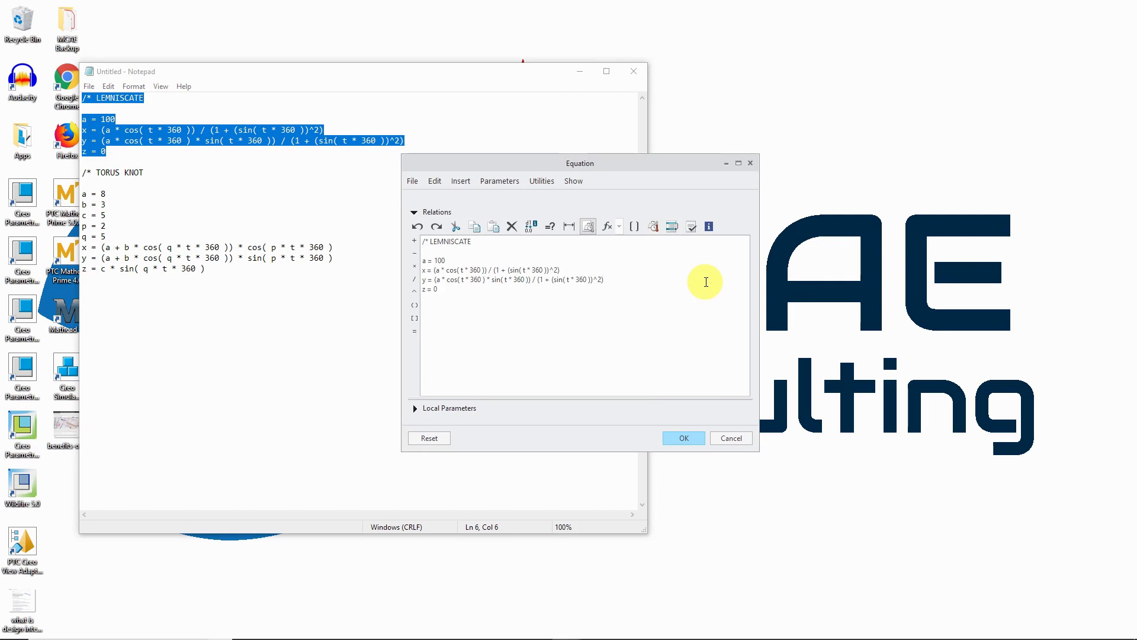
{"action": "mouse_move", "coordinate": [523, 246]}
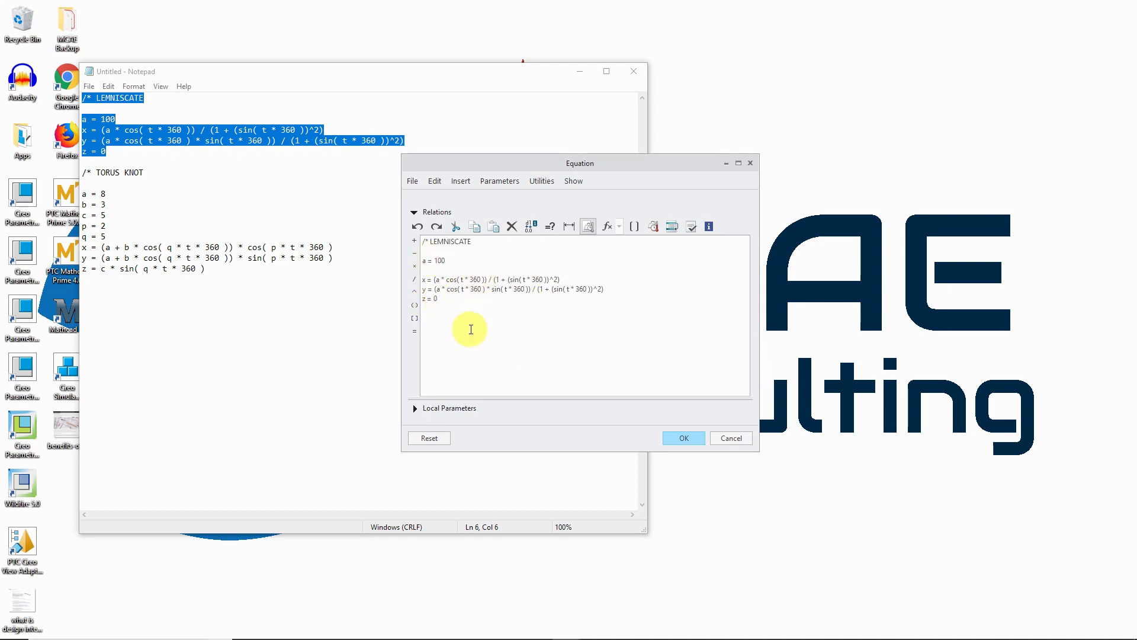
{"action": "left_click", "coordinate": [684, 438]}
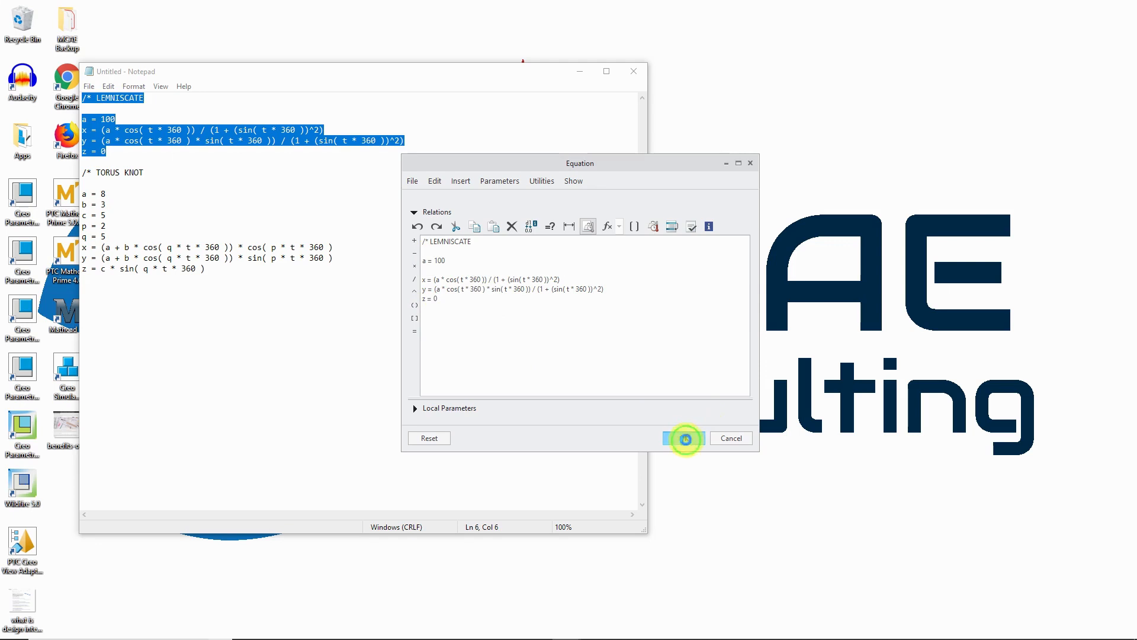
{"action": "left_click", "coordinate": [684, 439]}
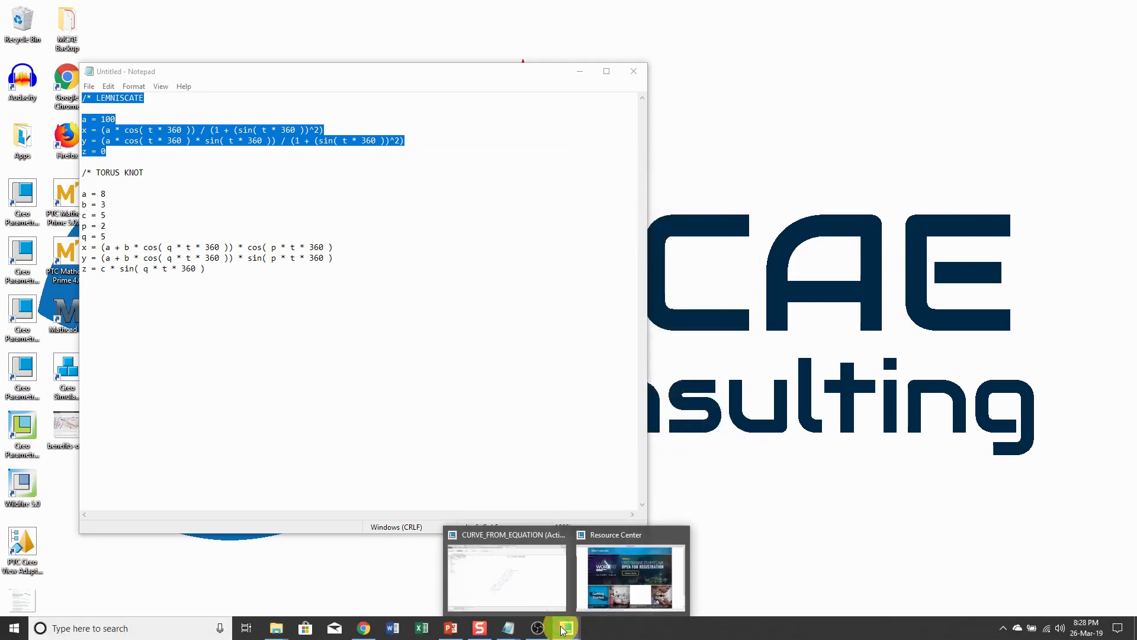
Finish the figure-eight Curve 3, then hide the helix and lemniscate curves
{"action": "left_click", "coordinate": [507, 577]}
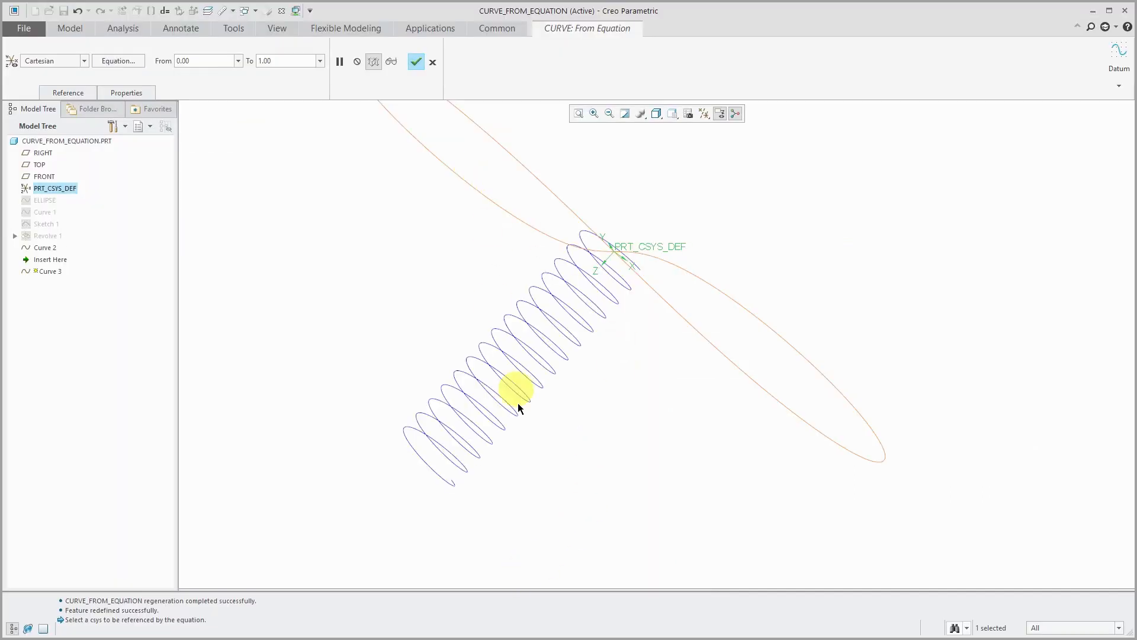
{"action": "left_click_drag", "start_coordinate": [518, 406], "coordinate": [569, 312]}
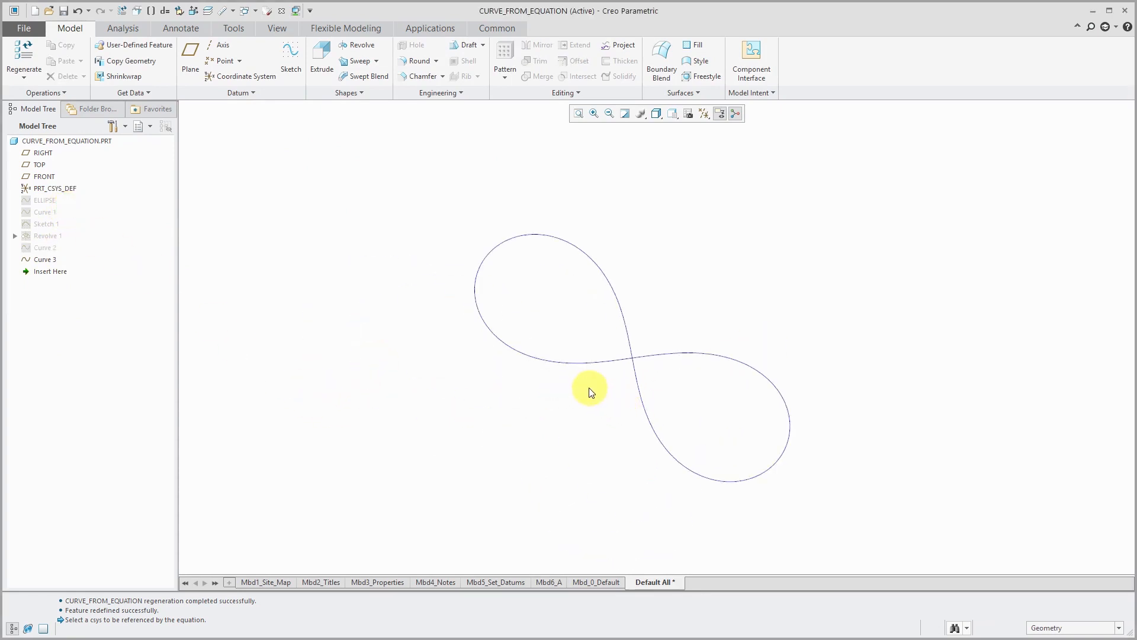
{"action": "mouse_move", "coordinate": [385, 333]}
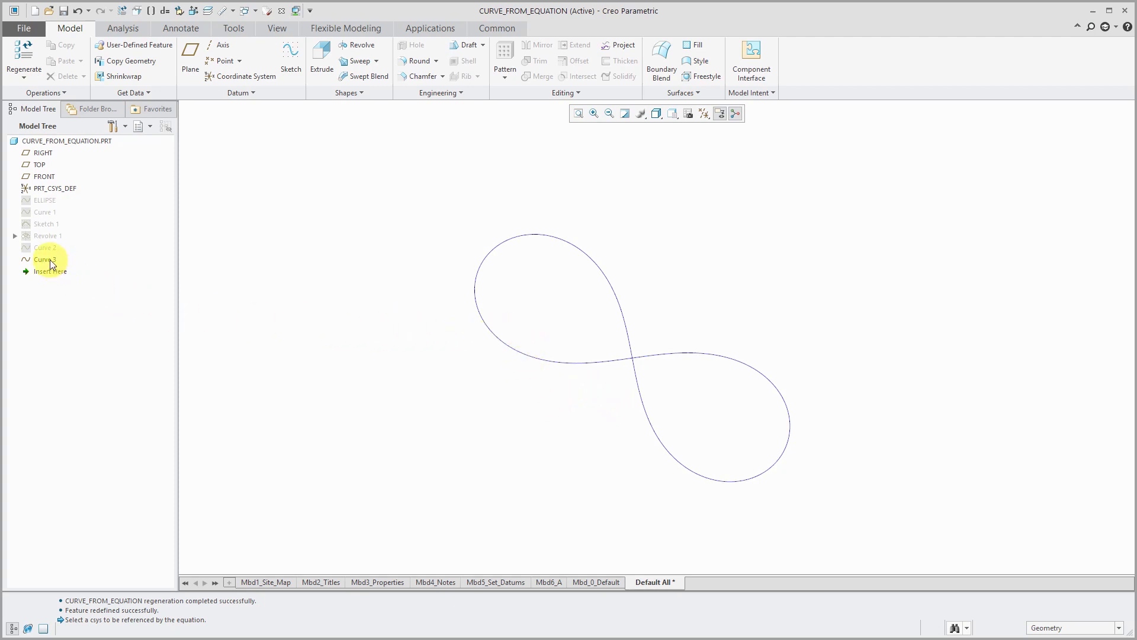
{"action": "left_click", "coordinate": [45, 258]}
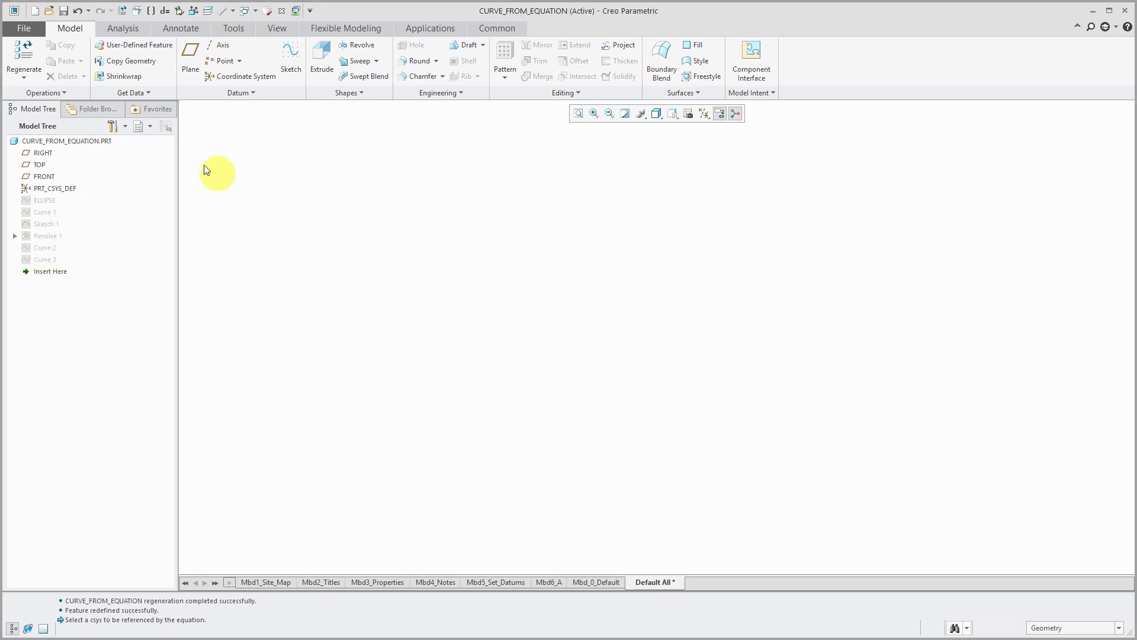
Start Curve 4 from equation on PRT_CSYS_DEF and select the TORUS KNOT equations in Notepad
{"action": "left_click", "coordinate": [241, 92]}
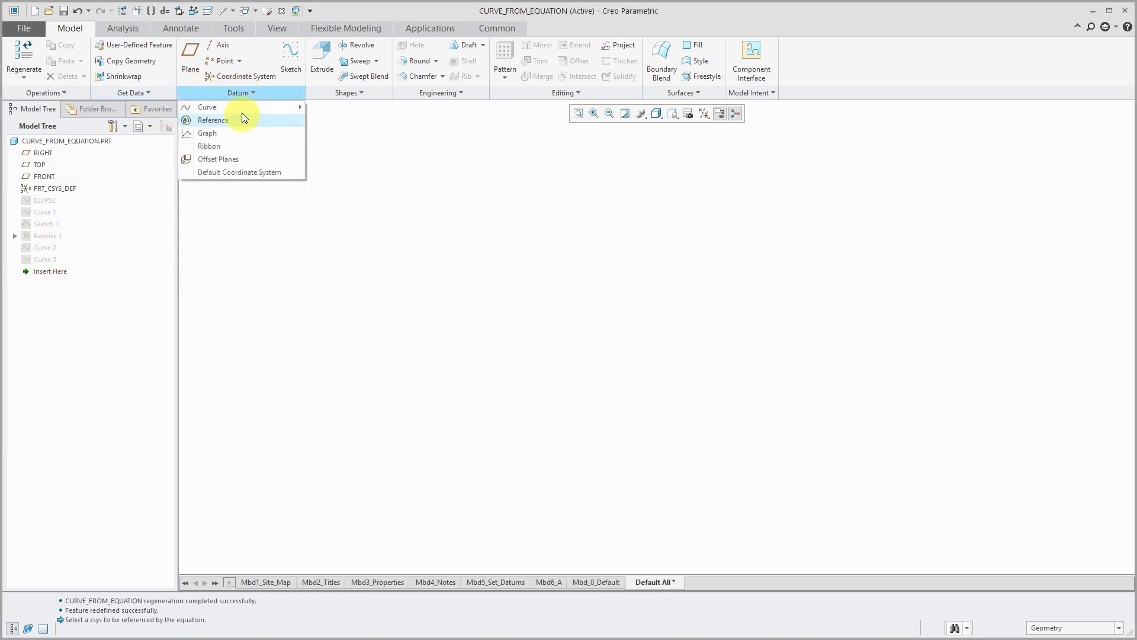
{"action": "left_click", "coordinate": [207, 107]}
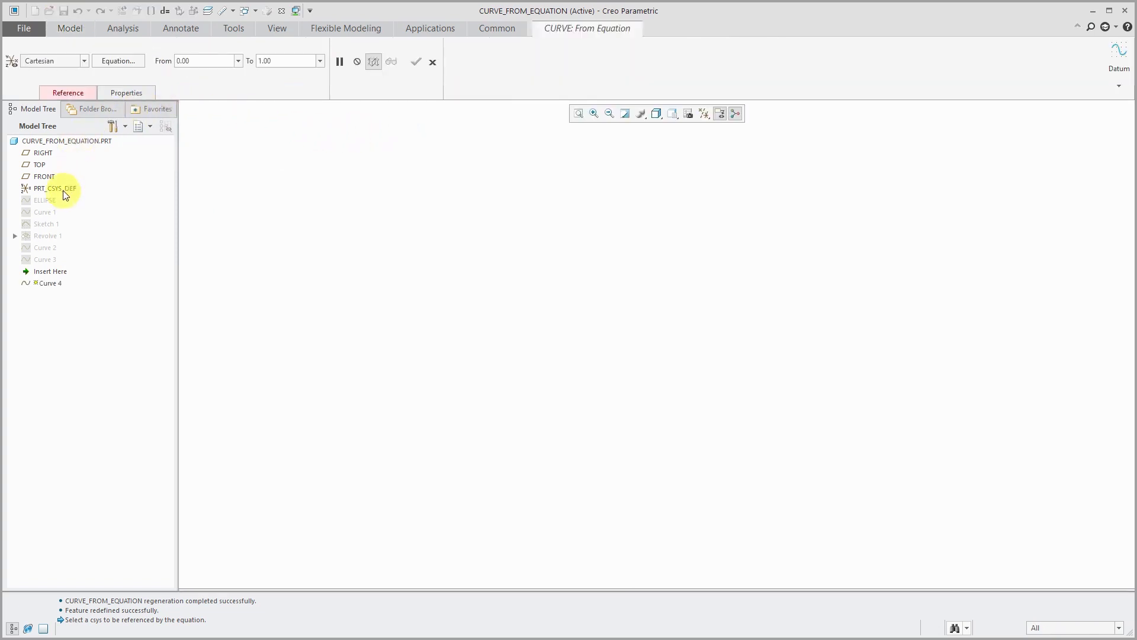
{"action": "left_click", "coordinate": [54, 189]}
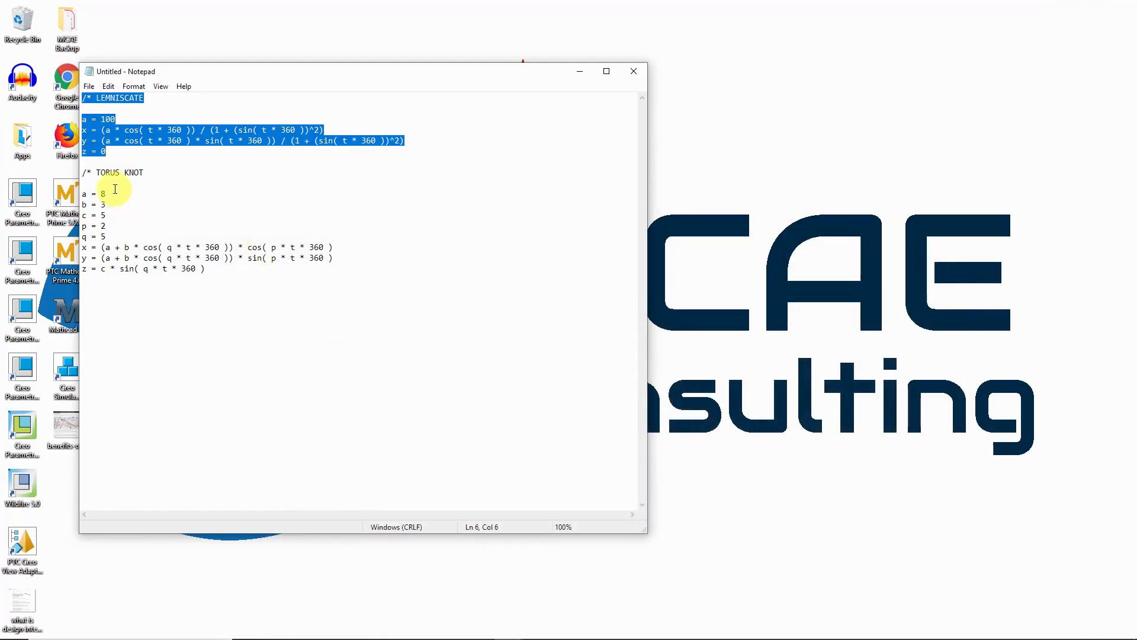
{"action": "left_click_drag", "start_coordinate": [81, 171], "coordinate": [206, 268]}
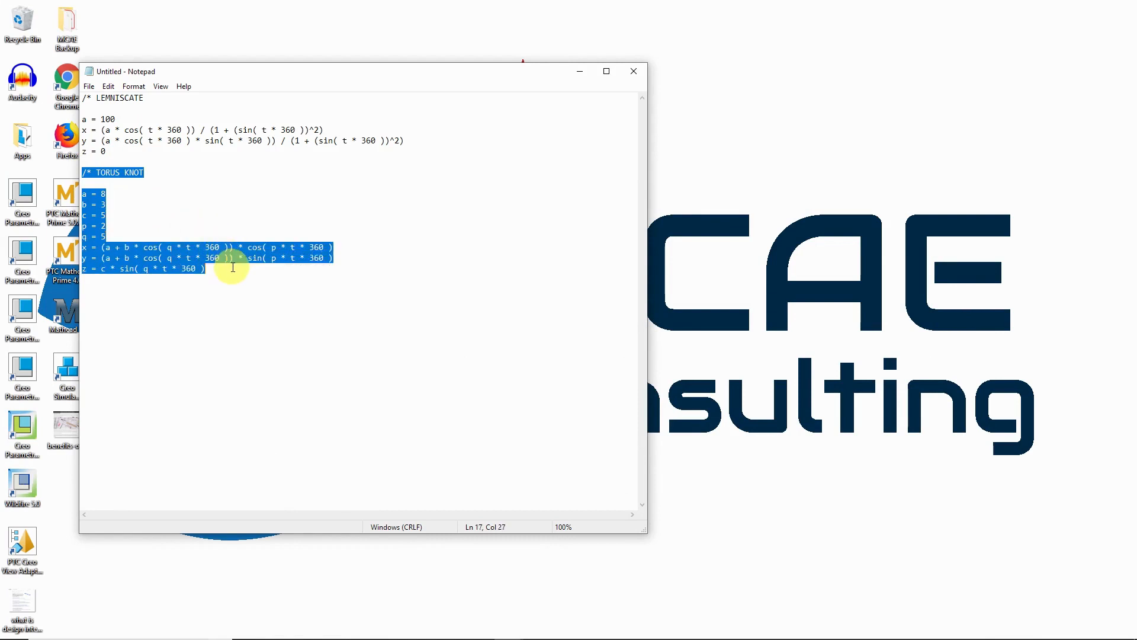
{"action": "mouse_move", "coordinate": [262, 285]}
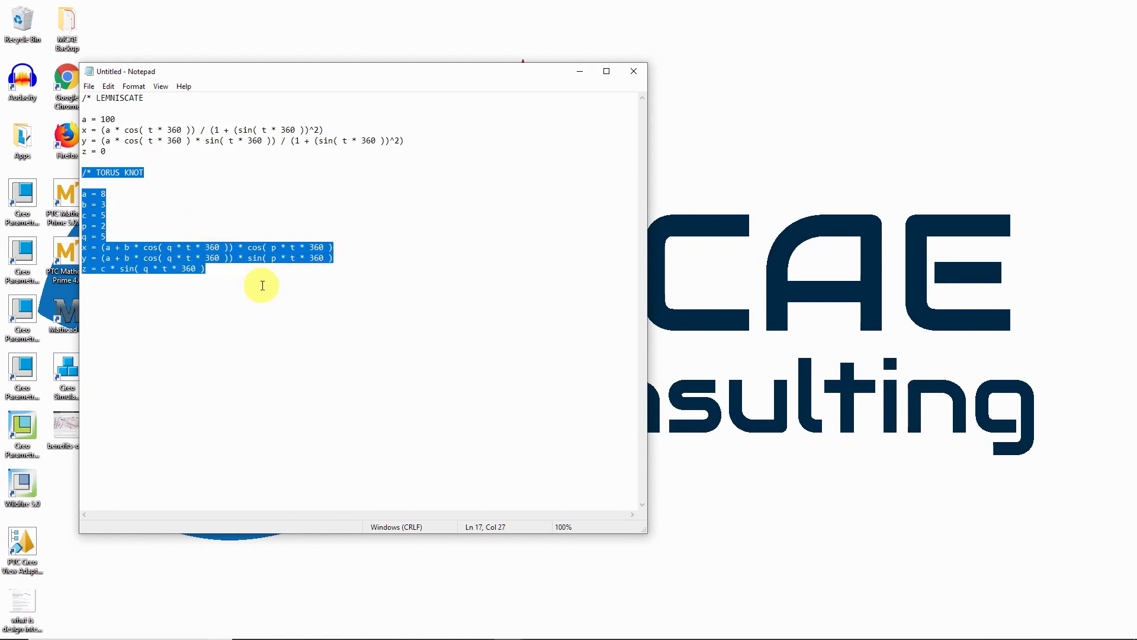
{"action": "mouse_move", "coordinate": [606, 620]}
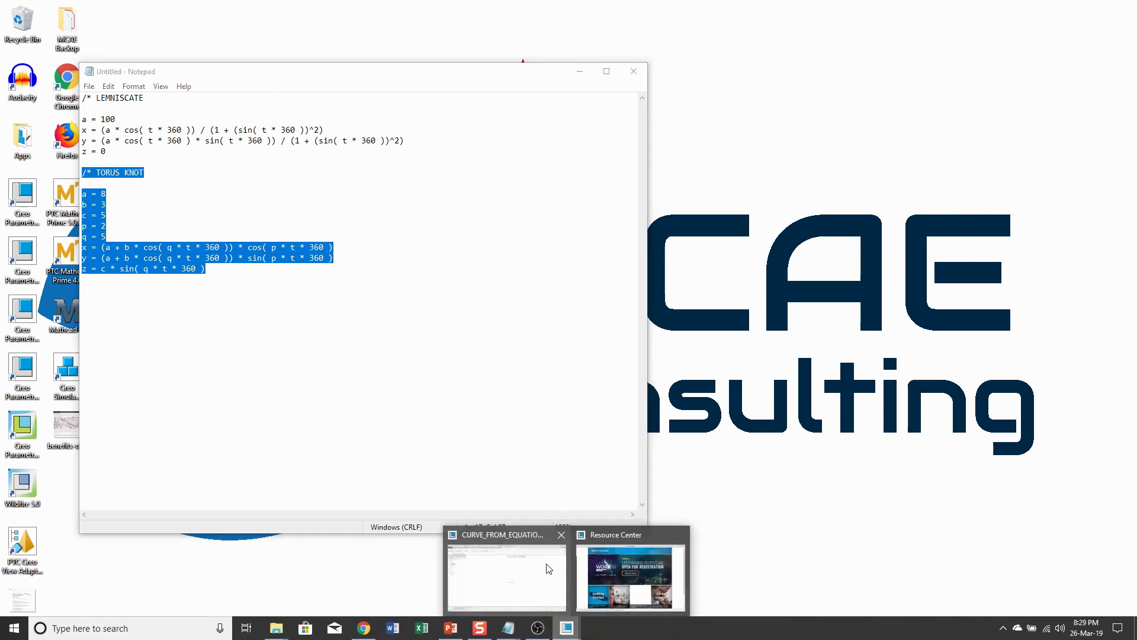
Paste the torus knot equations into Curve 4, finish the curve, and zoom in
{"action": "left_click", "coordinate": [506, 576]}
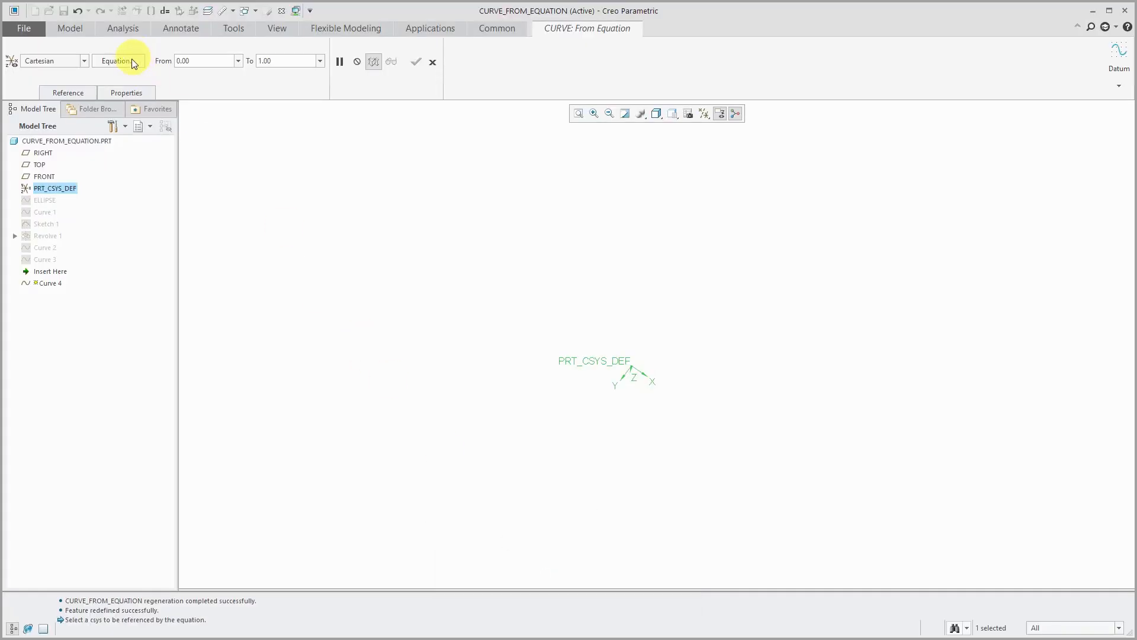
{"action": "left_click", "coordinate": [119, 61]}
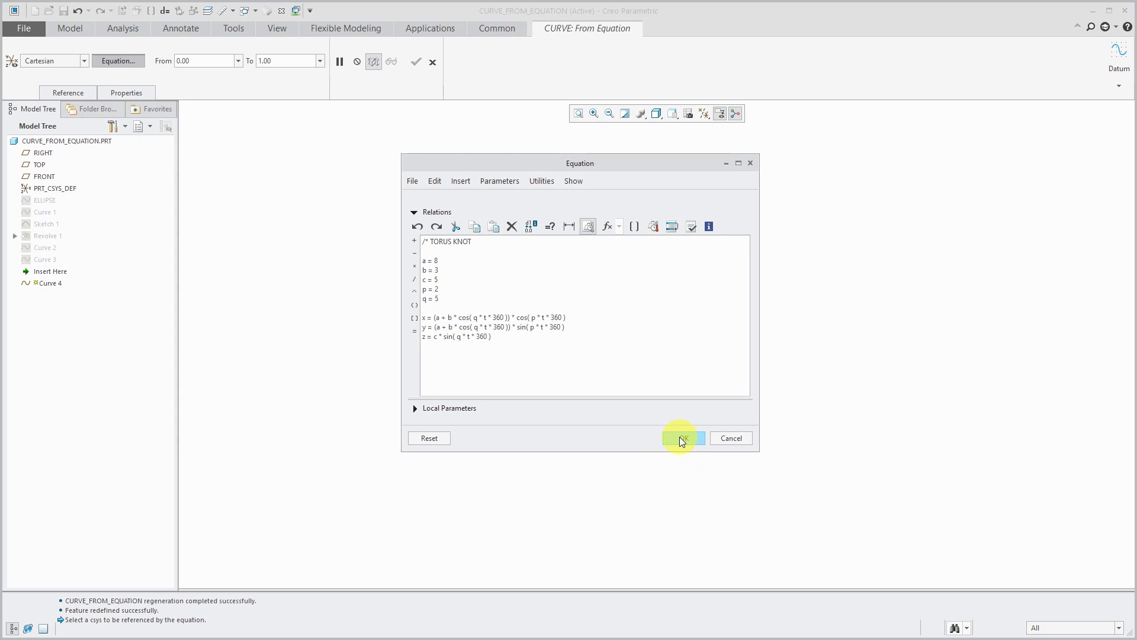
{"action": "left_click", "coordinate": [683, 438]}
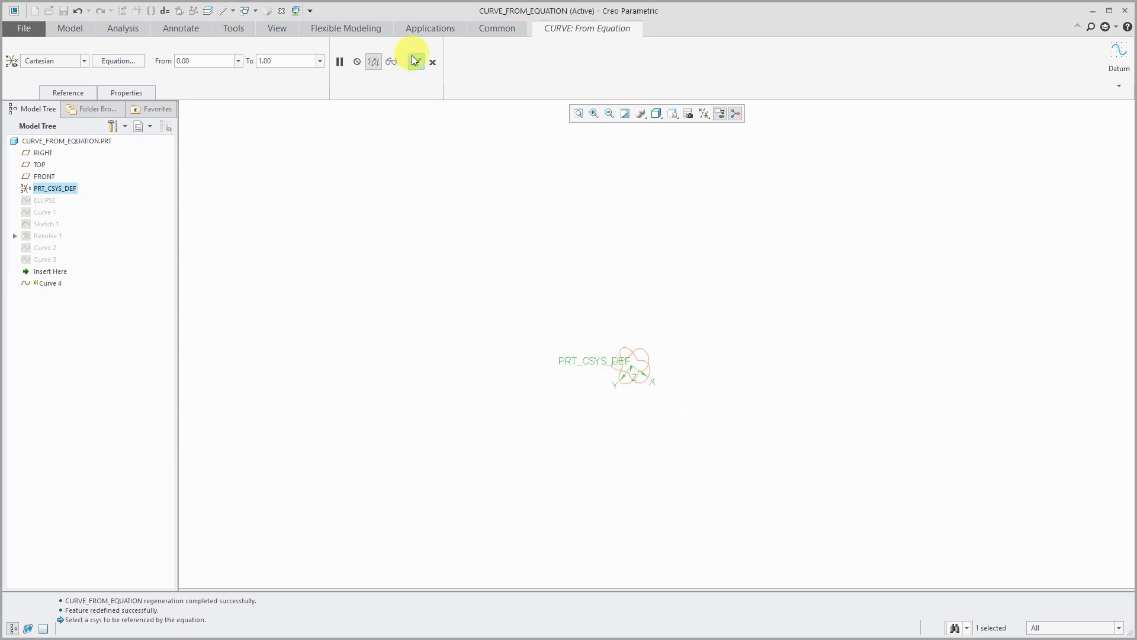
{"action": "left_click", "coordinate": [416, 62]}
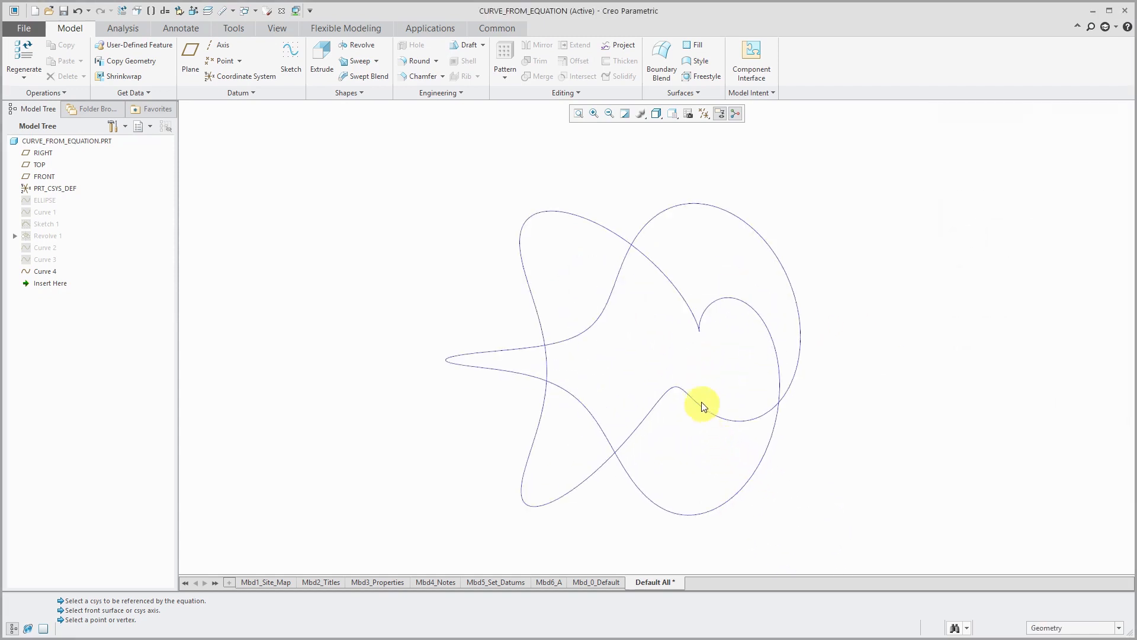
{"action": "mouse_move", "coordinate": [674, 412]}
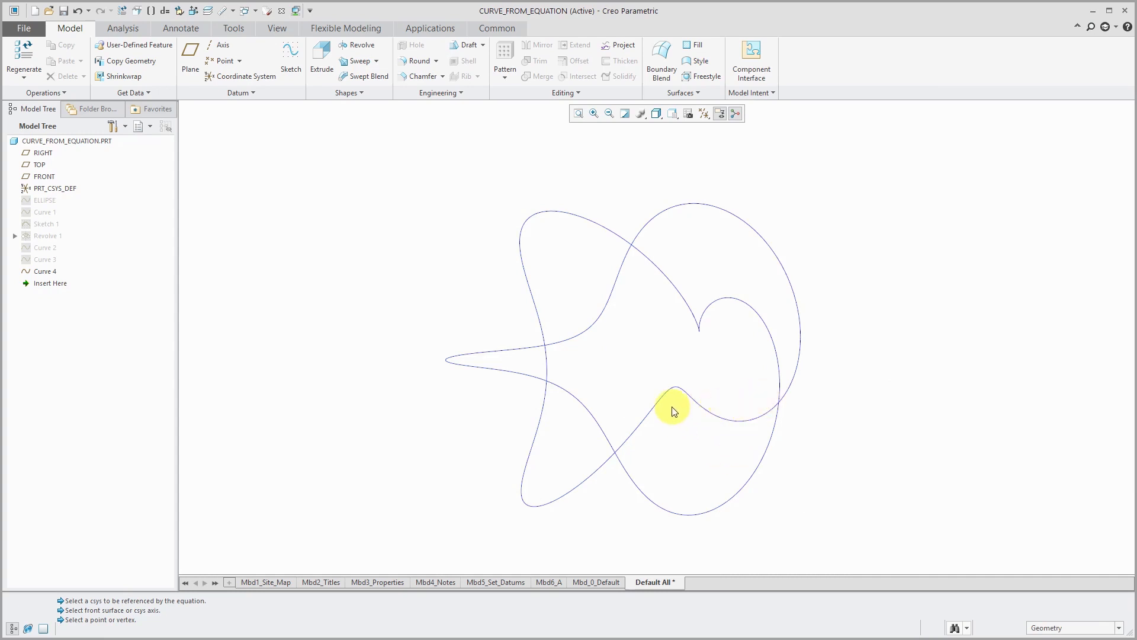
{"action": "scroll", "scroll_direction": "down", "scroll_amount": 3}
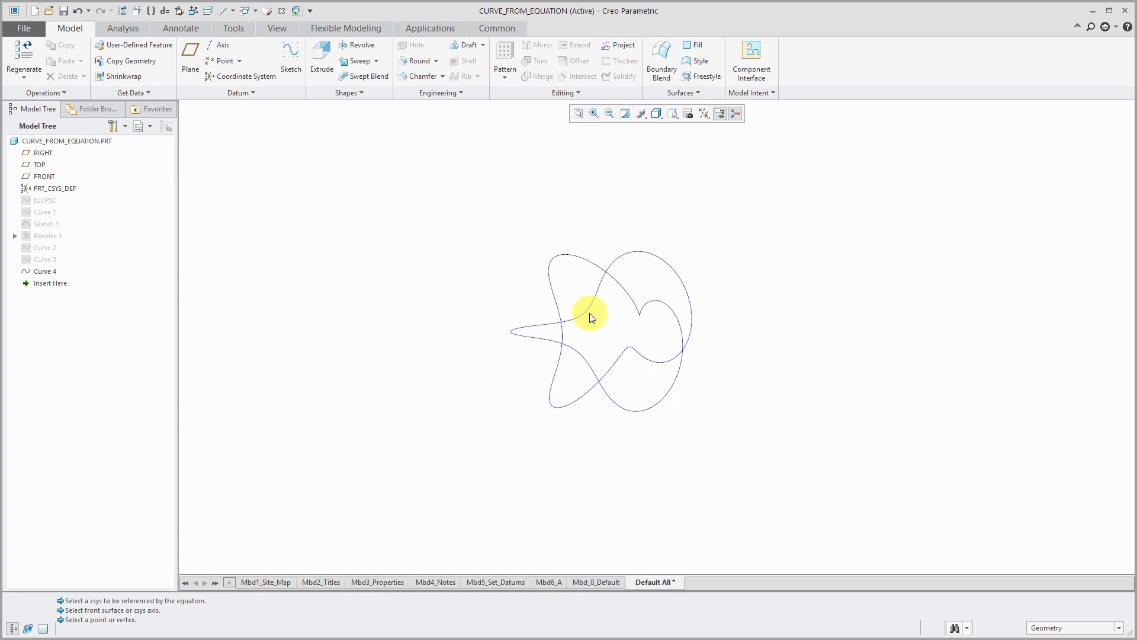
{"action": "mouse_move", "coordinate": [368, 327]}
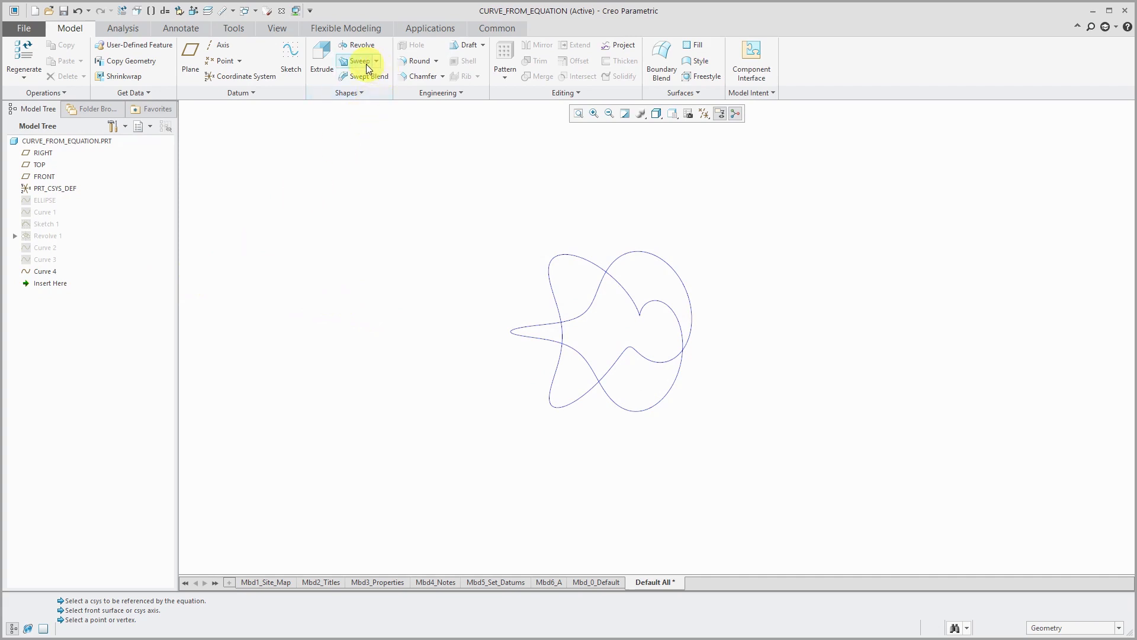
Sweep a circular section along Curve 4 into a solid knotted tube
{"action": "left_click", "coordinate": [356, 61]}
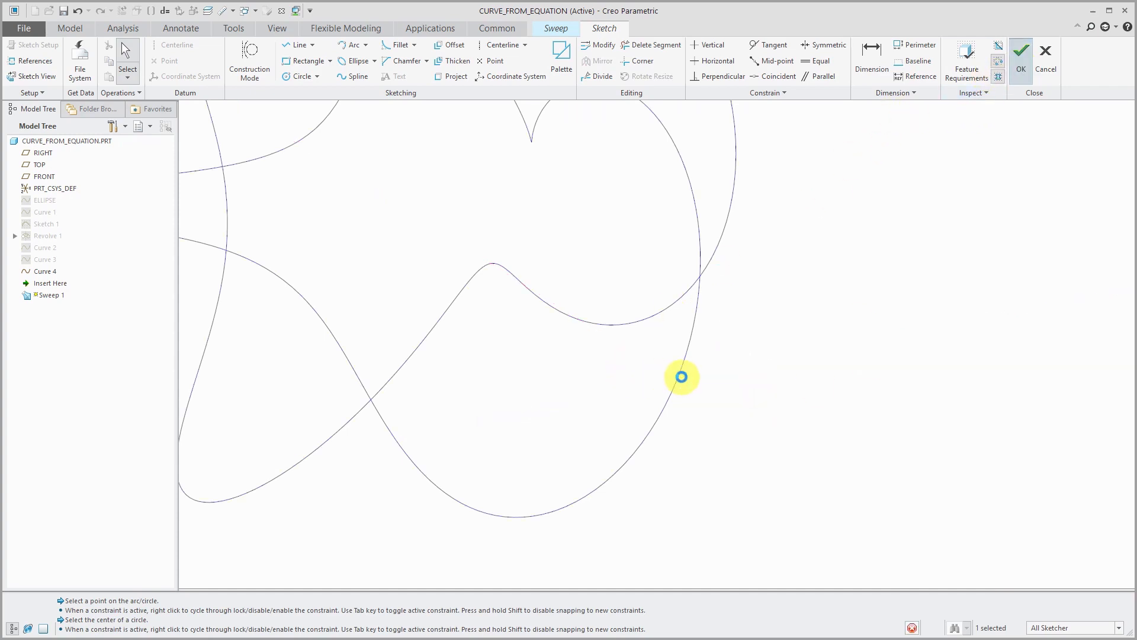
{"action": "left_click", "coordinate": [1021, 49]}
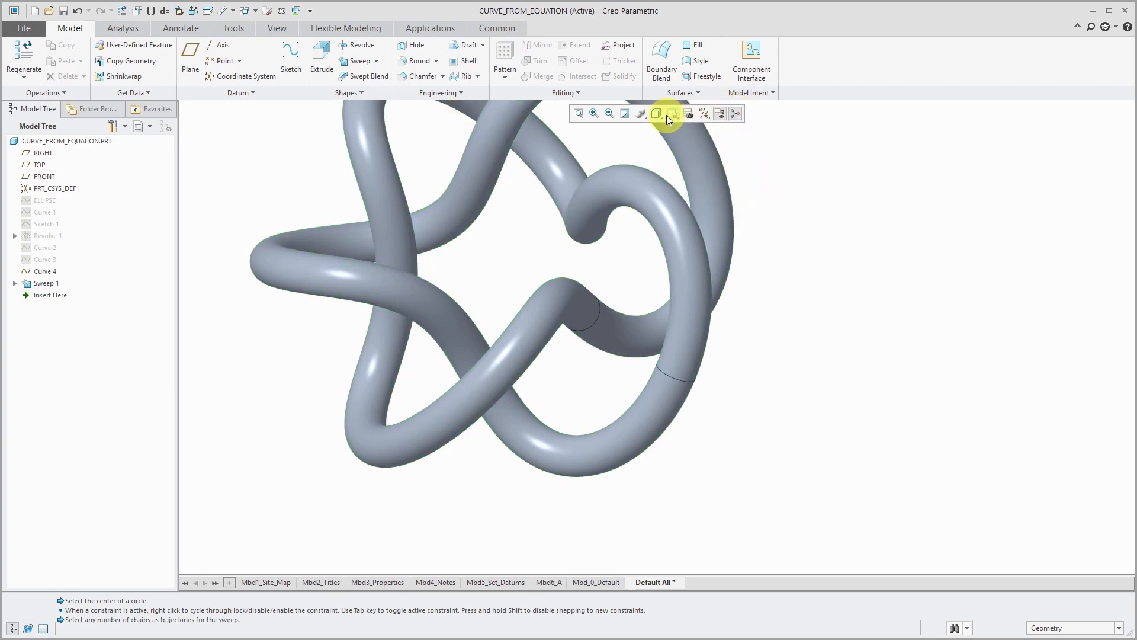
{"action": "left_click", "coordinate": [672, 113]}
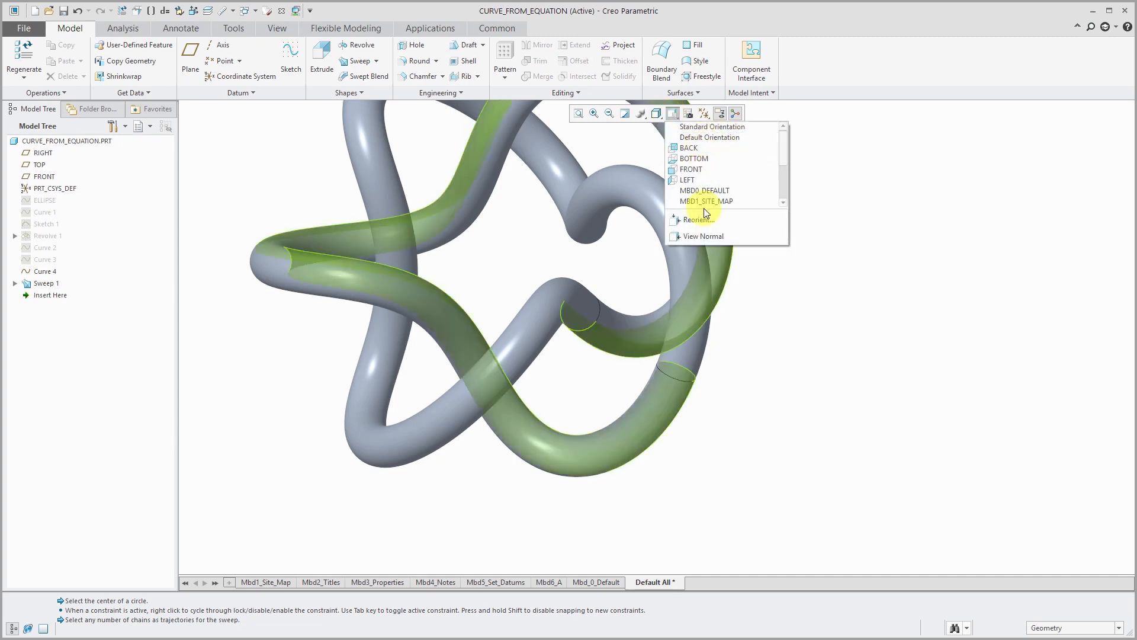
{"action": "left_click", "coordinate": [697, 220]}
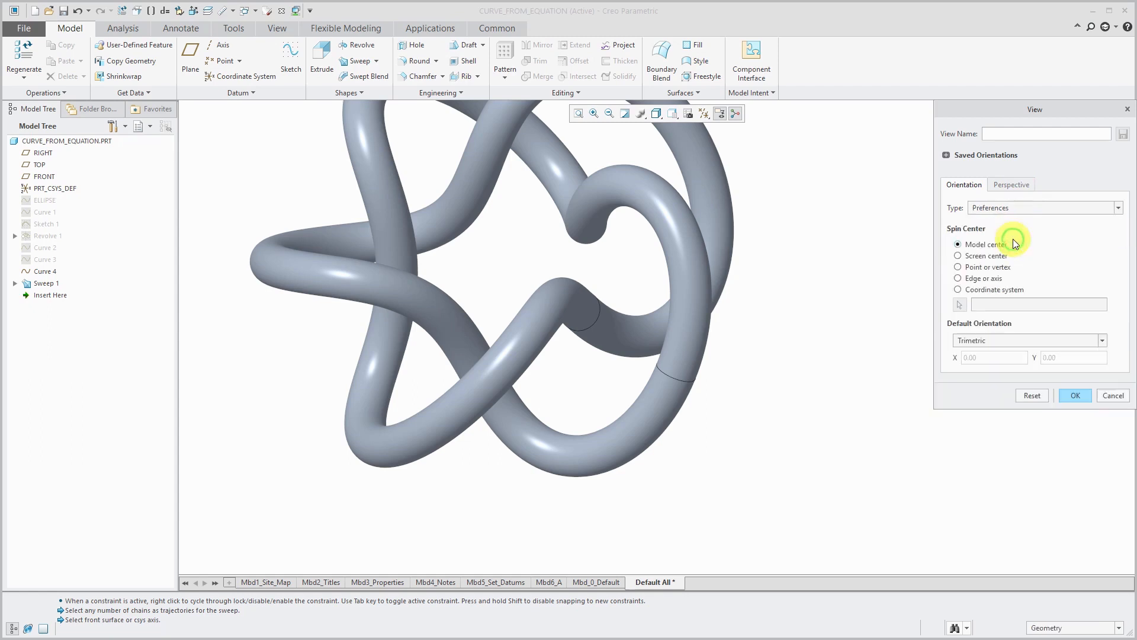
{"action": "left_click", "coordinate": [957, 267]}
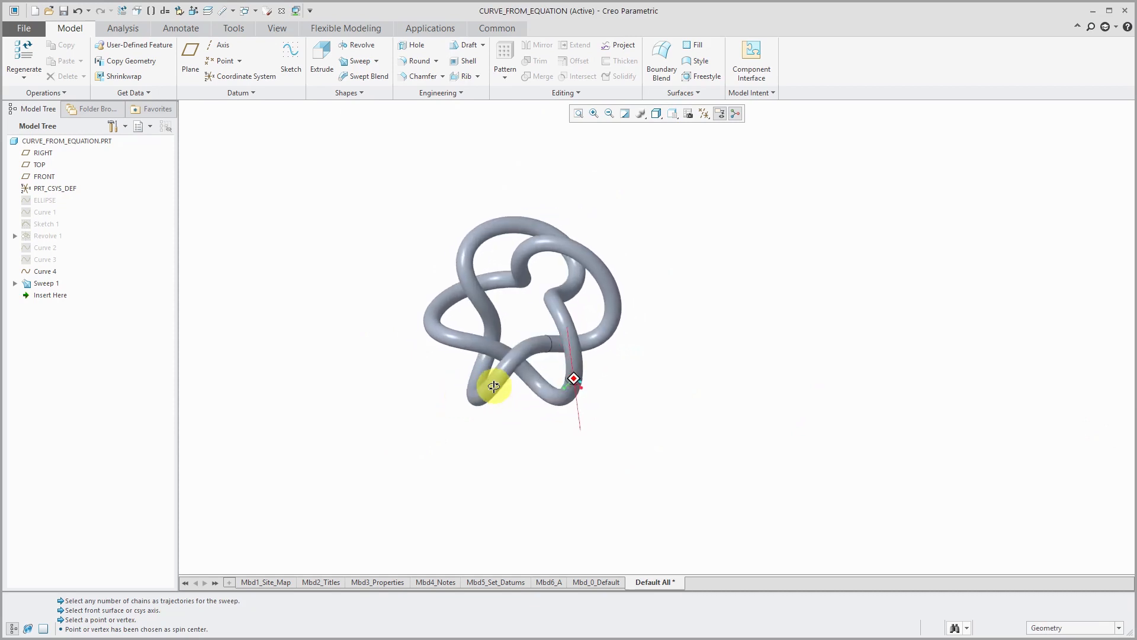
{"action": "left_click_drag", "start_coordinate": [494, 384], "coordinate": [483, 436]}
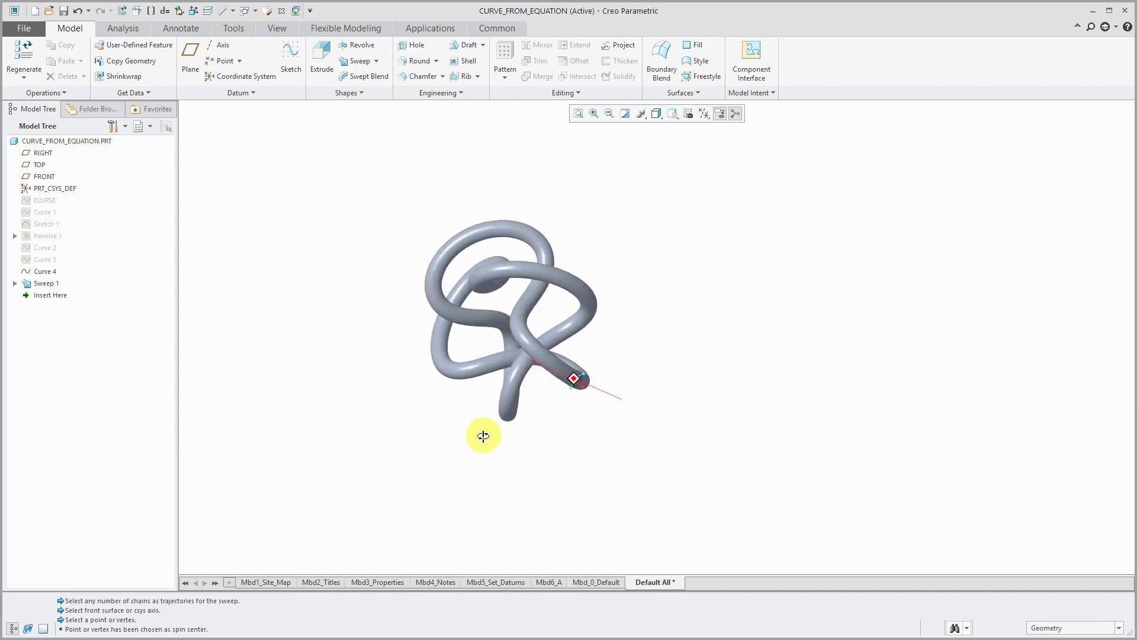
{"action": "left_click_drag", "start_coordinate": [484, 436], "coordinate": [530, 361]}
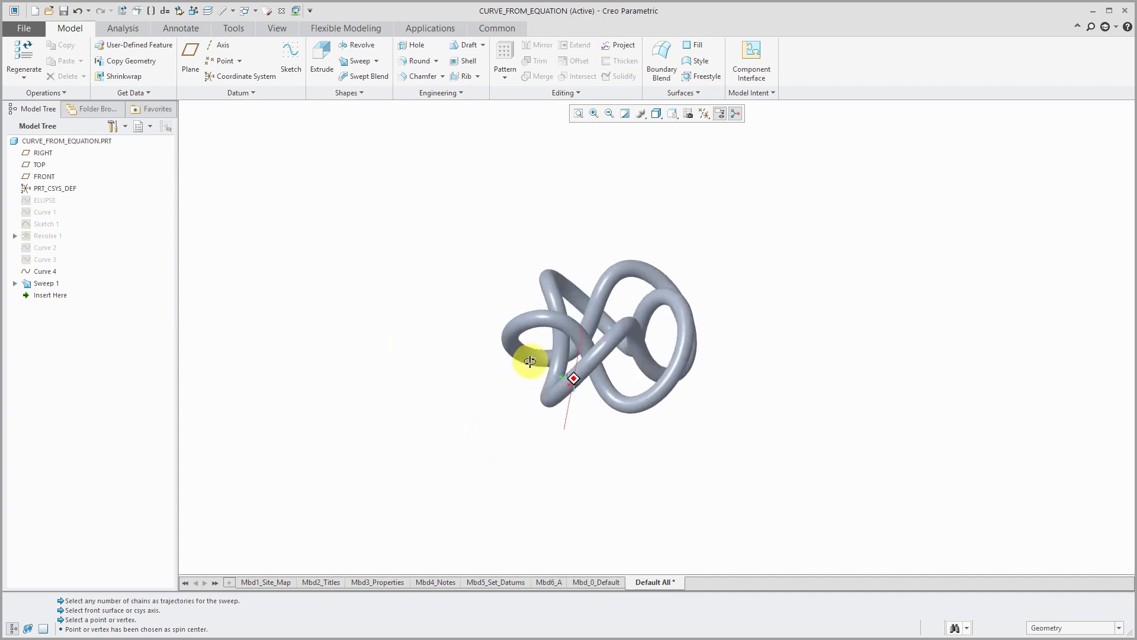
{"action": "left_click_drag", "start_coordinate": [530, 361], "coordinate": [572, 413]}
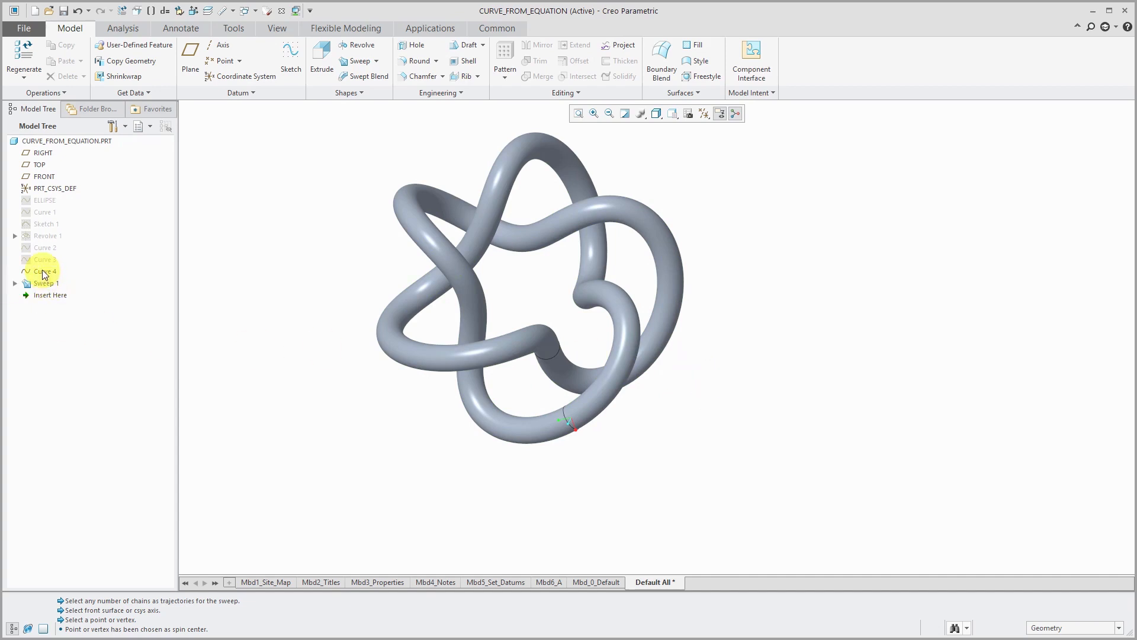
Edit Curve 4's torus knot equations to p = 1, q = 10 and regenerate the sweep
{"action": "right_click", "coordinate": [46, 271]}
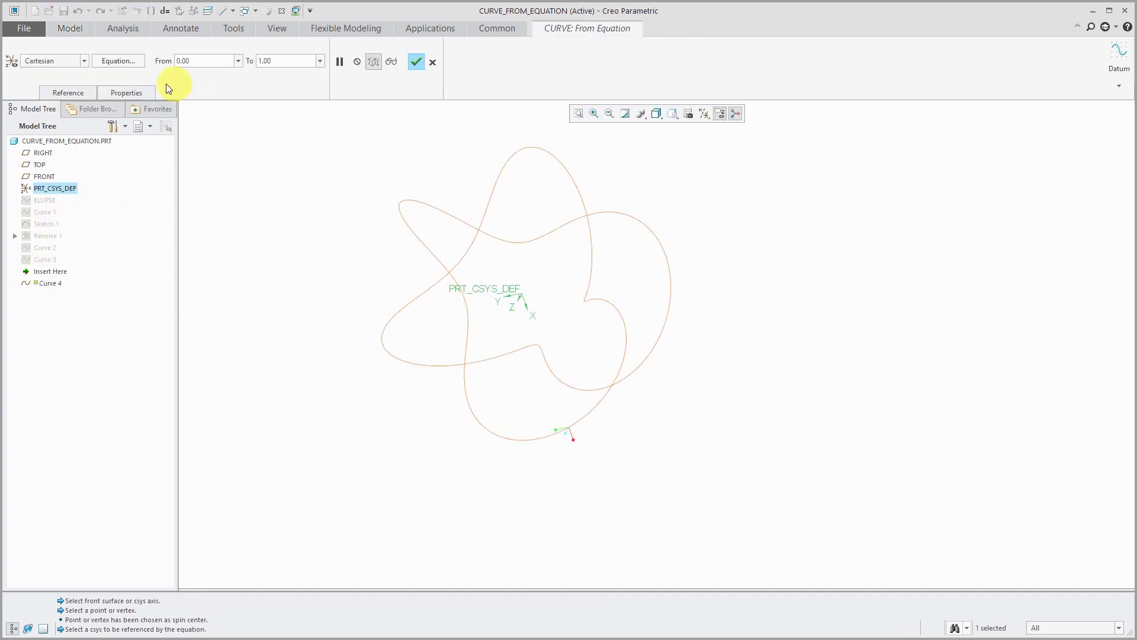
{"action": "left_click", "coordinate": [118, 61]}
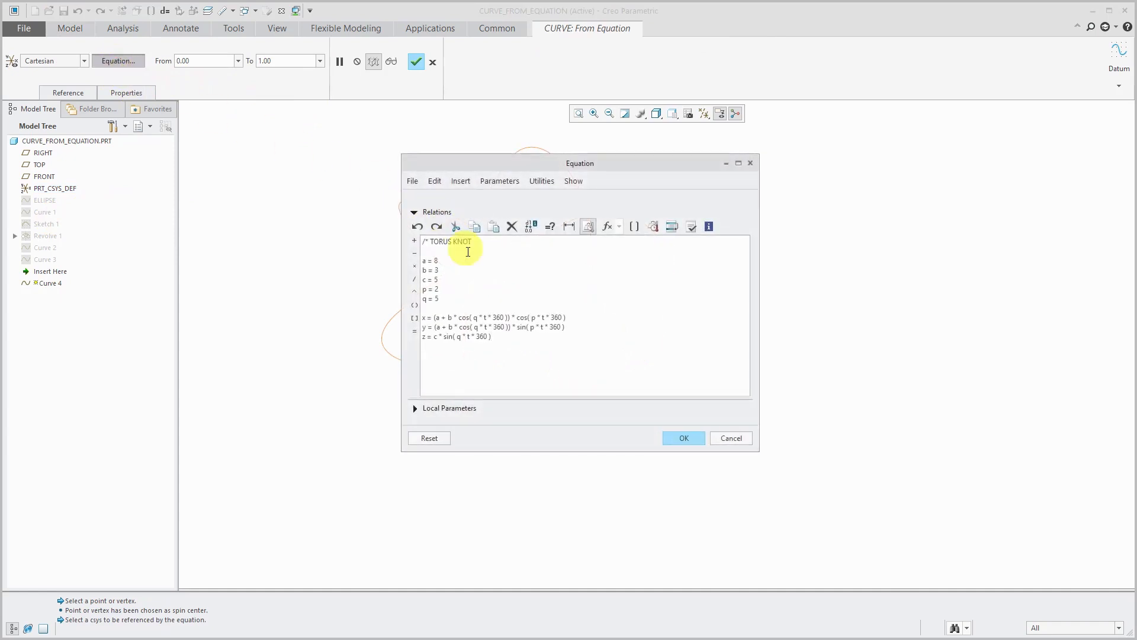
{"action": "mouse_move", "coordinate": [587, 299]}
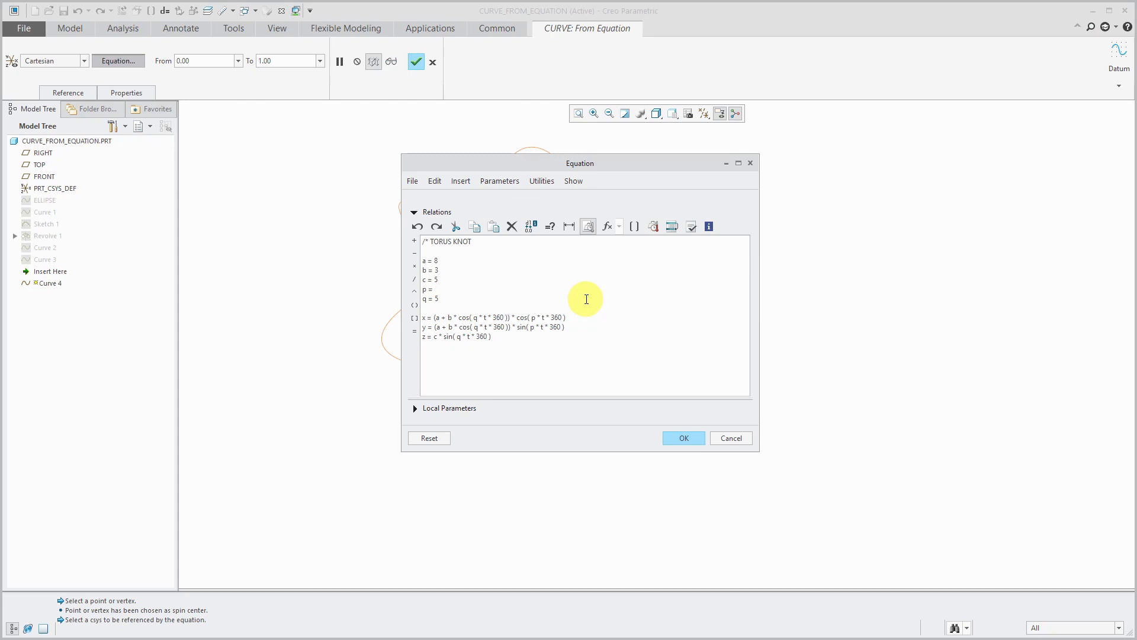
{"action": "type", "text": "1"}
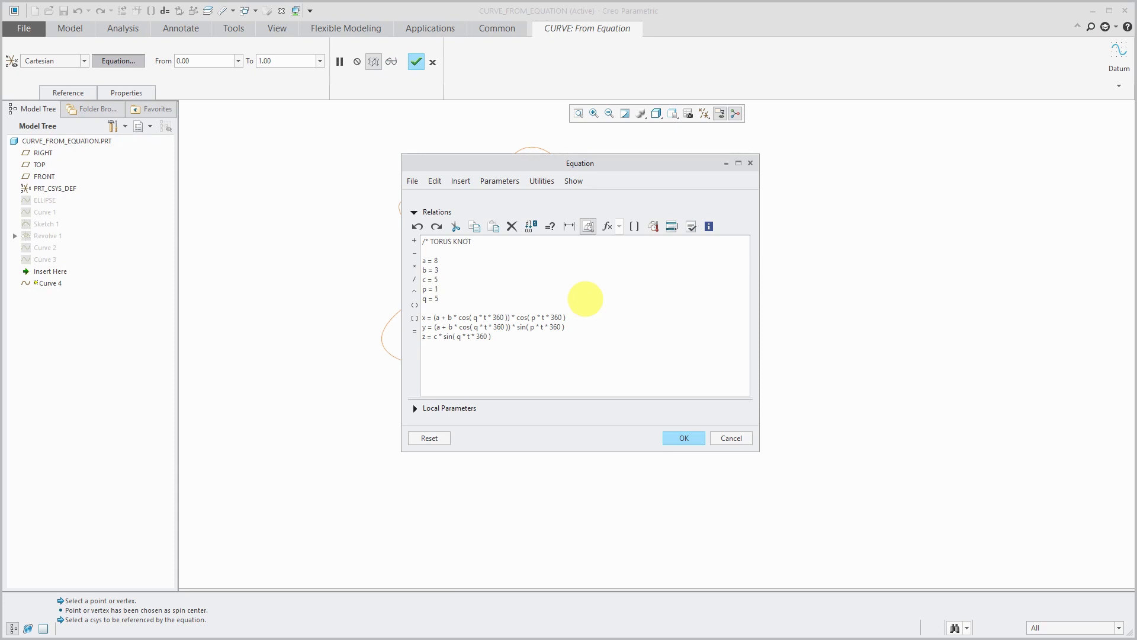
{"action": "type", "text": "0"}
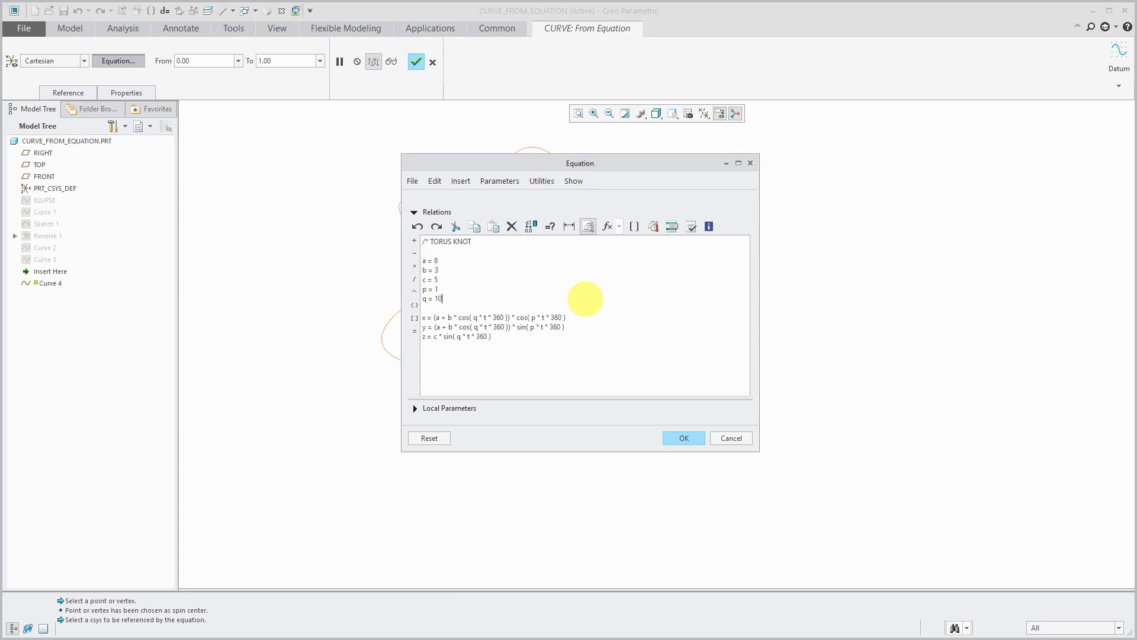
{"action": "left_click", "coordinate": [683, 438]}
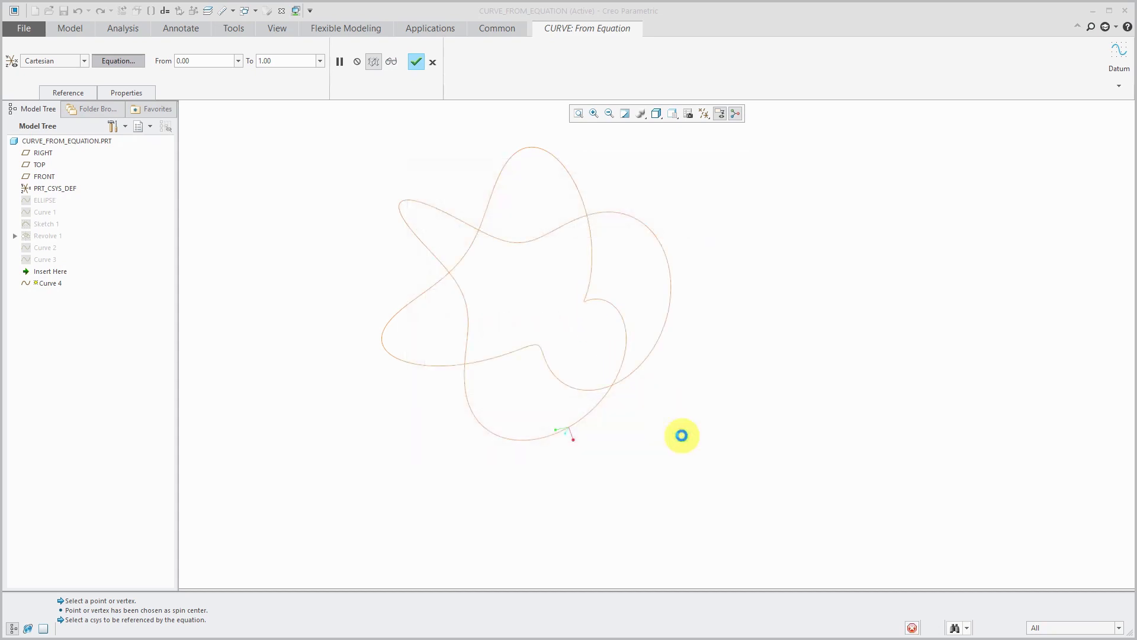
{"action": "left_click", "coordinate": [46, 188]}
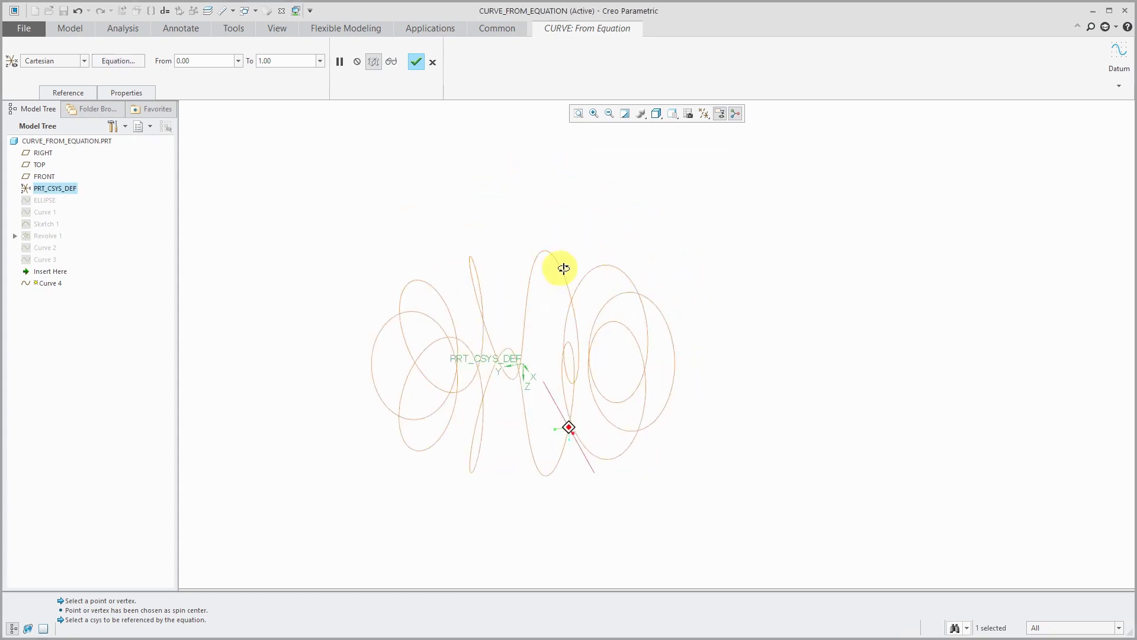
{"action": "left_click", "coordinate": [416, 62]}
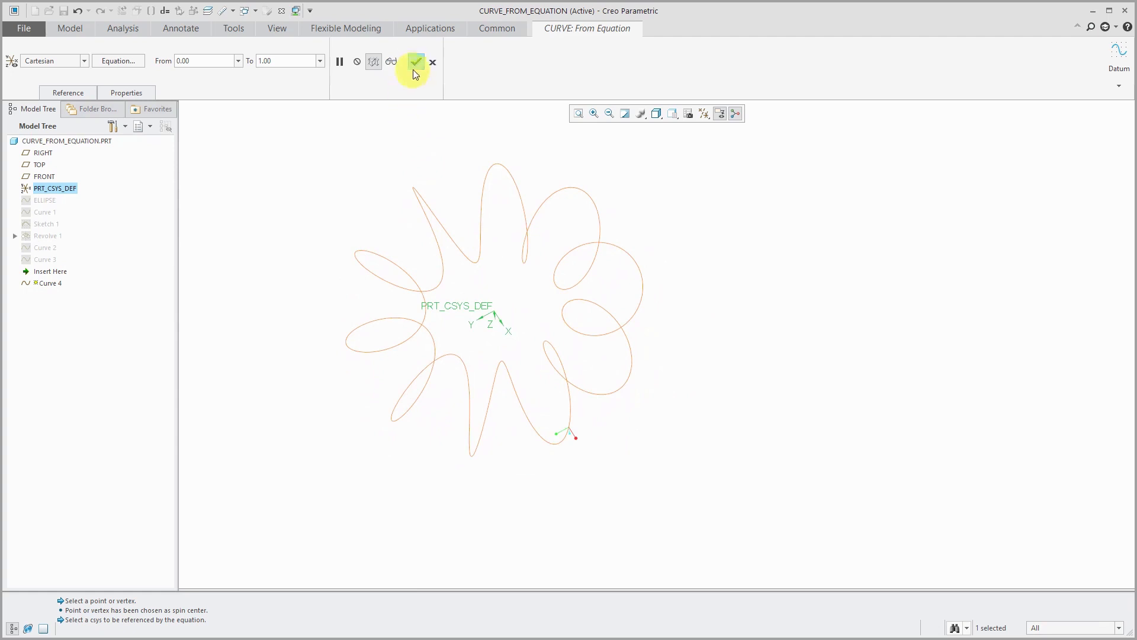
{"action": "left_click", "coordinate": [416, 62]}
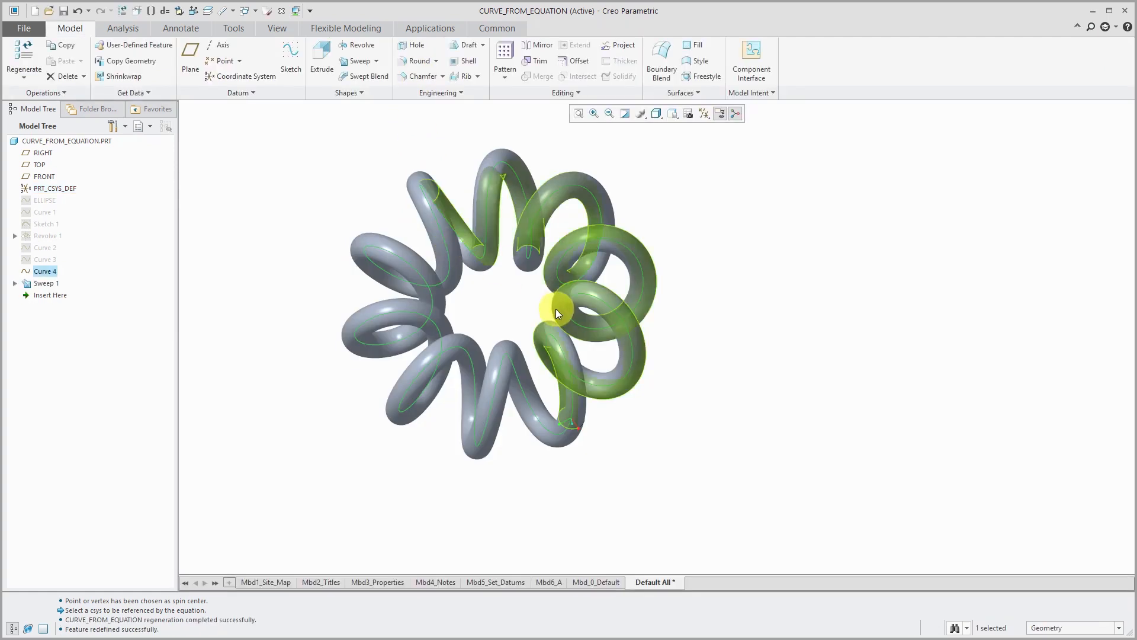